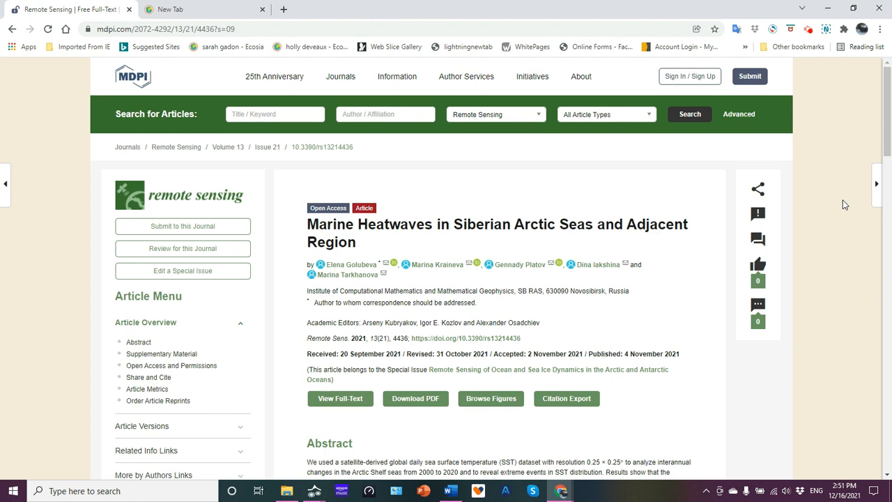
pyautogui.moveTo(593, 229)
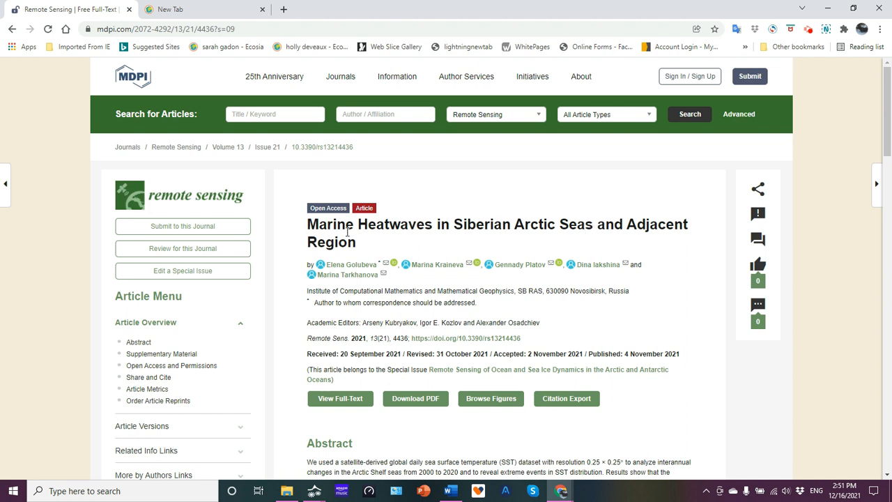
pyautogui.moveTo(546, 232)
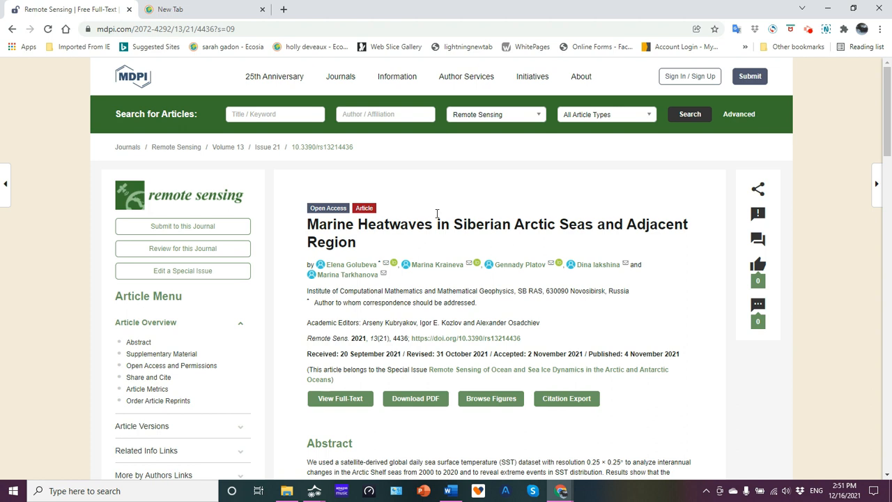
pyautogui.moveTo(637, 152)
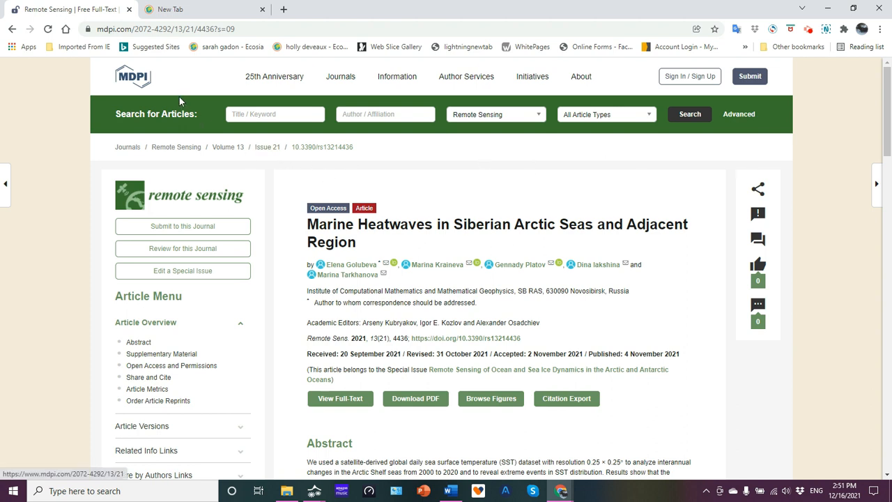
pyautogui.moveTo(258, 162)
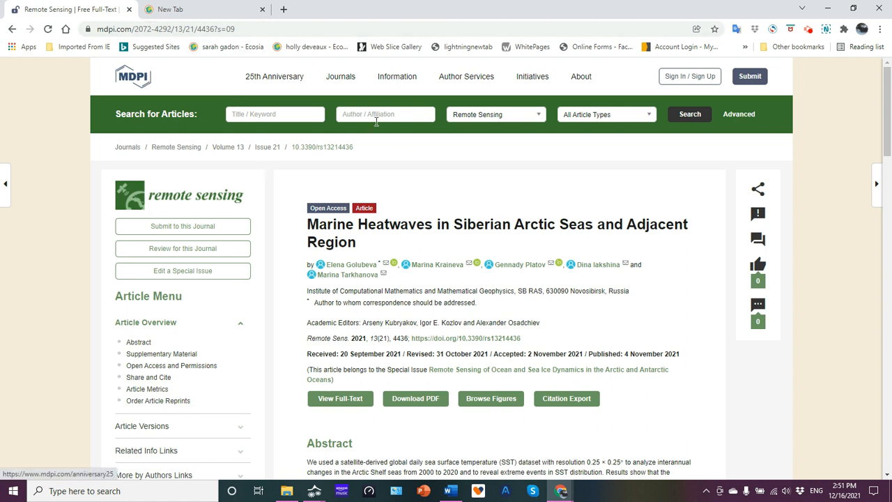
pyautogui.moveTo(473, 162)
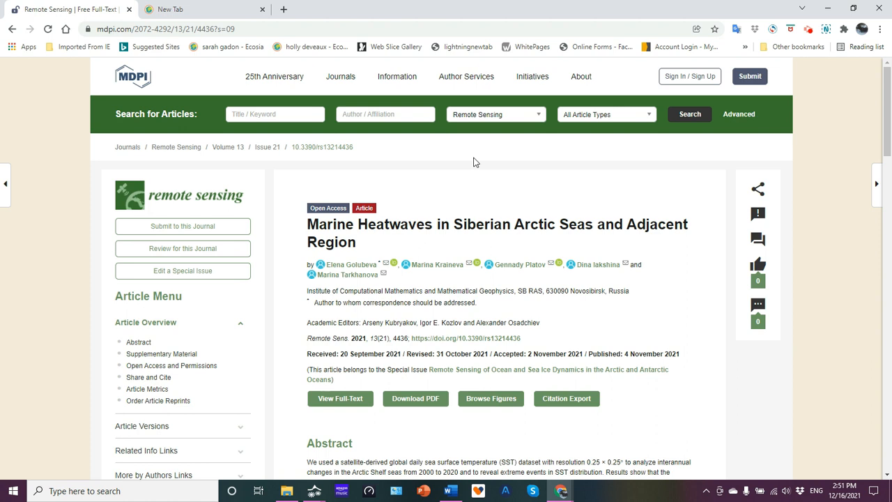
pyautogui.moveTo(861, 180)
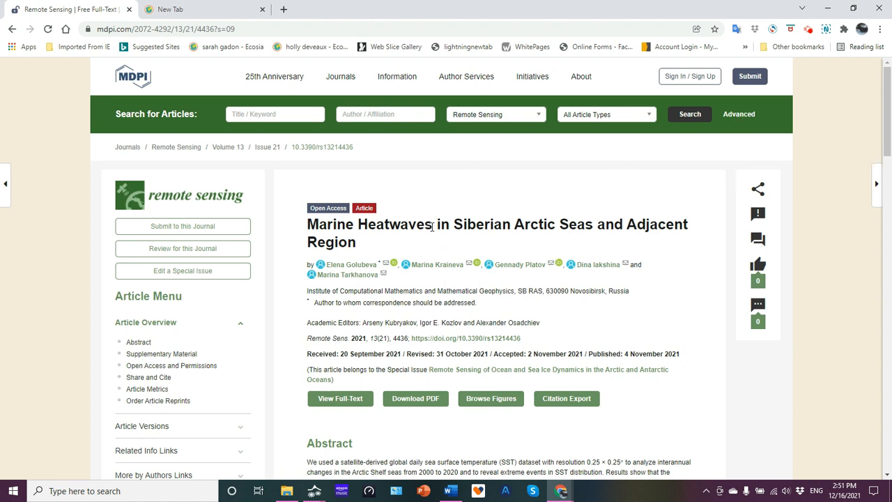
pyautogui.moveTo(453, 278)
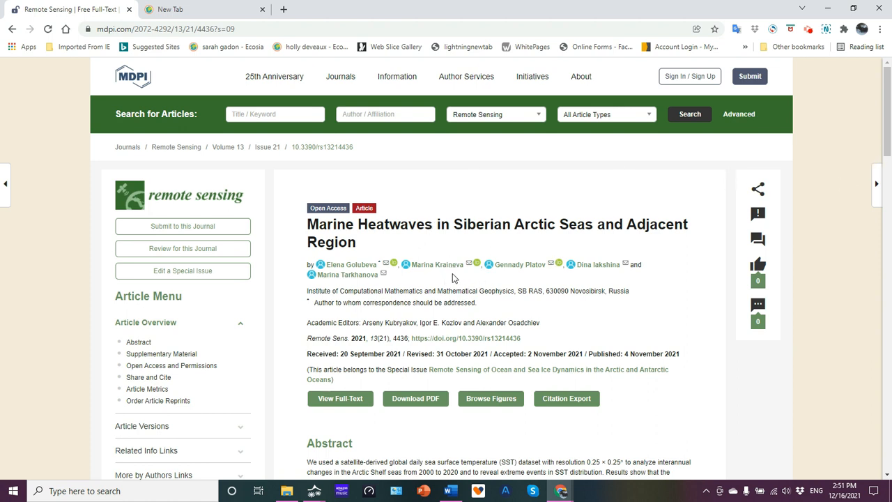
pyautogui.moveTo(439, 248)
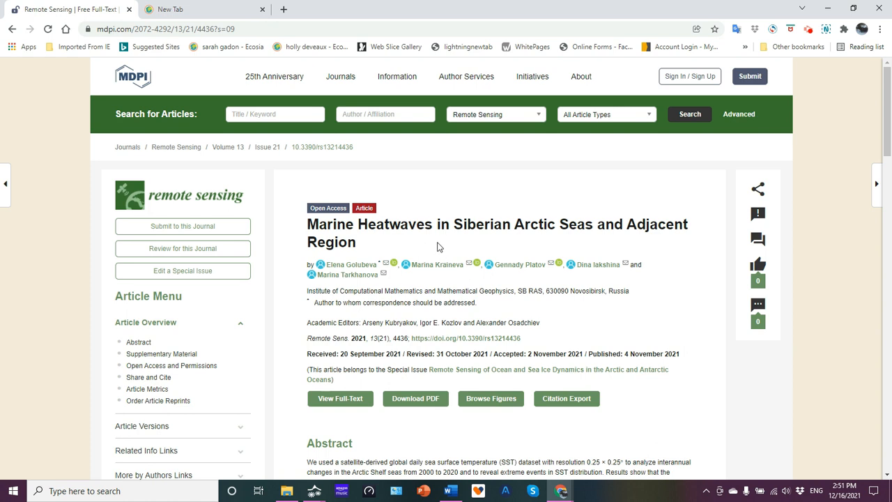
# Highlight 'warmer' and 'marine heatwaves' in the abstract and hide the figure carousel beneath it
pyautogui.scroll(-3)
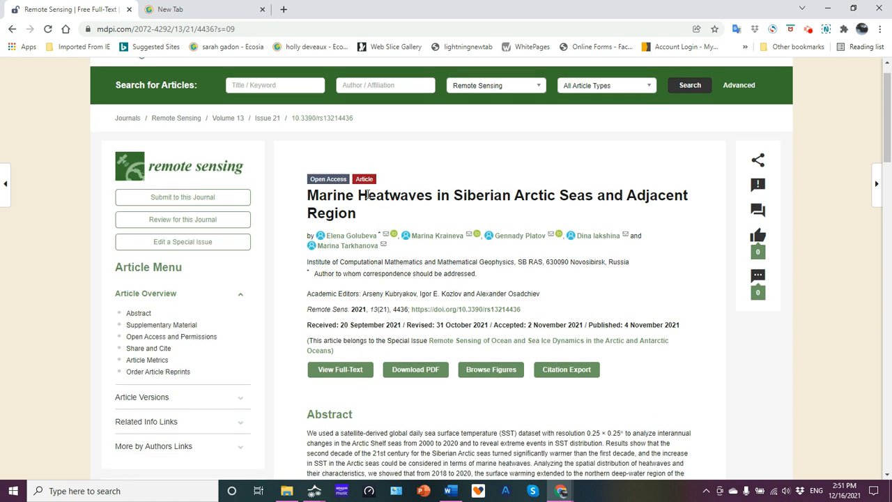
pyautogui.moveTo(337, 245)
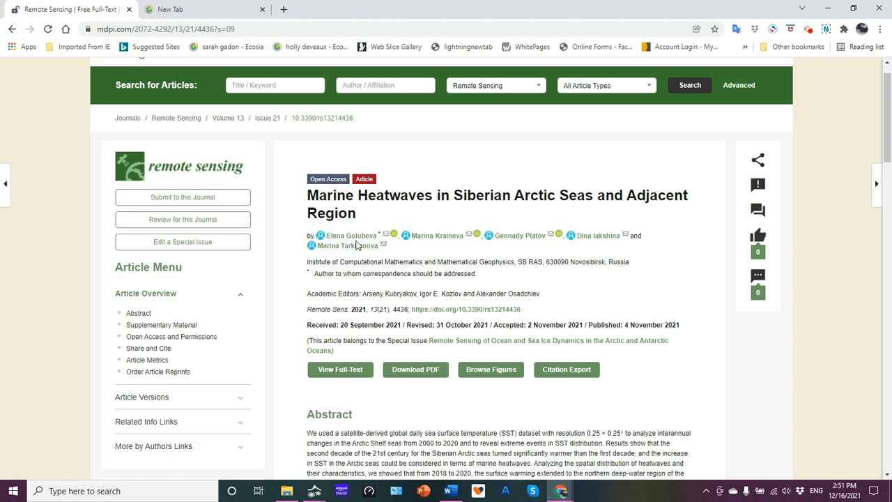
pyautogui.moveTo(438, 235)
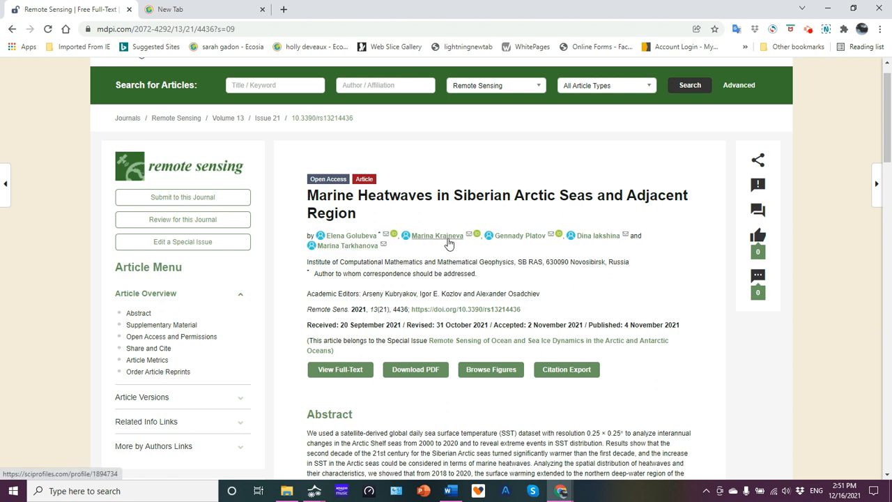
pyautogui.moveTo(550, 251)
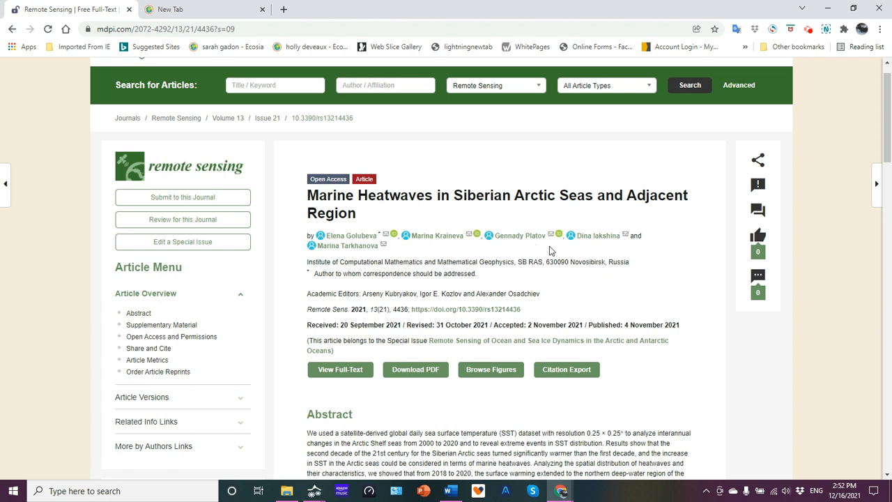
pyautogui.moveTo(619, 249)
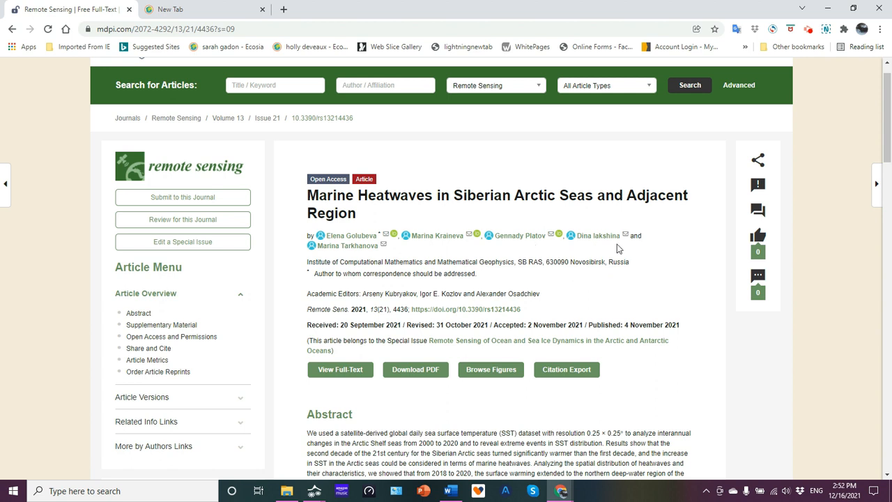
pyautogui.moveTo(437, 257)
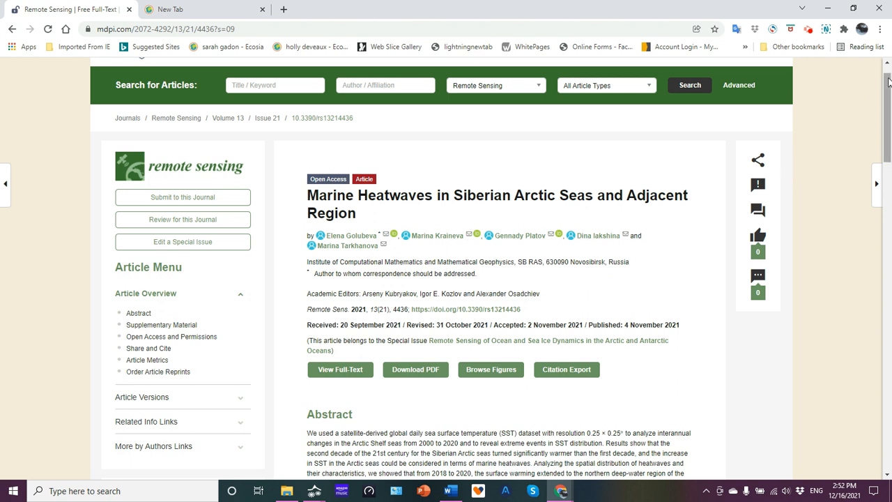
pyautogui.scroll(-3)
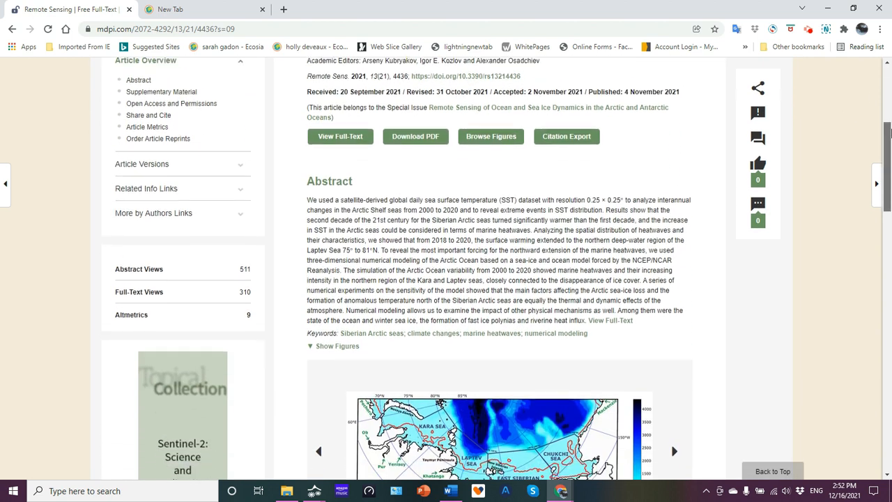
pyautogui.scroll(-3)
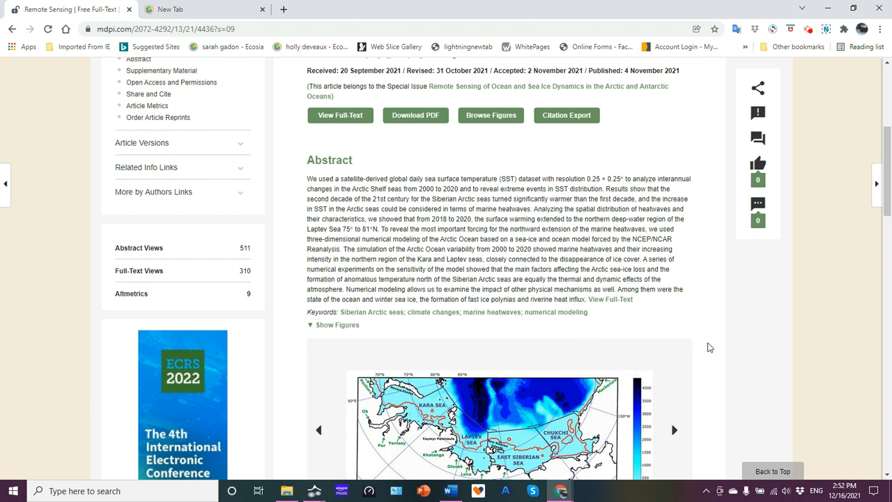
pyautogui.moveTo(780, 318)
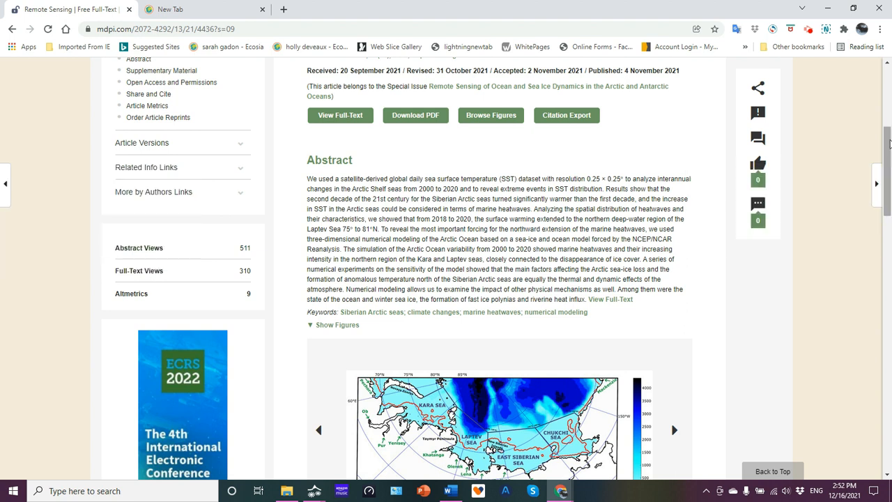
pyautogui.scroll(-3)
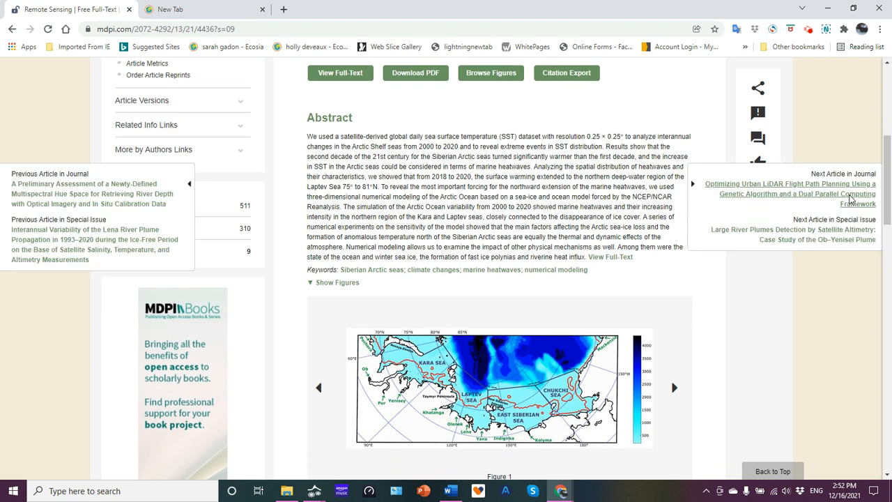
pyautogui.moveTo(748, 306)
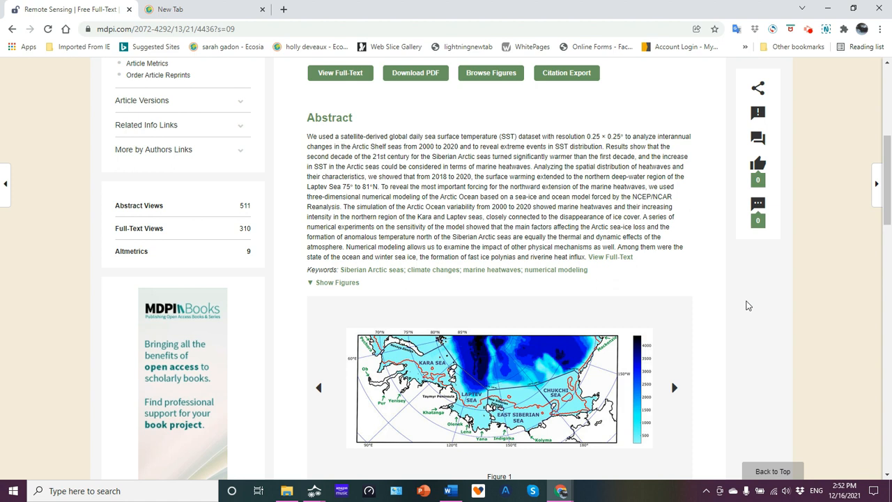
pyautogui.moveTo(410, 136)
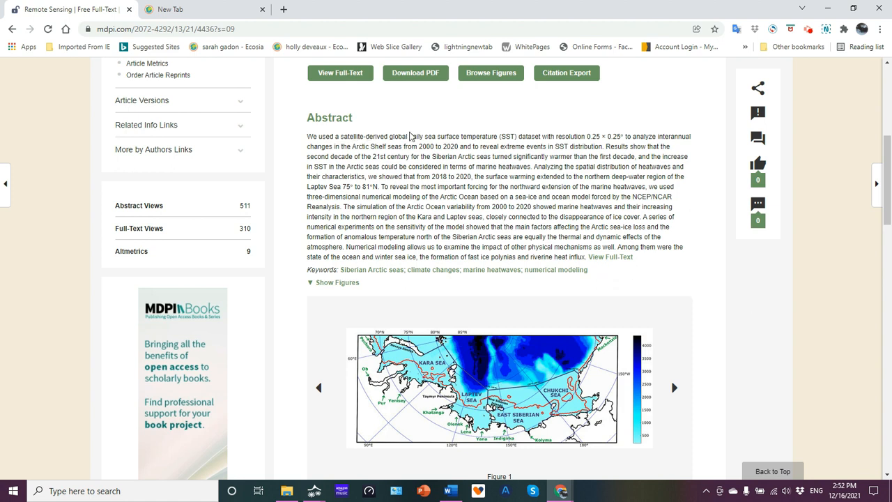
pyautogui.moveTo(500, 134)
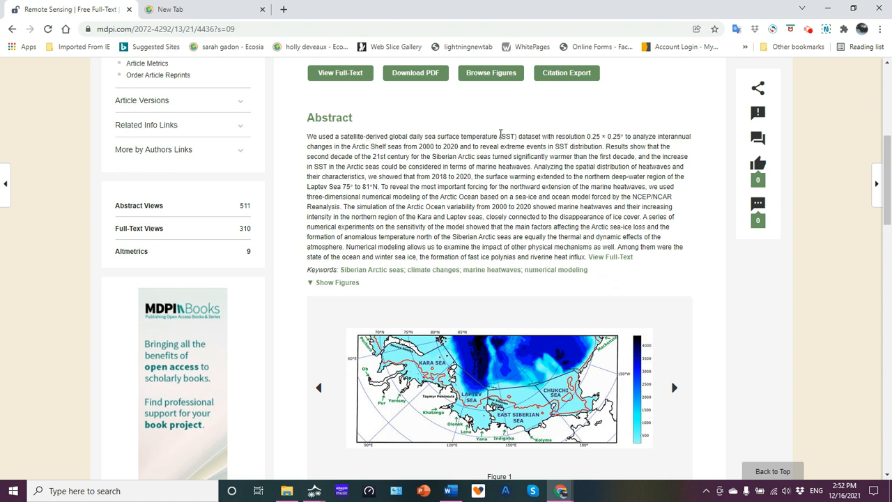
pyautogui.moveTo(604, 122)
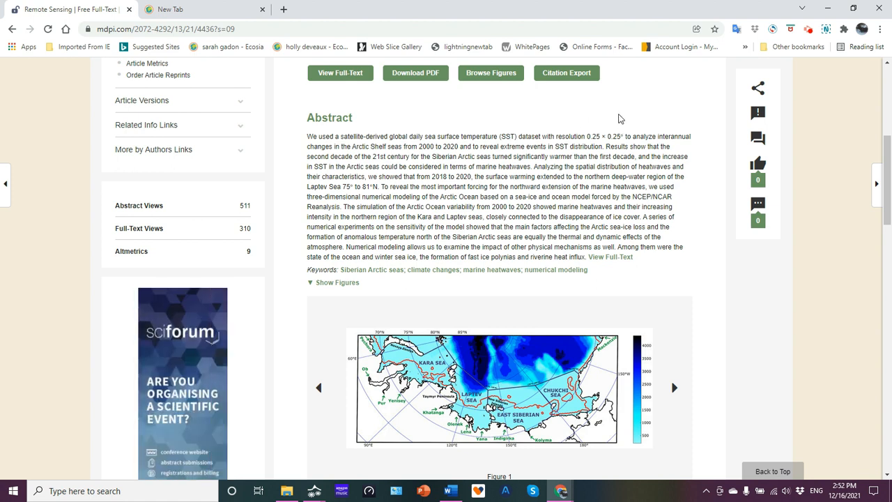
pyautogui.moveTo(658, 117)
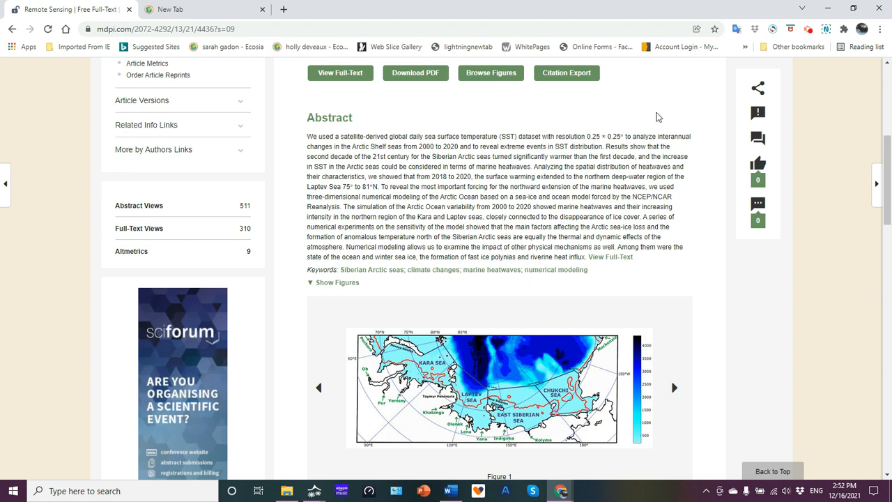
pyautogui.moveTo(467, 118)
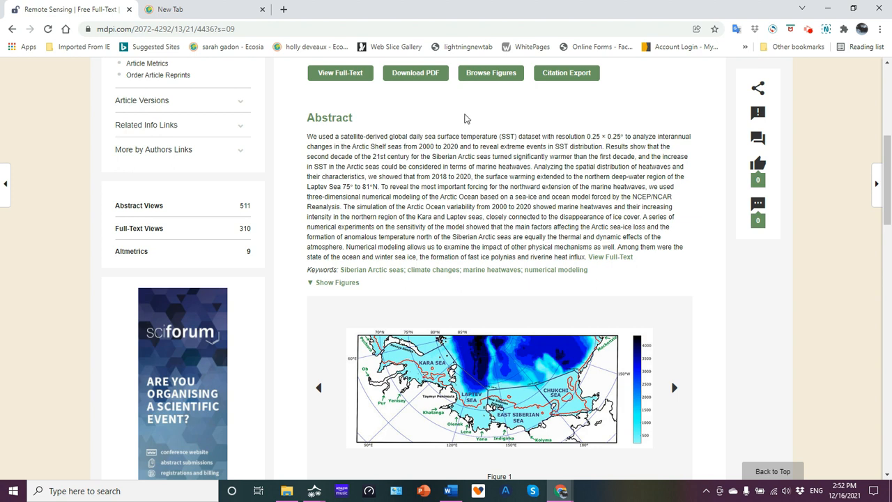
pyautogui.moveTo(462, 120)
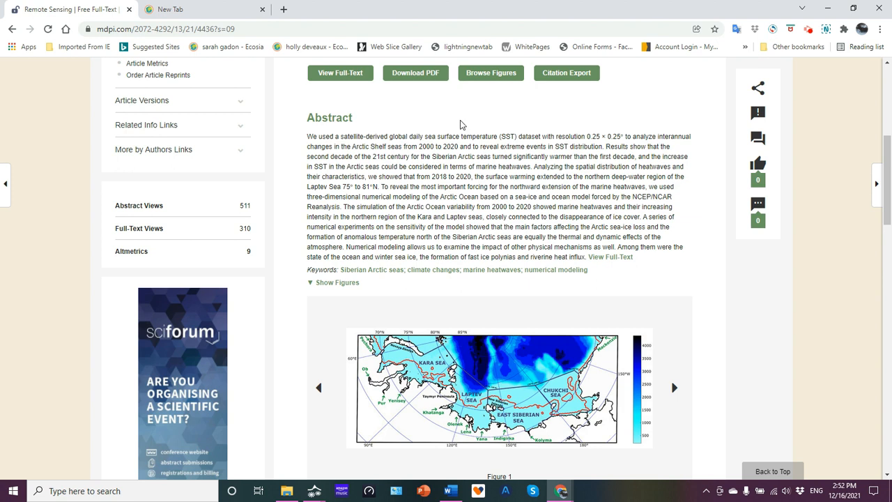
pyautogui.moveTo(516, 350)
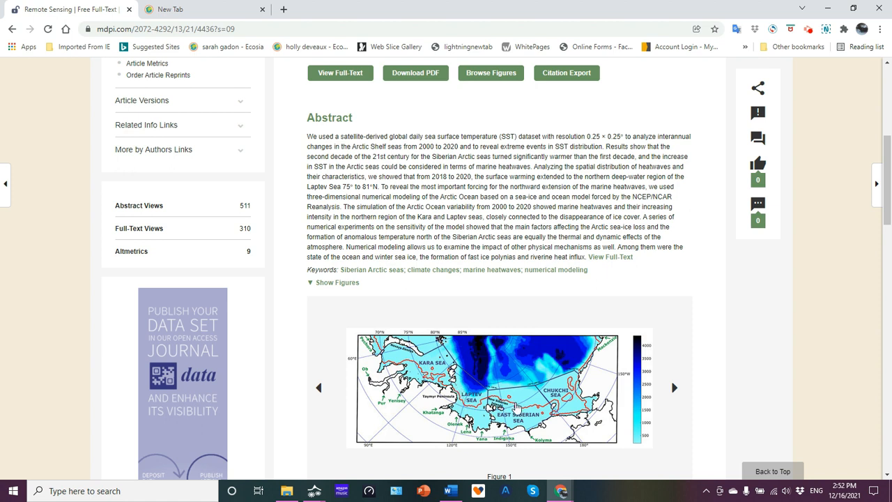
pyautogui.moveTo(577, 383)
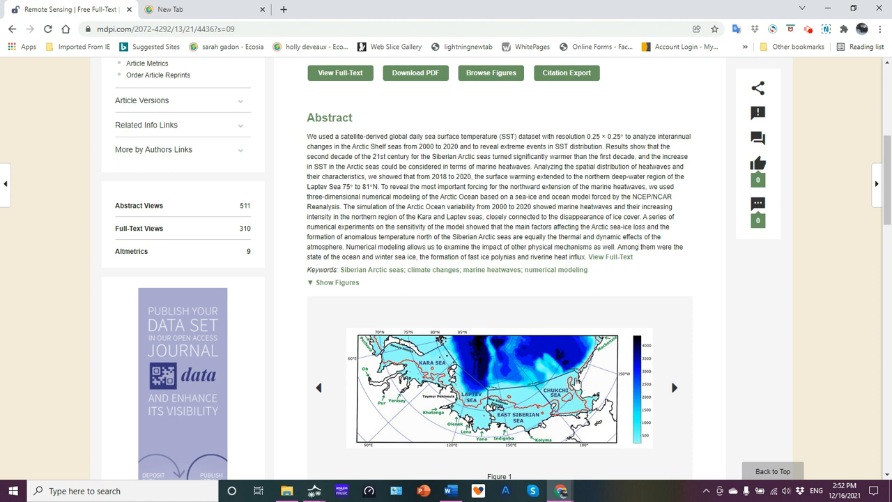
pyautogui.moveTo(592, 365)
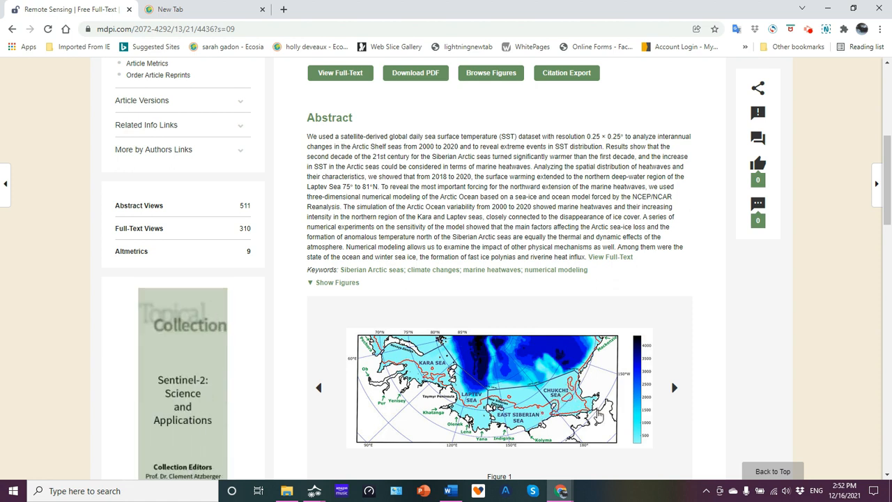
pyautogui.moveTo(588, 372)
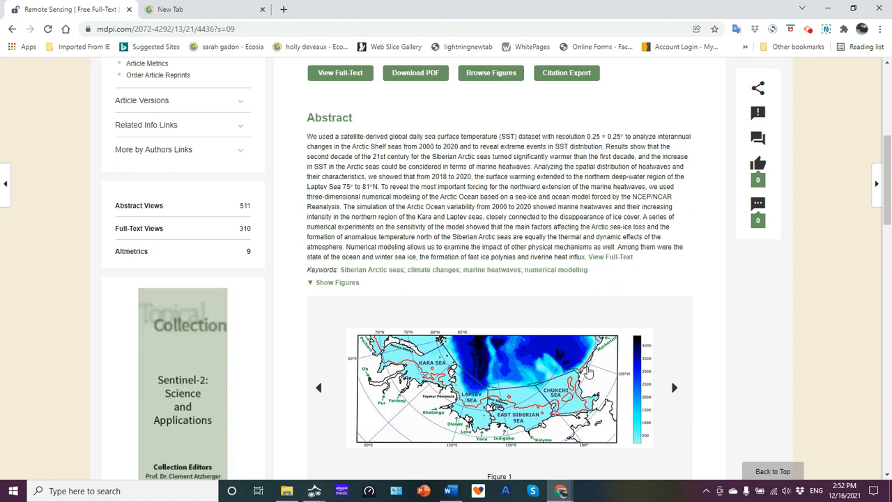
pyautogui.moveTo(572, 373)
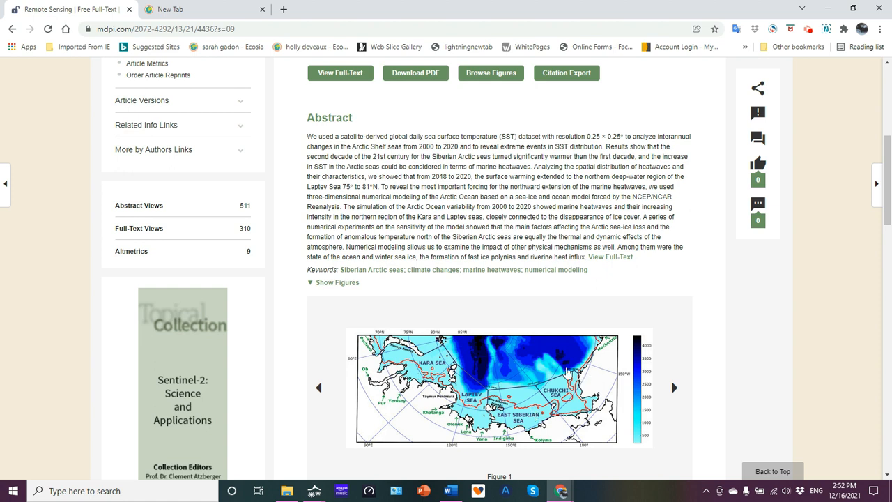
pyautogui.moveTo(449, 308)
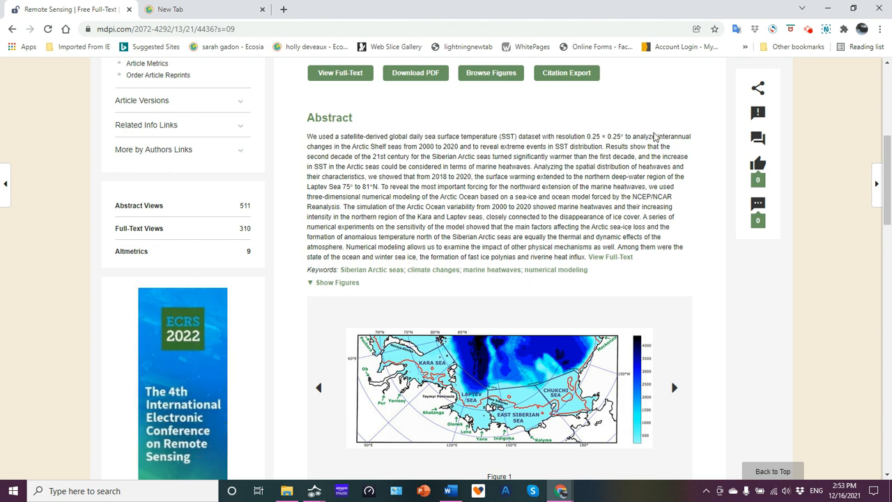
pyautogui.moveTo(445, 158)
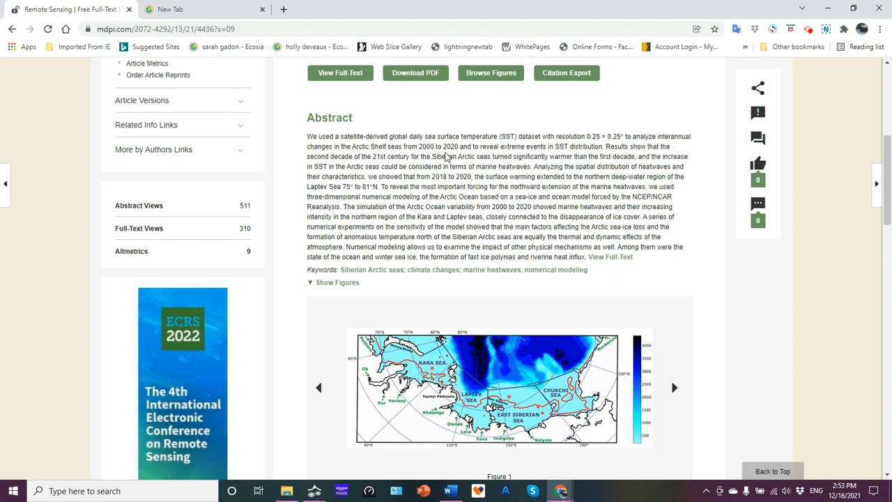
pyautogui.moveTo(565, 145)
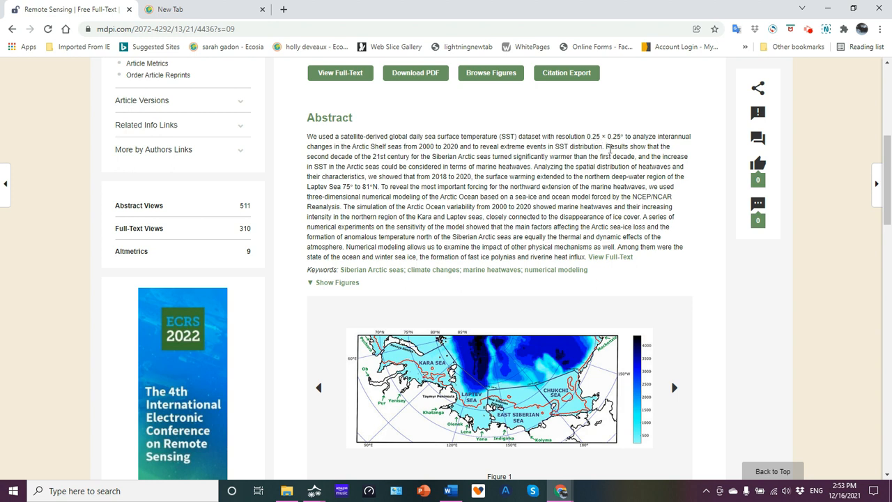
pyautogui.moveTo(694, 192)
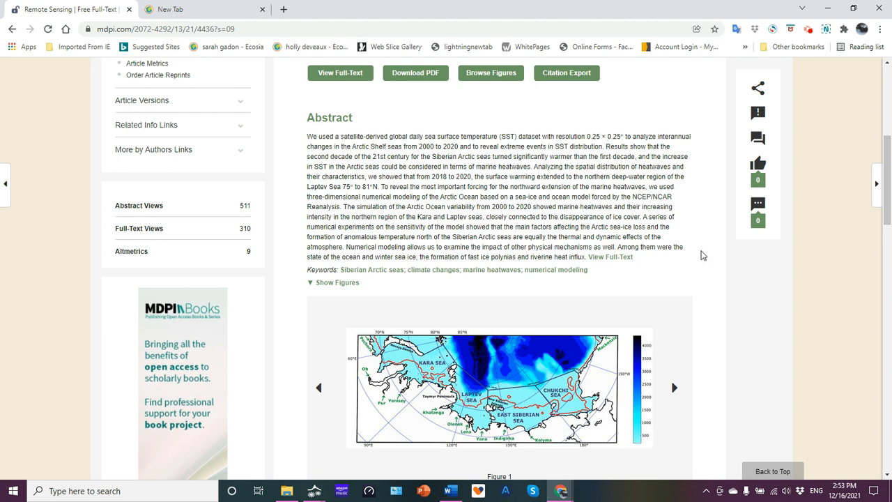
pyautogui.moveTo(487, 280)
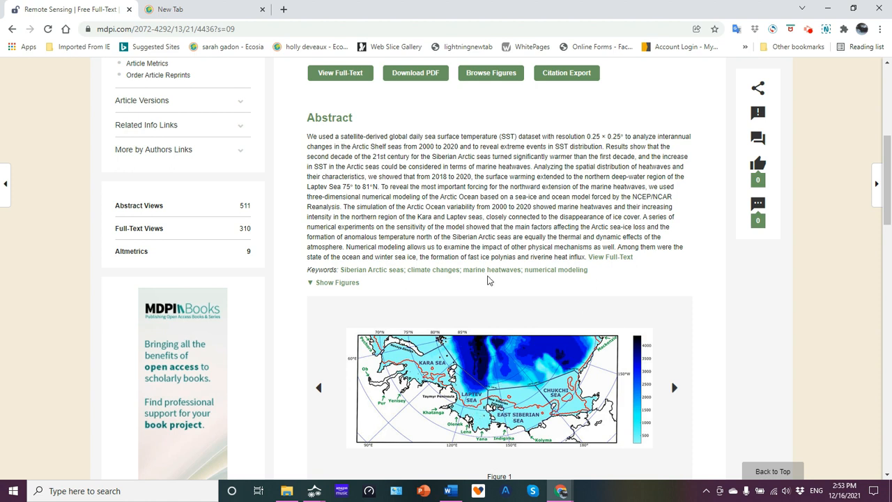
pyautogui.moveTo(550, 159)
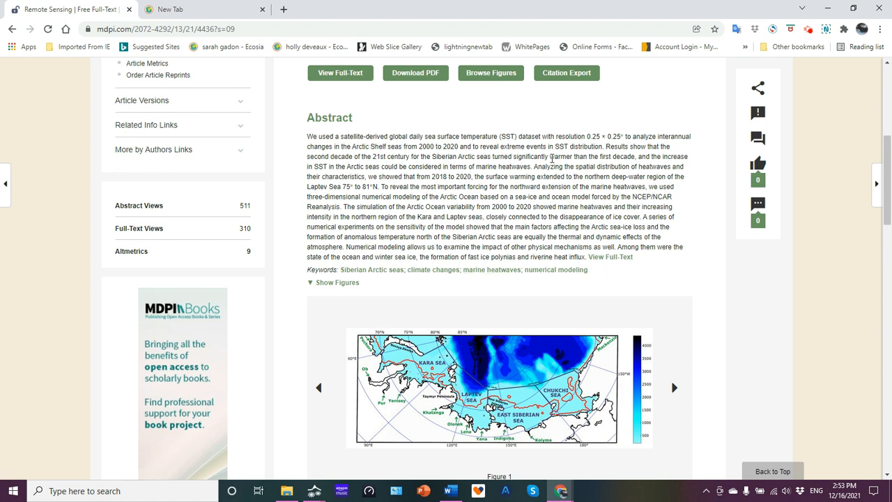
pyautogui.doubleClick(561, 156)
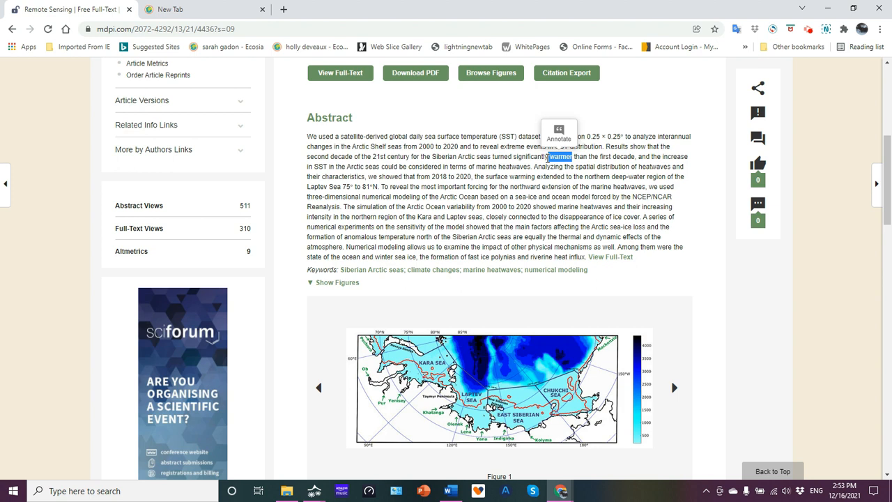
pyautogui.moveTo(673, 244)
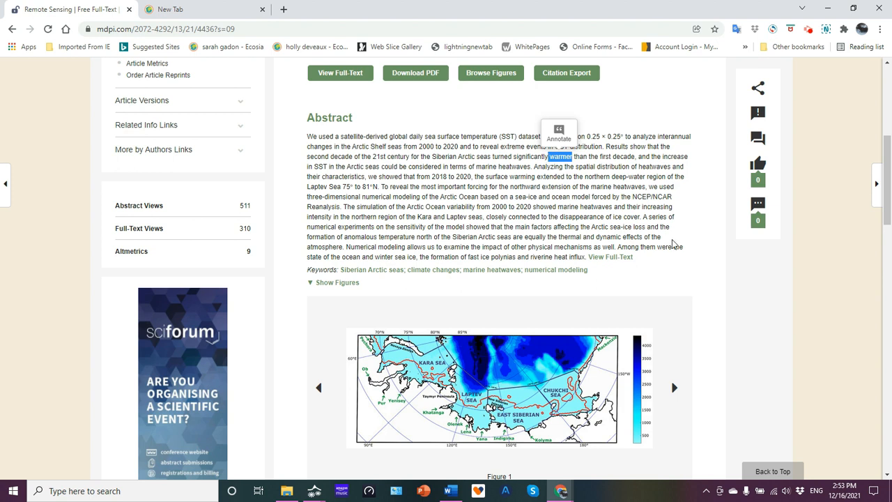
pyautogui.click(337, 282)
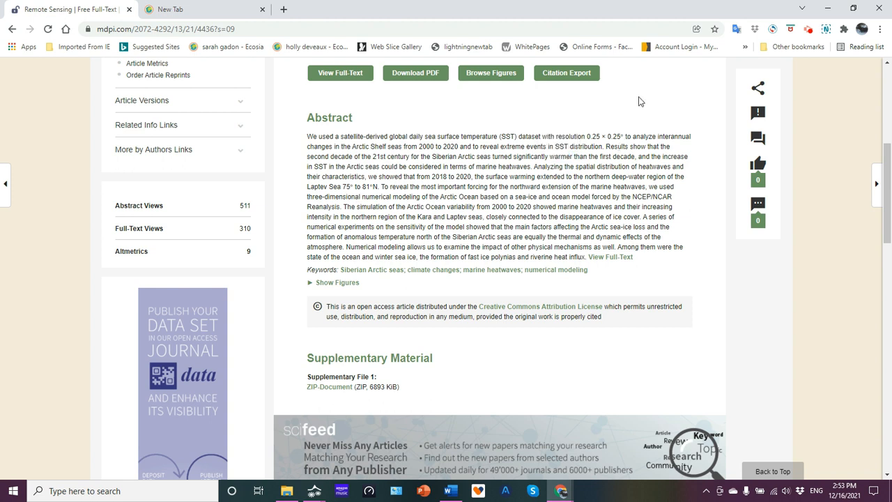
pyautogui.moveTo(532, 170)
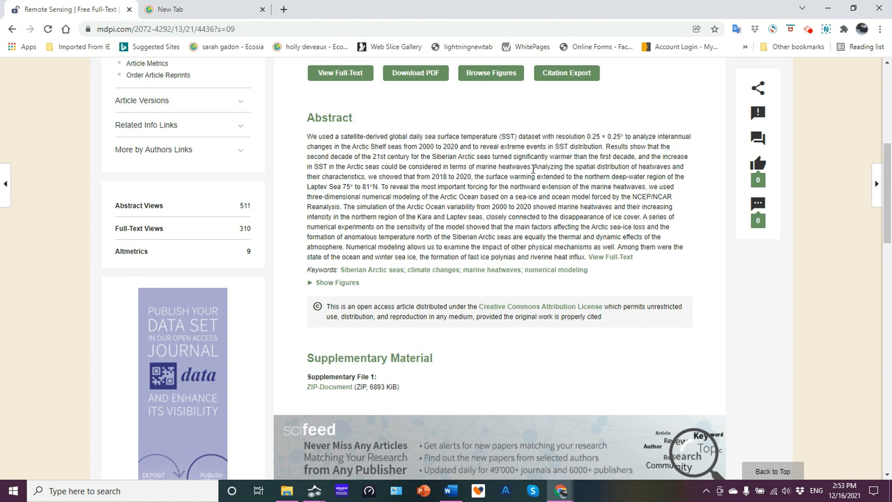
pyautogui.doubleClick(502, 167)
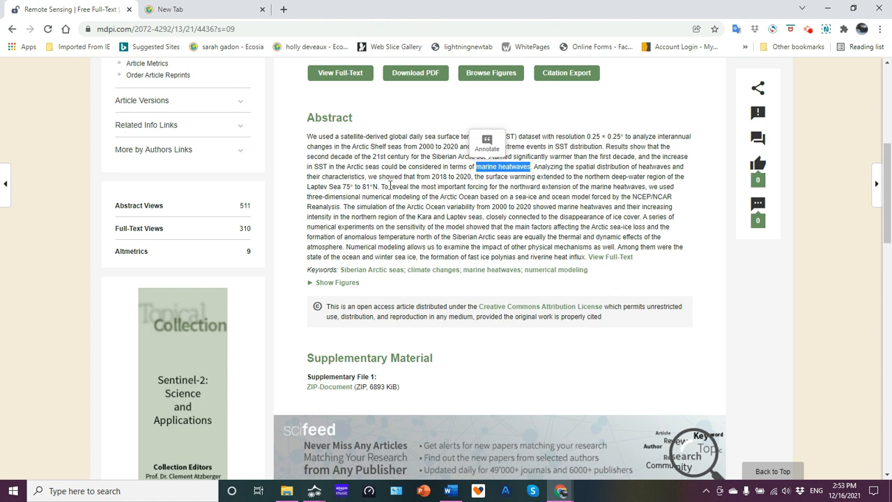
pyautogui.moveTo(533, 114)
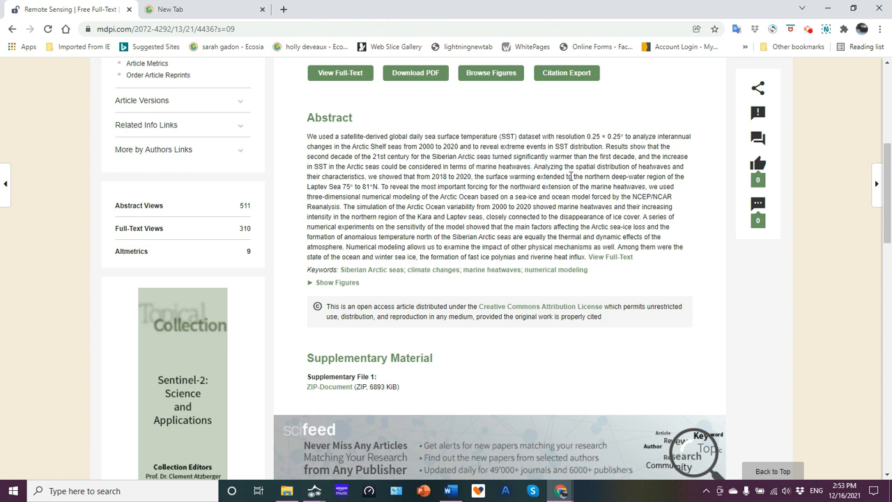
pyautogui.moveTo(670, 187)
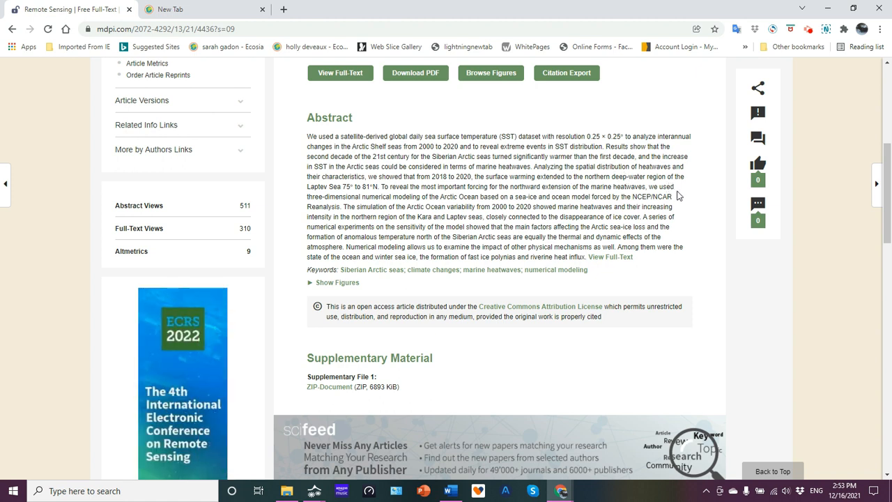
pyautogui.moveTo(346, 196)
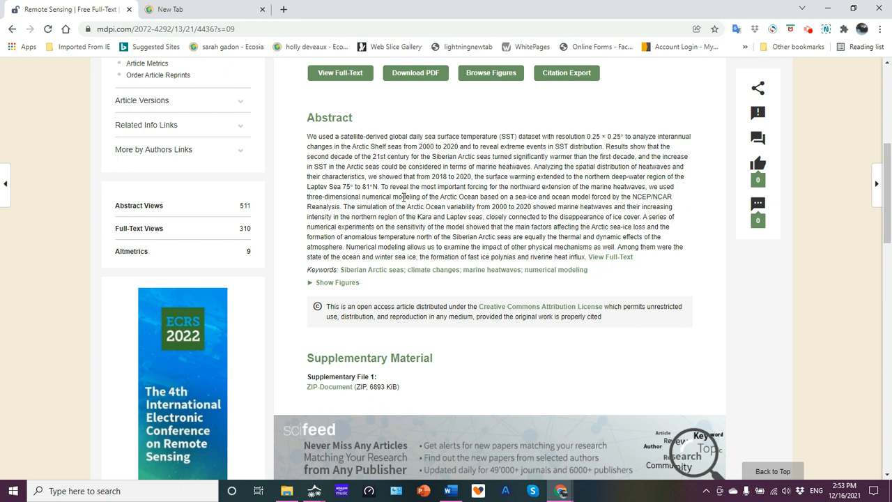
pyautogui.moveTo(472, 198)
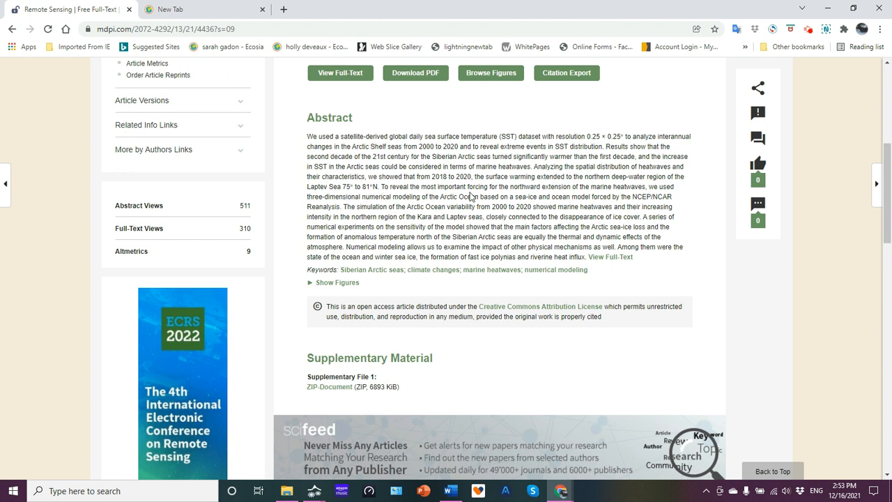
pyautogui.moveTo(565, 188)
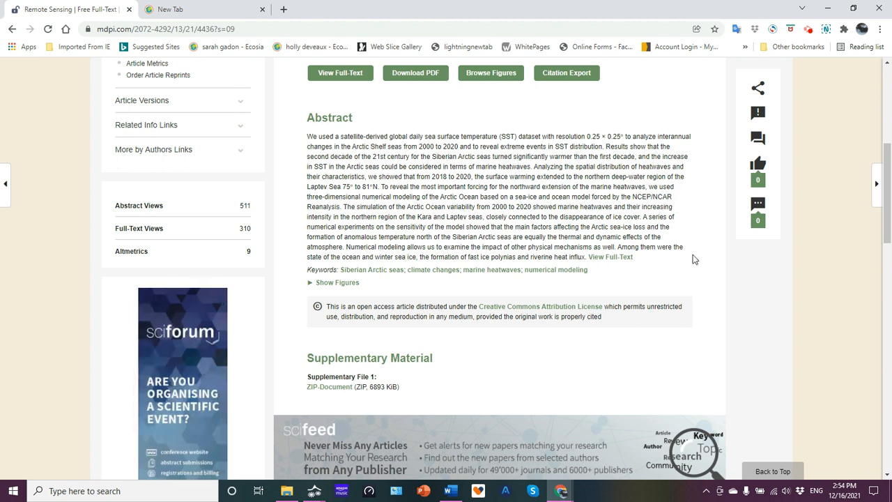
pyautogui.moveTo(684, 210)
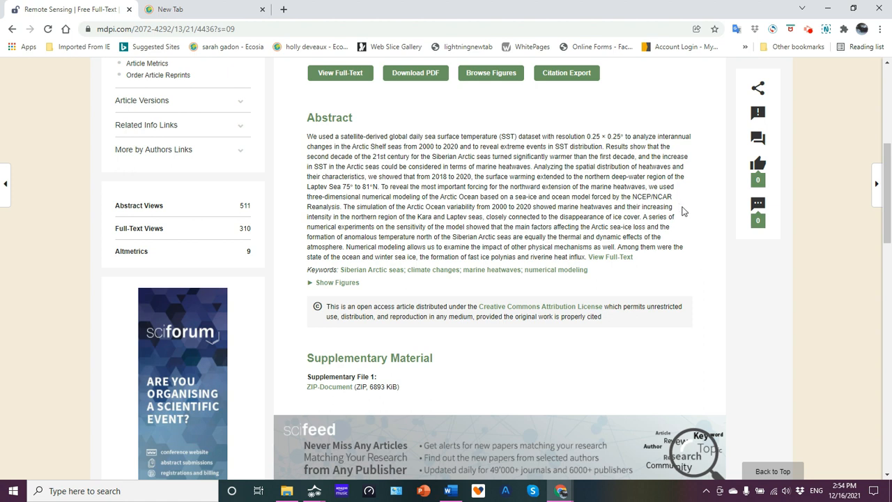
pyautogui.moveTo(700, 269)
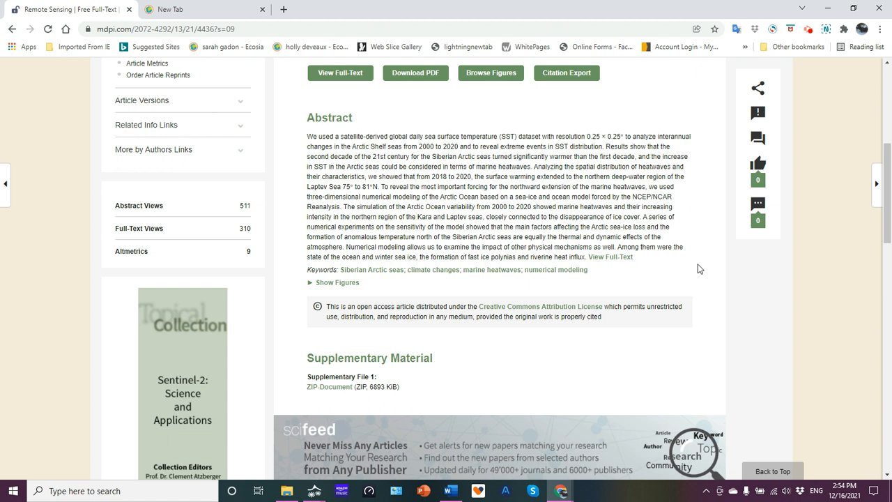
pyautogui.moveTo(555, 215)
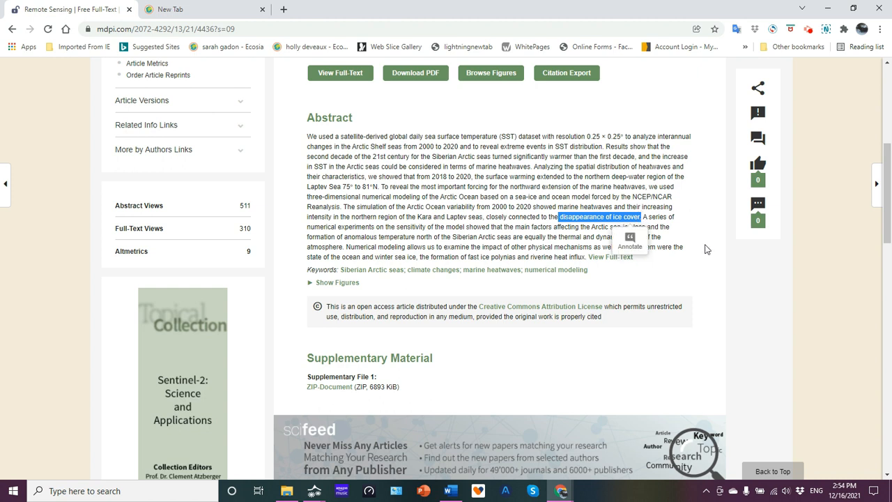
pyautogui.moveTo(721, 262)
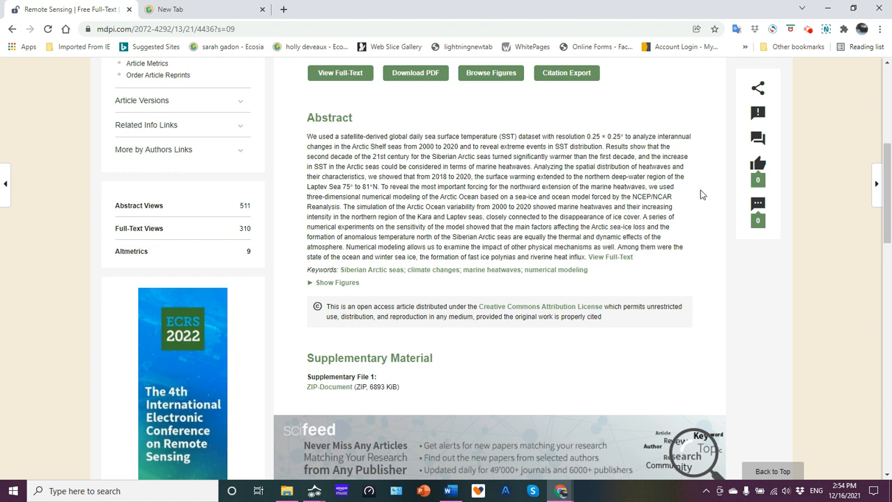
pyautogui.moveTo(588, 234)
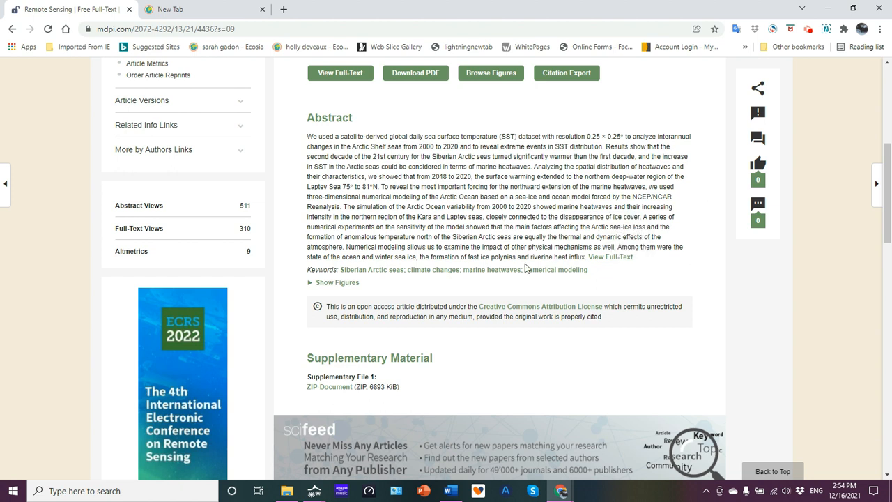
pyautogui.moveTo(410, 237)
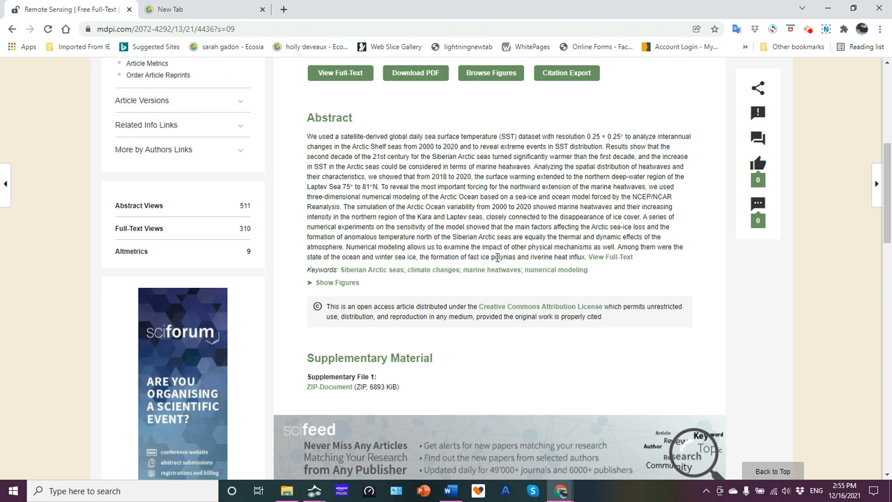
pyautogui.moveTo(591, 273)
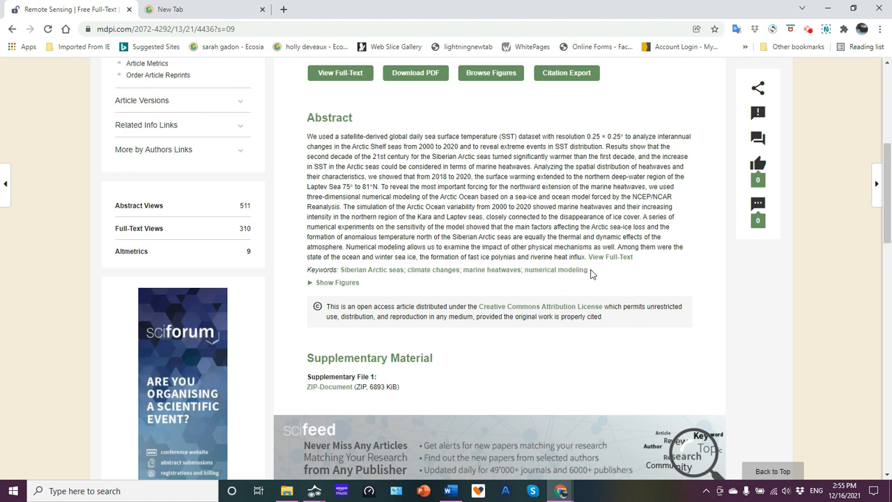
pyautogui.moveTo(672, 274)
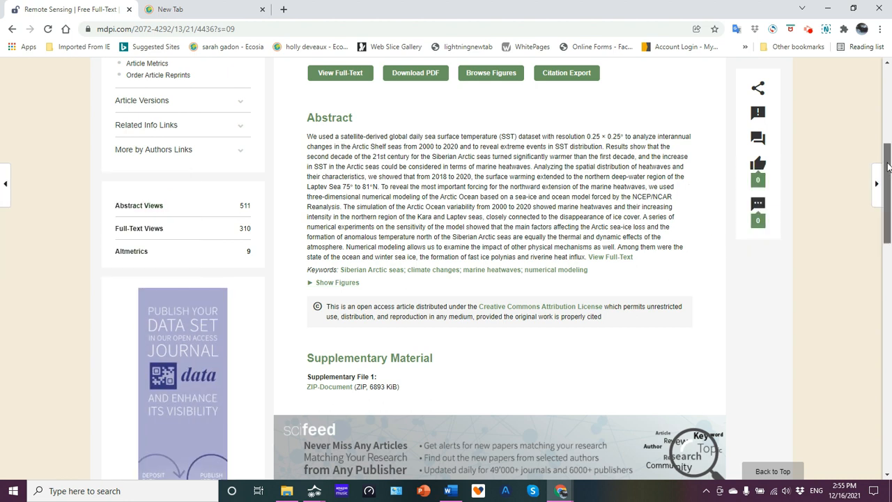
pyautogui.scroll(-3)
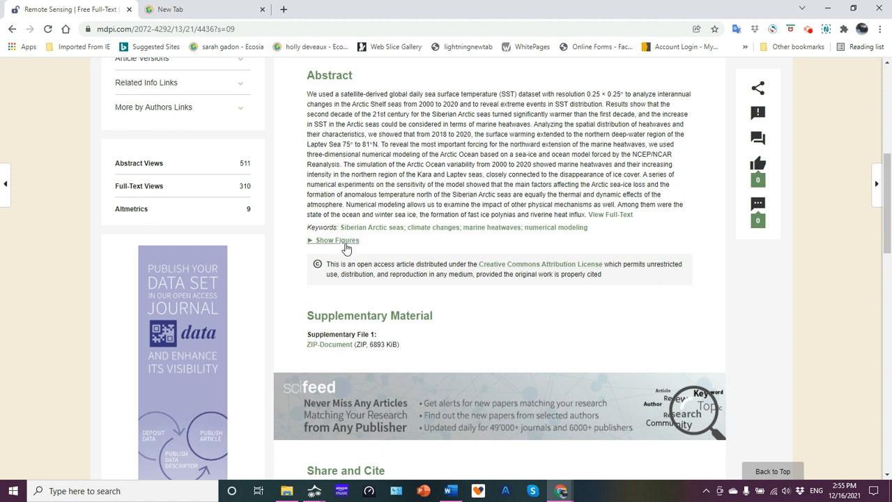
pyautogui.click(333, 239)
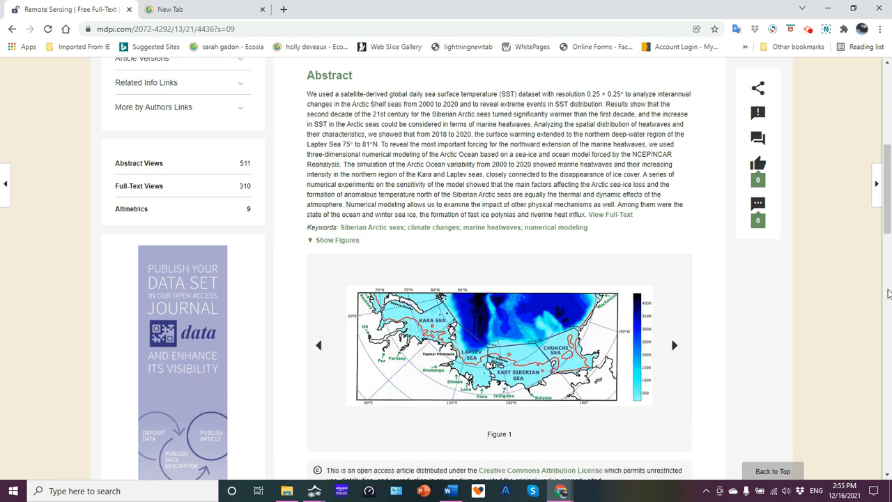
pyautogui.moveTo(728, 265)
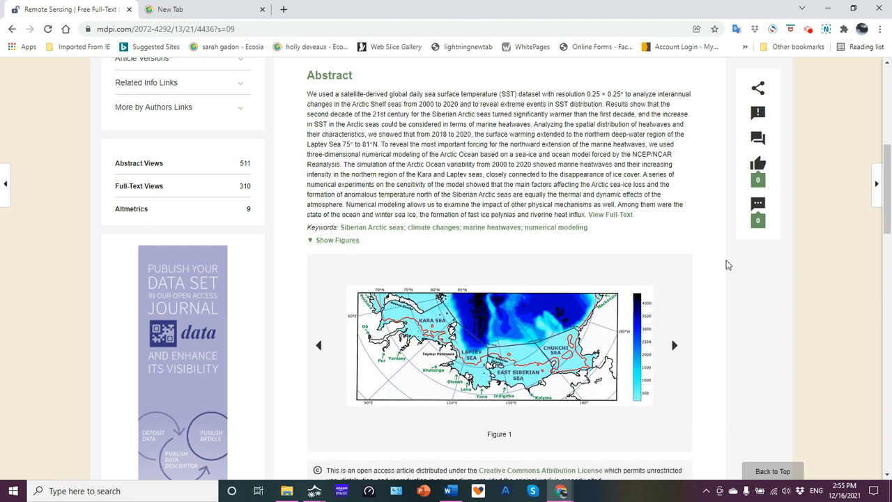
pyautogui.moveTo(552, 113)
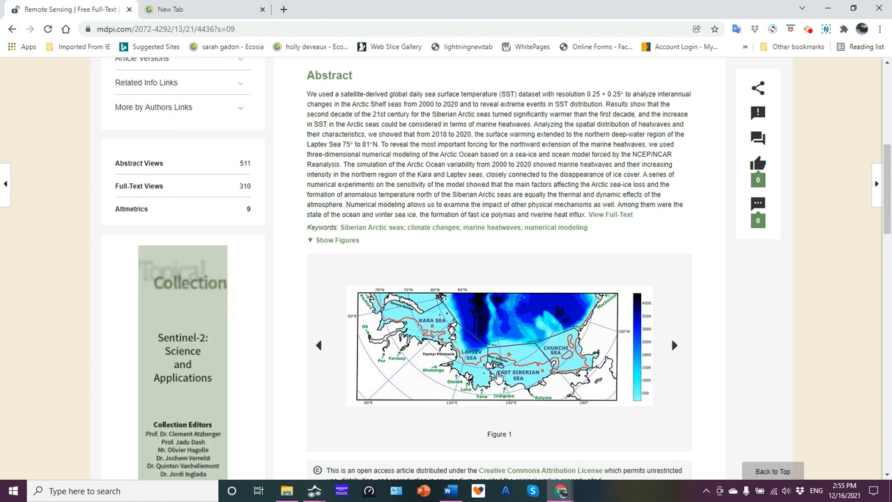
pyautogui.moveTo(570, 357)
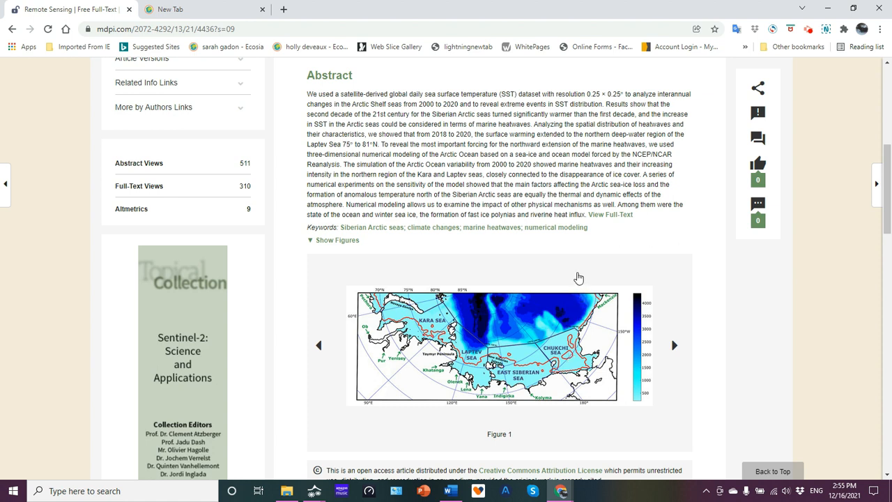
pyautogui.moveTo(526, 362)
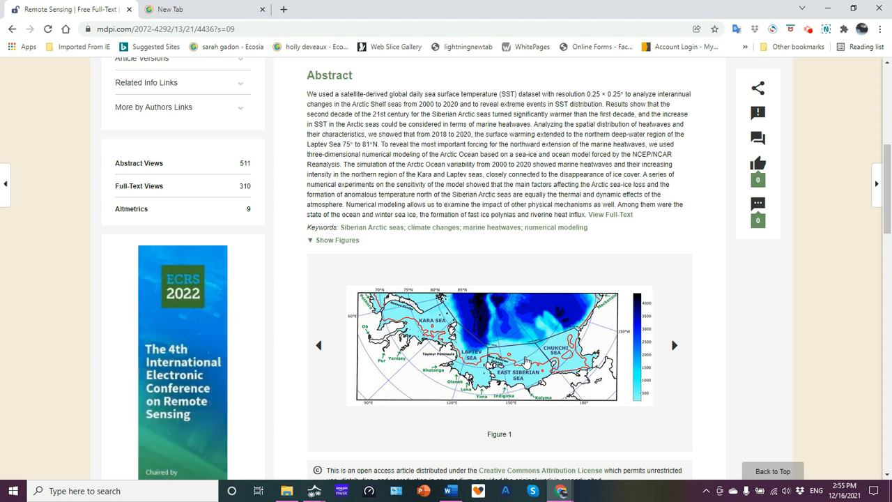
pyautogui.moveTo(469, 288)
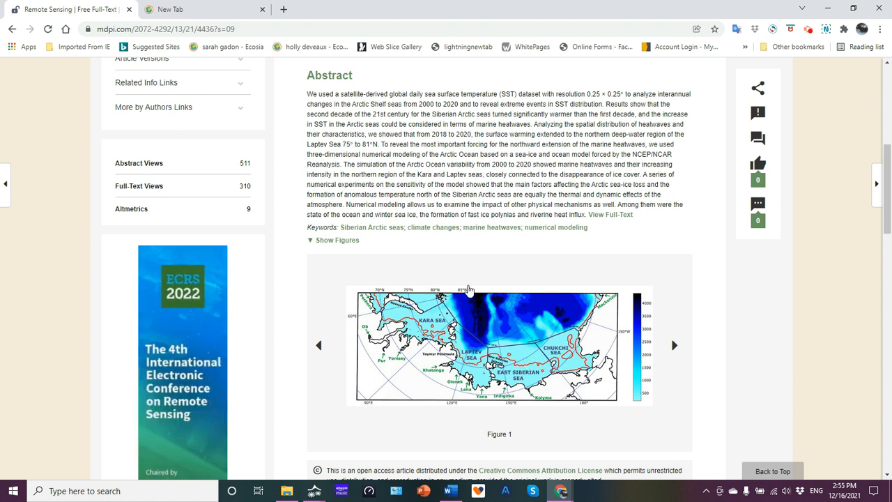
pyautogui.moveTo(425, 327)
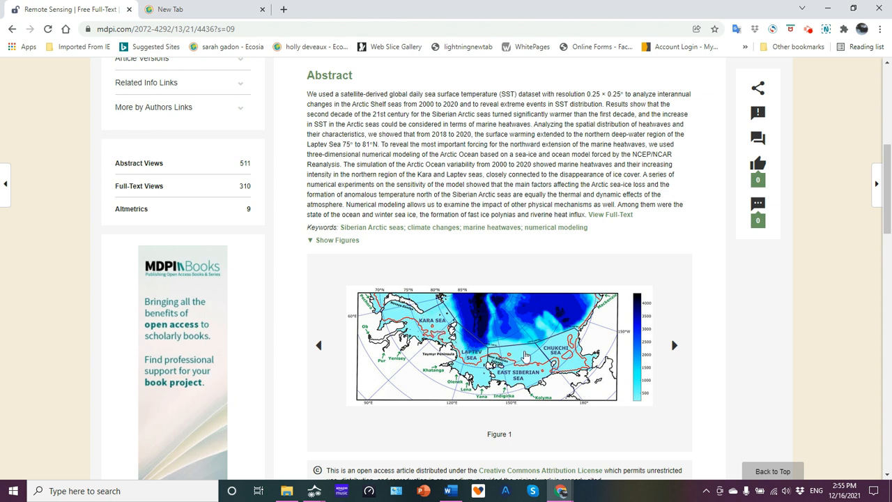
pyautogui.moveTo(572, 266)
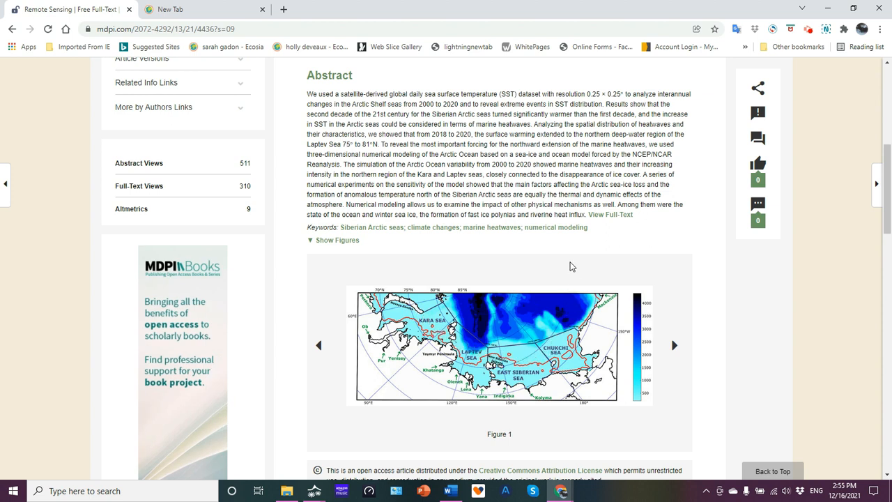
pyautogui.moveTo(453, 356)
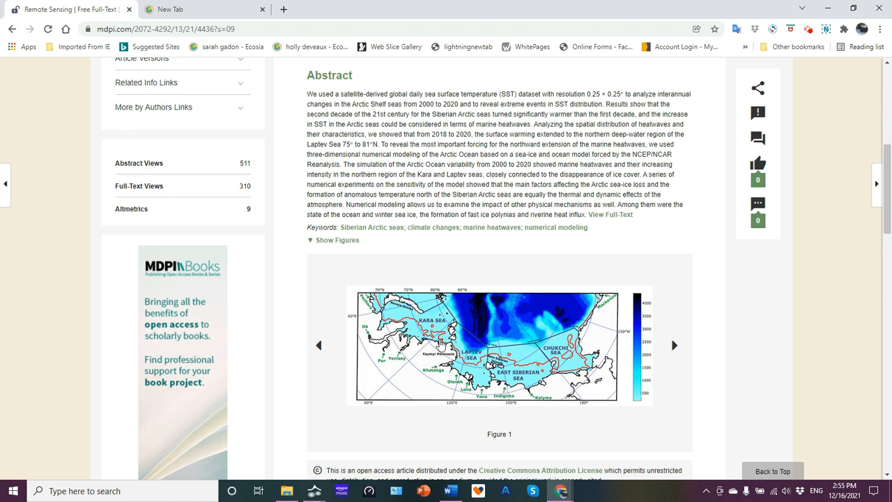
pyautogui.moveTo(440, 345)
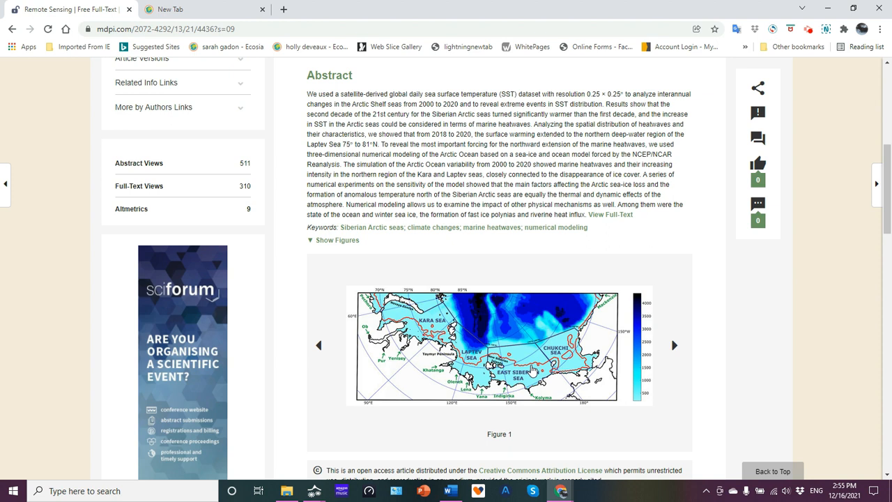
pyautogui.moveTo(418, 336)
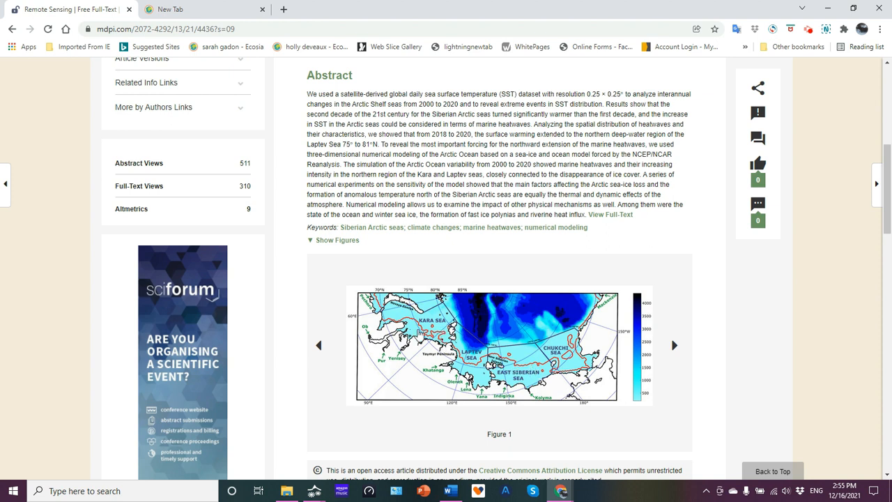
pyautogui.moveTo(438, 326)
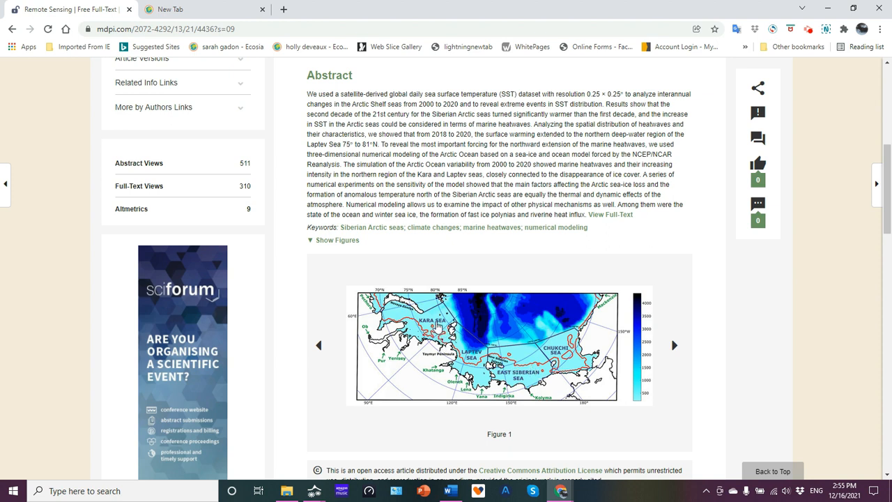
pyautogui.moveTo(459, 355)
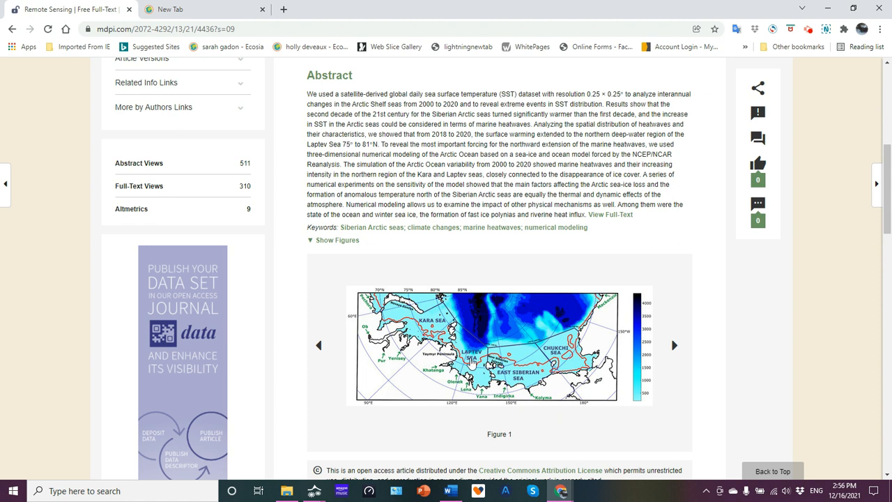
pyautogui.moveTo(627, 369)
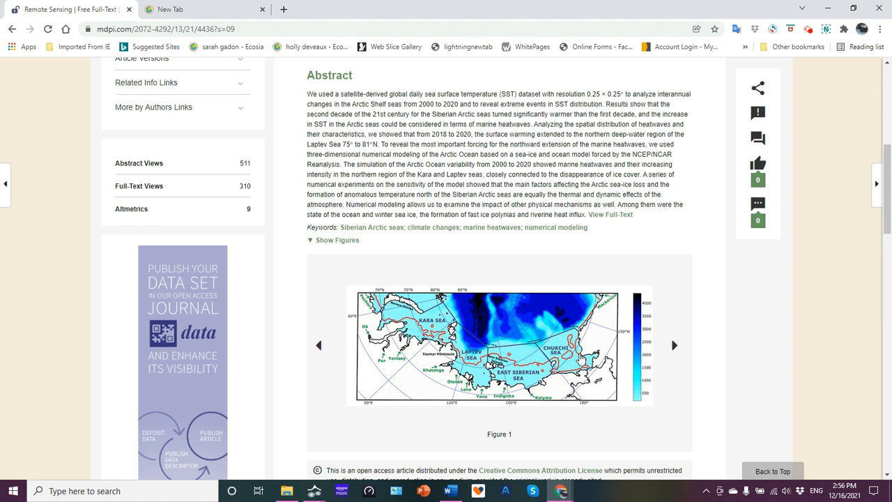
pyautogui.moveTo(568, 307)
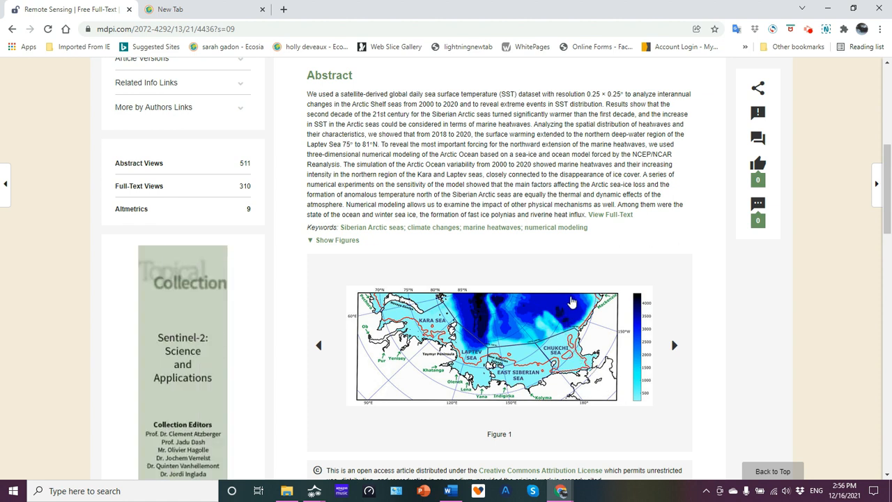
pyautogui.moveTo(578, 304)
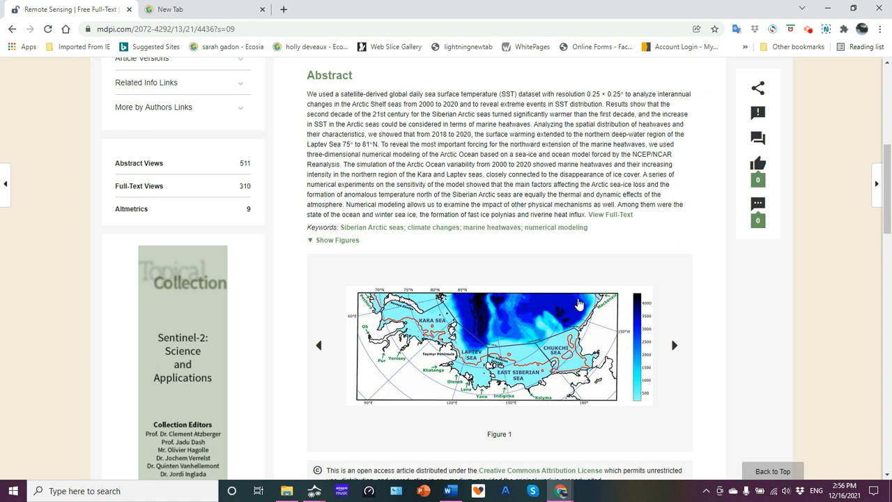
pyautogui.moveTo(596, 385)
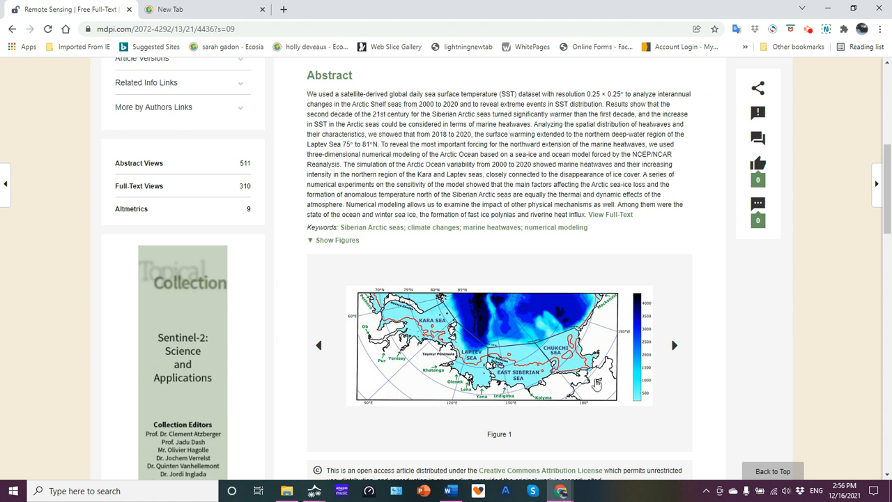
pyautogui.moveTo(574, 348)
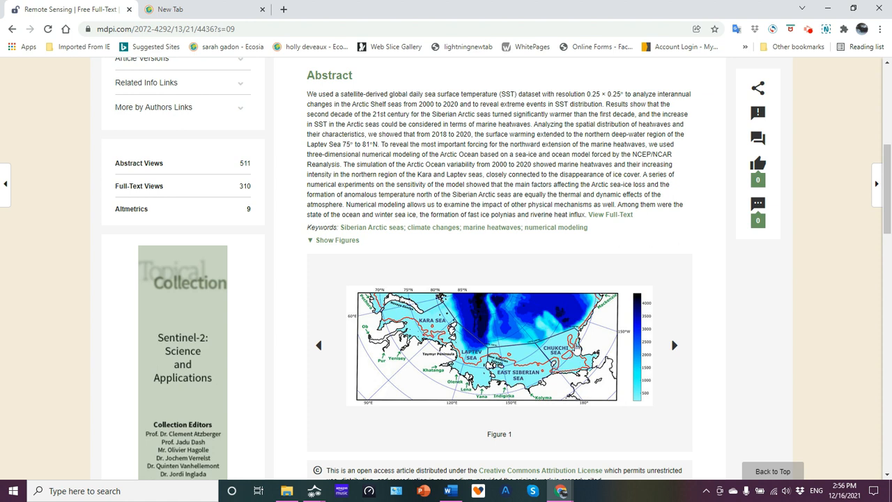
pyautogui.moveTo(599, 309)
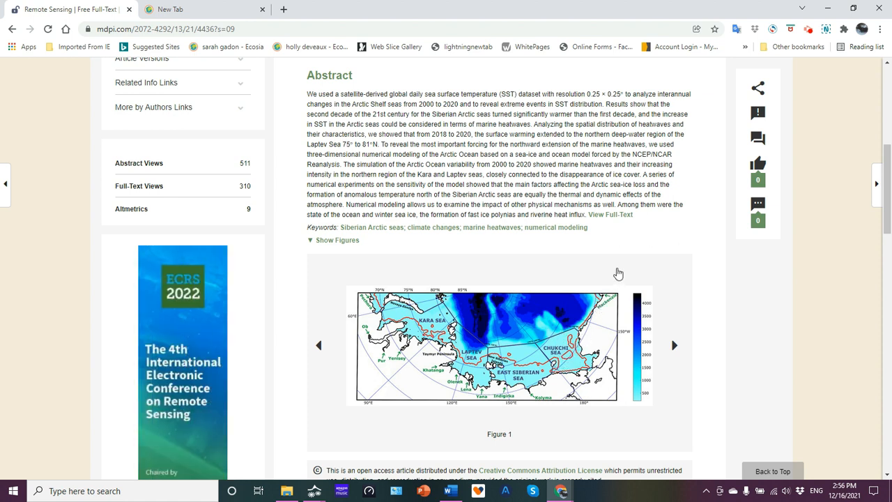
pyautogui.moveTo(584, 251)
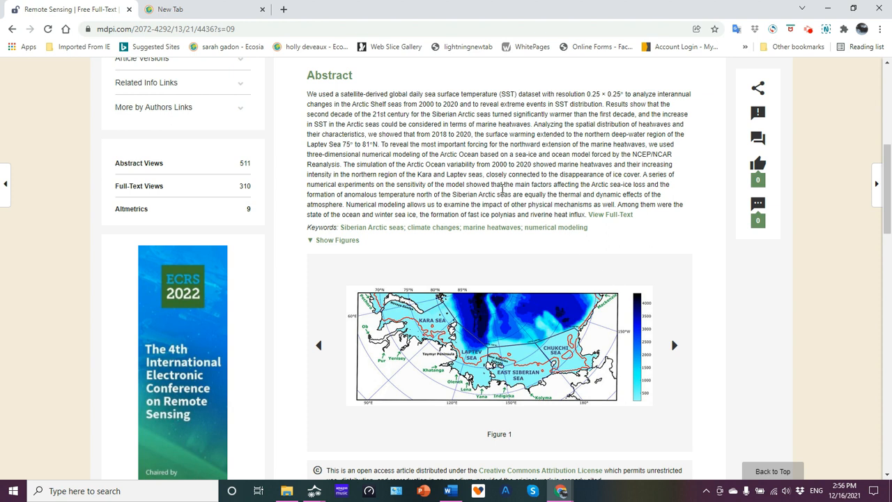
pyautogui.moveTo(568, 179)
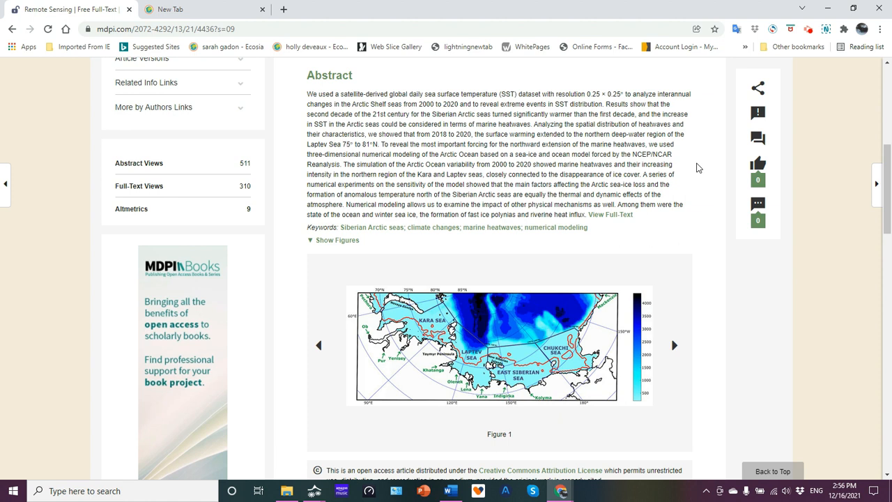
pyautogui.moveTo(447, 345)
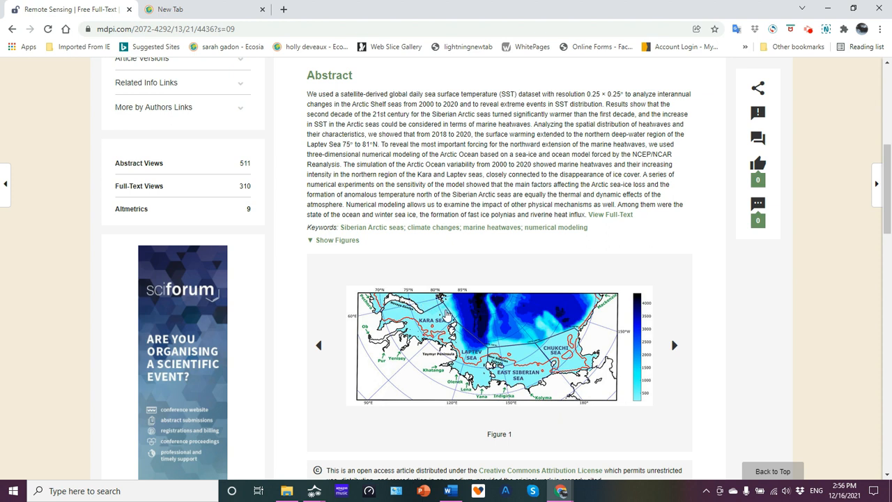
pyautogui.moveTo(465, 328)
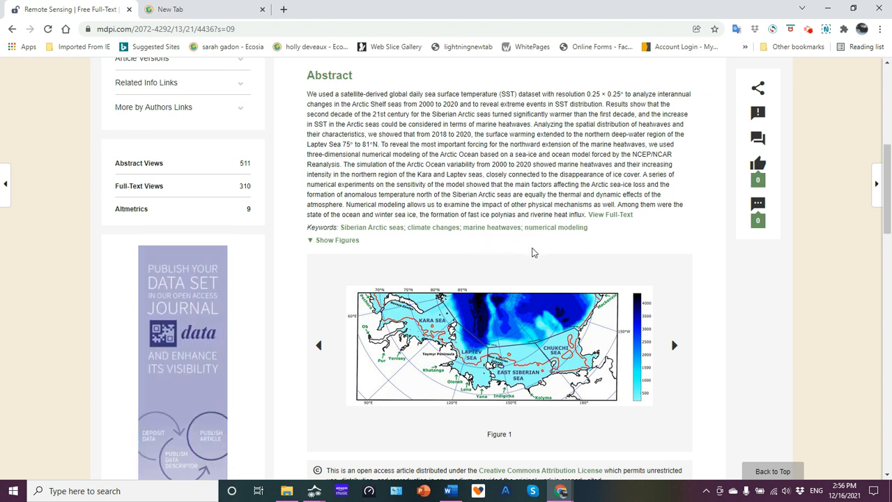
pyautogui.moveTo(494, 257)
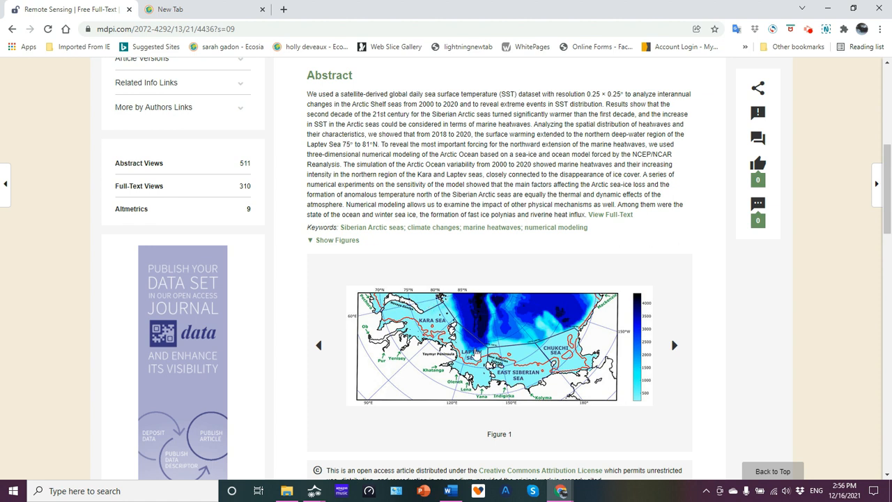
pyautogui.moveTo(379, 228)
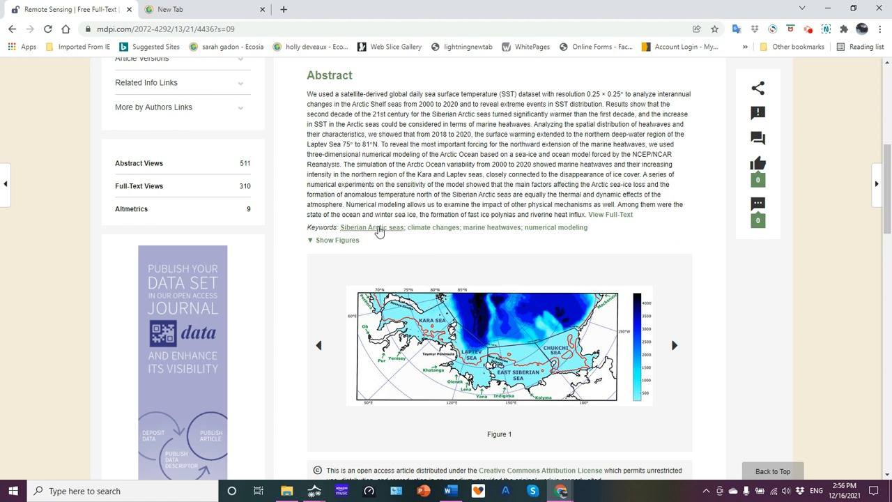
pyautogui.moveTo(382, 230)
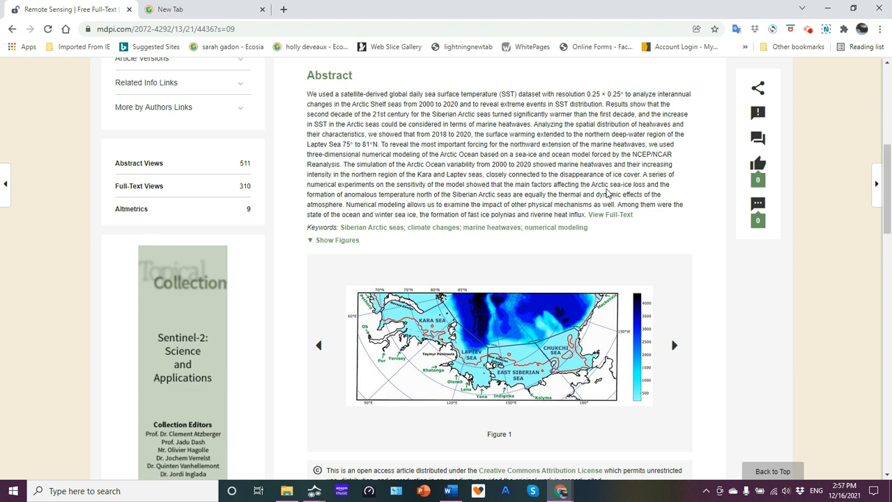
pyautogui.moveTo(606, 194)
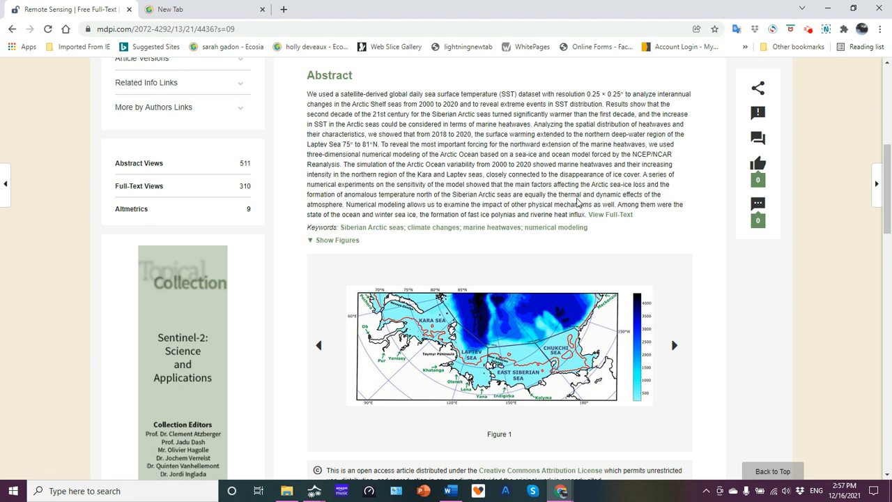
pyautogui.moveTo(480, 365)
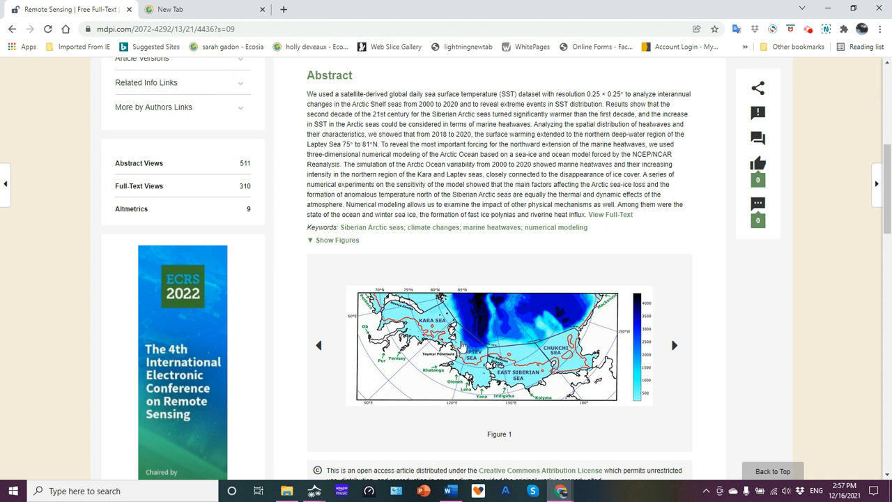
pyautogui.moveTo(444, 335)
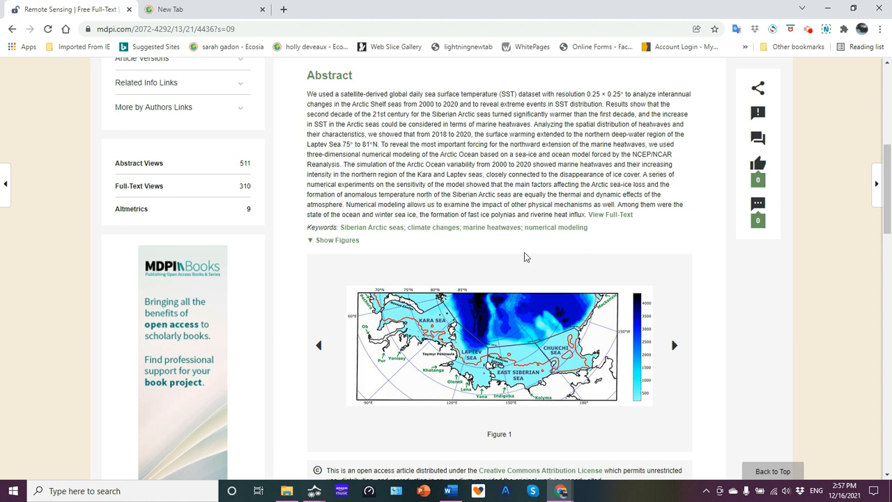
pyautogui.moveTo(421, 230)
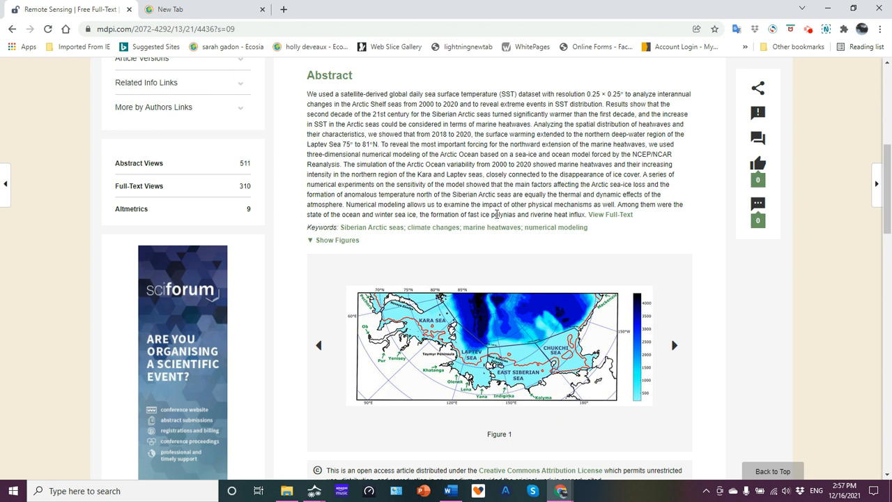
pyautogui.moveTo(509, 250)
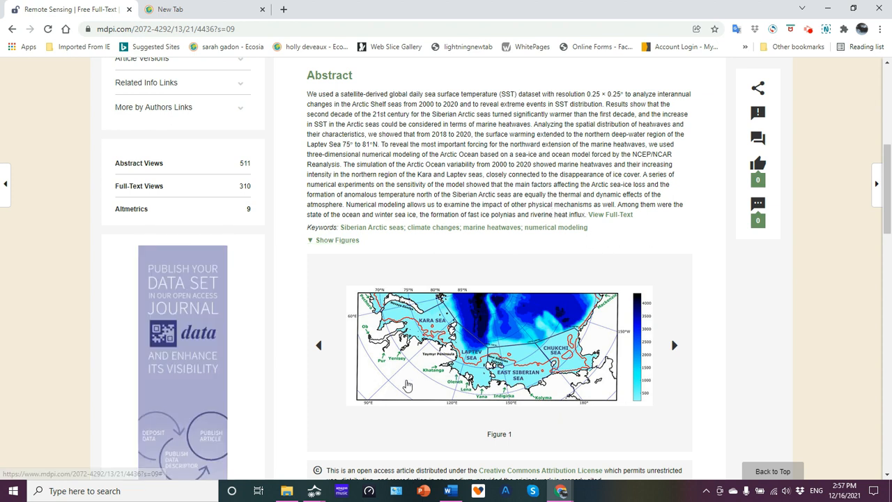
pyautogui.moveTo(388, 363)
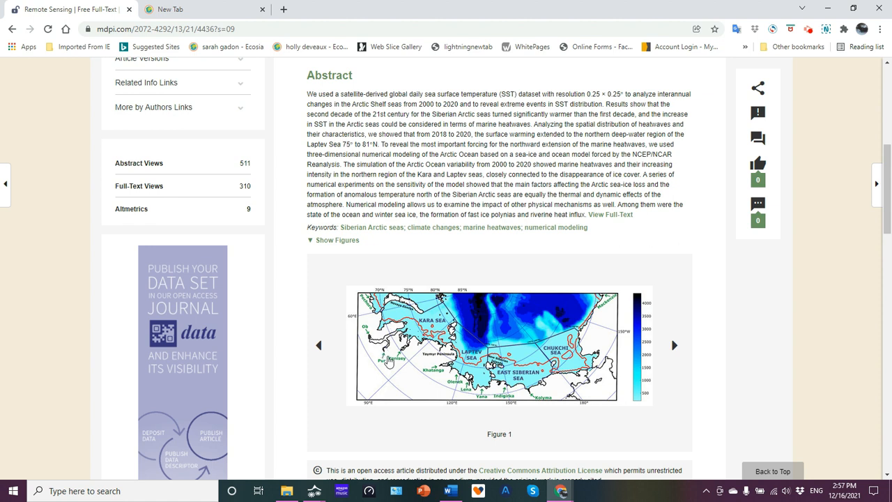
pyautogui.moveTo(530, 397)
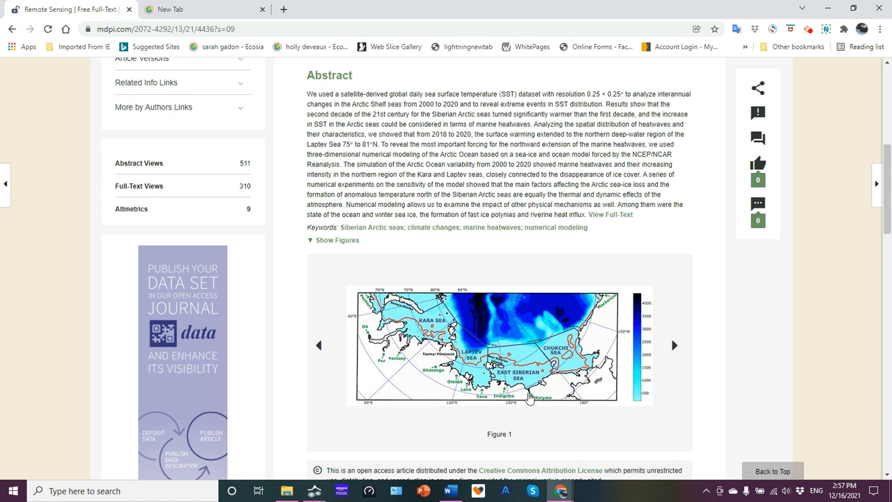
pyautogui.moveTo(465, 404)
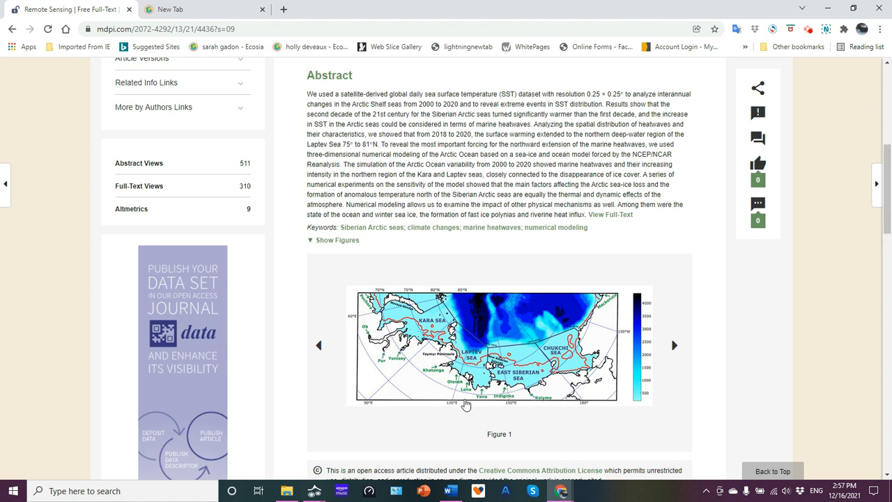
pyautogui.moveTo(671, 254)
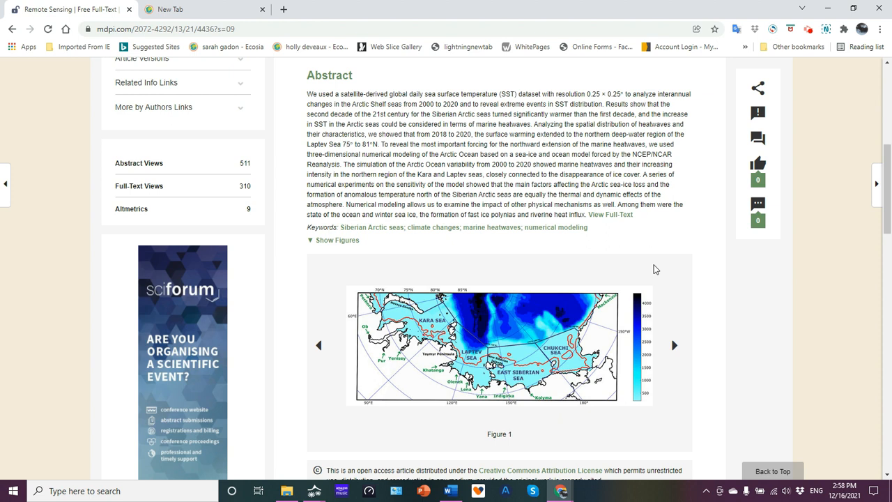
pyautogui.moveTo(564, 245)
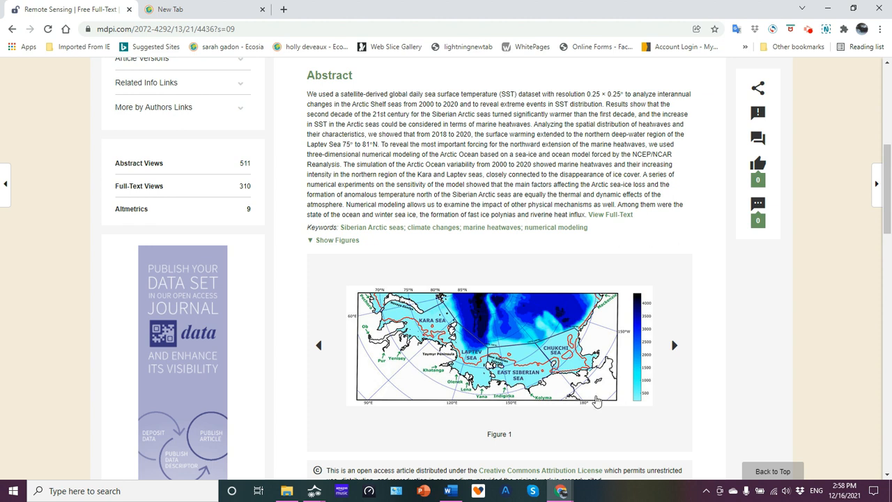
pyautogui.moveTo(610, 402)
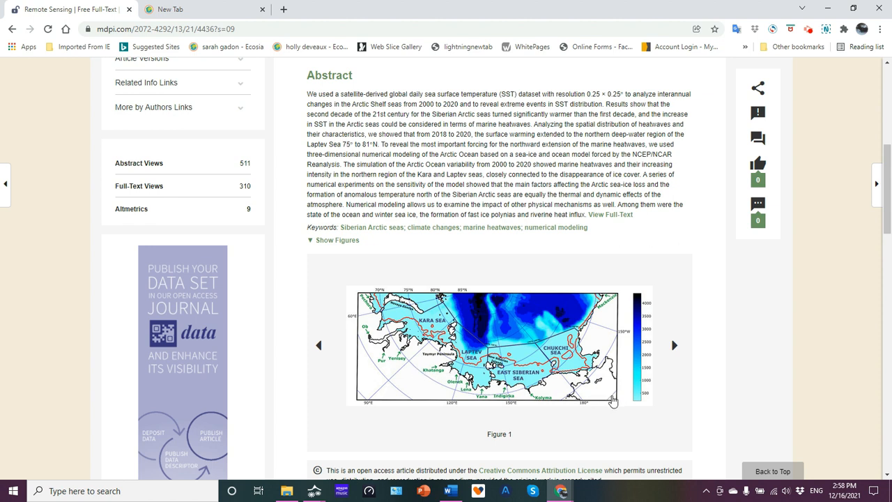
pyautogui.moveTo(569, 256)
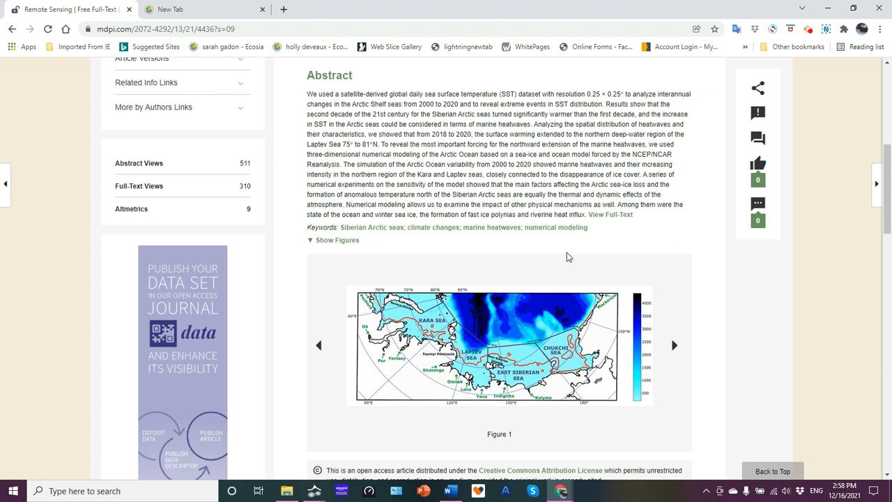
pyautogui.moveTo(572, 253)
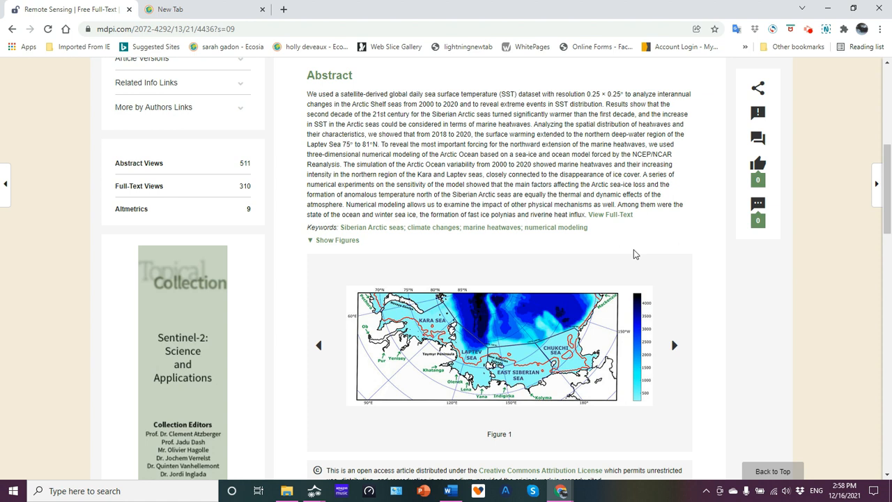
pyautogui.moveTo(623, 276)
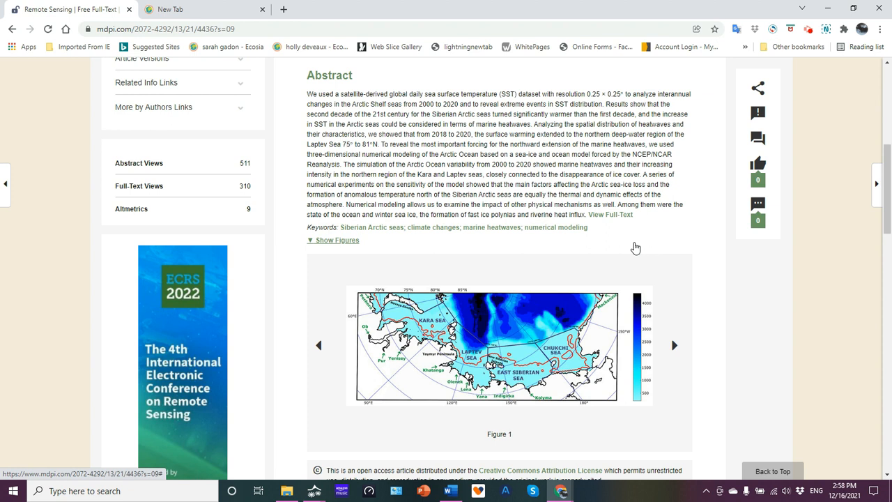
pyautogui.moveTo(627, 262)
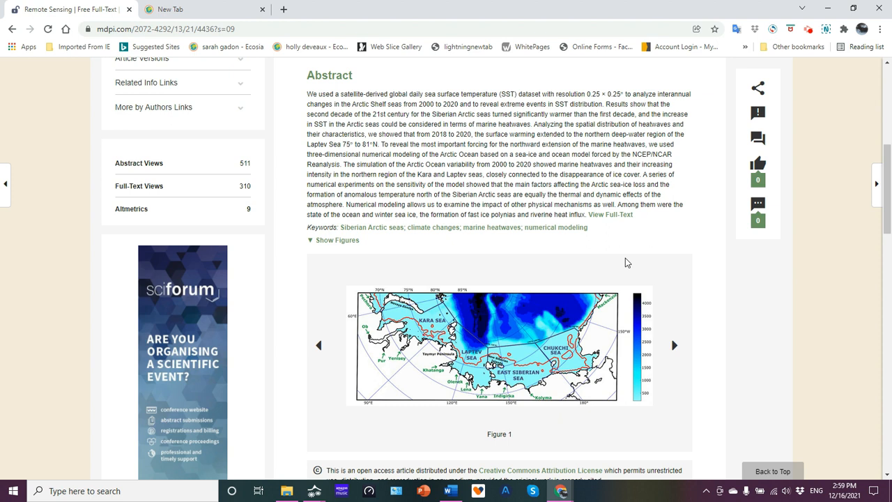
pyautogui.moveTo(630, 262)
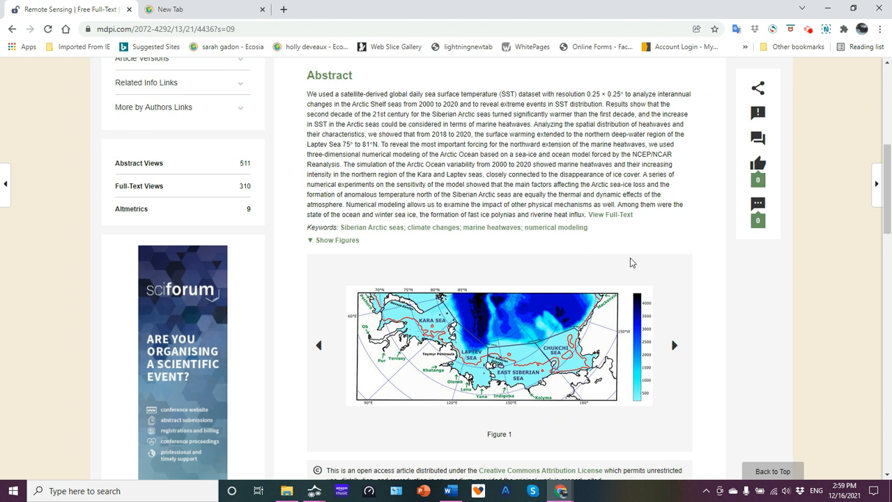
pyautogui.moveTo(588, 284)
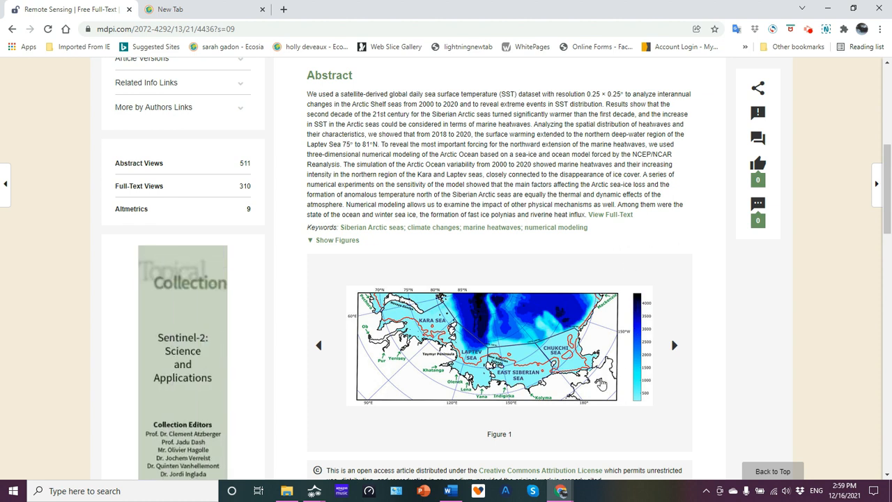
pyautogui.moveTo(604, 390)
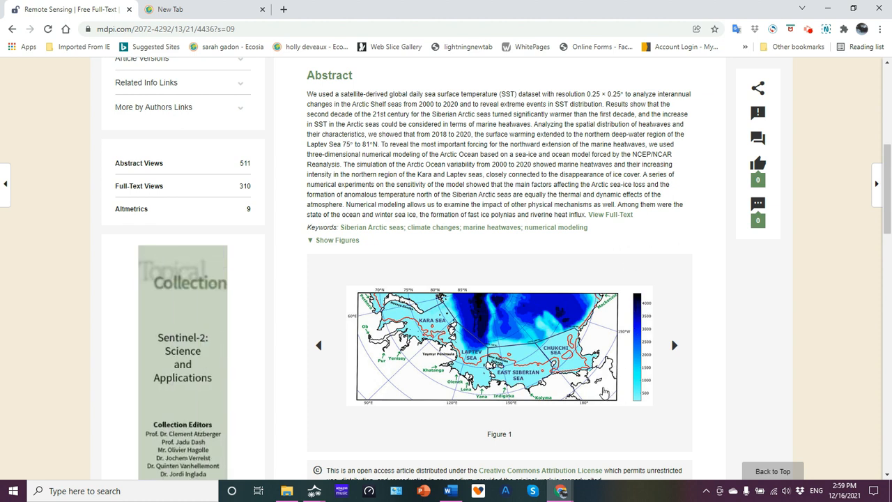
pyautogui.moveTo(647, 251)
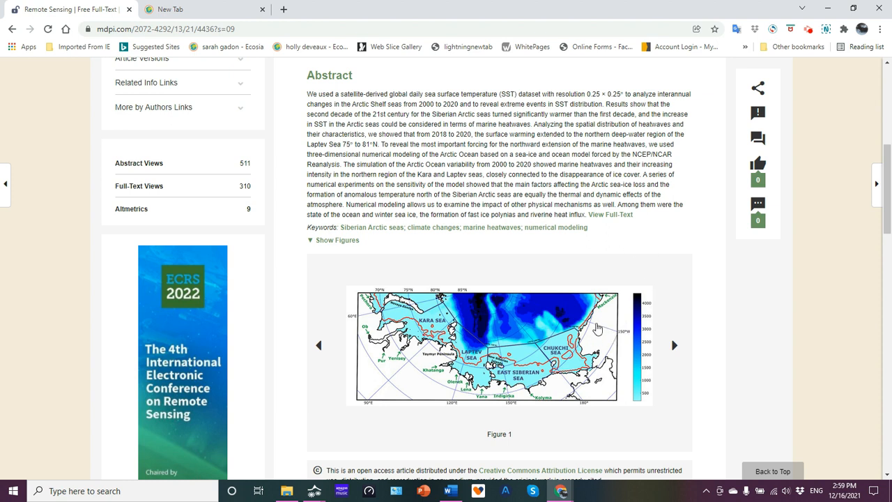
pyautogui.moveTo(624, 267)
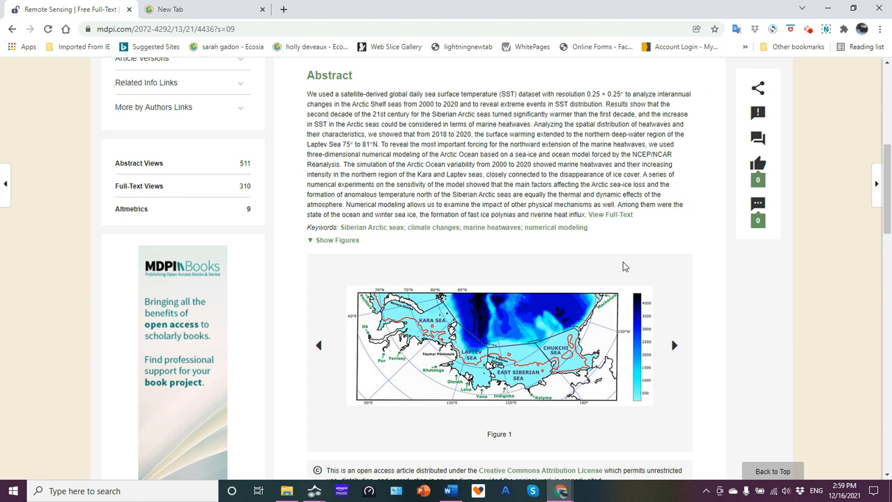
pyautogui.moveTo(630, 248)
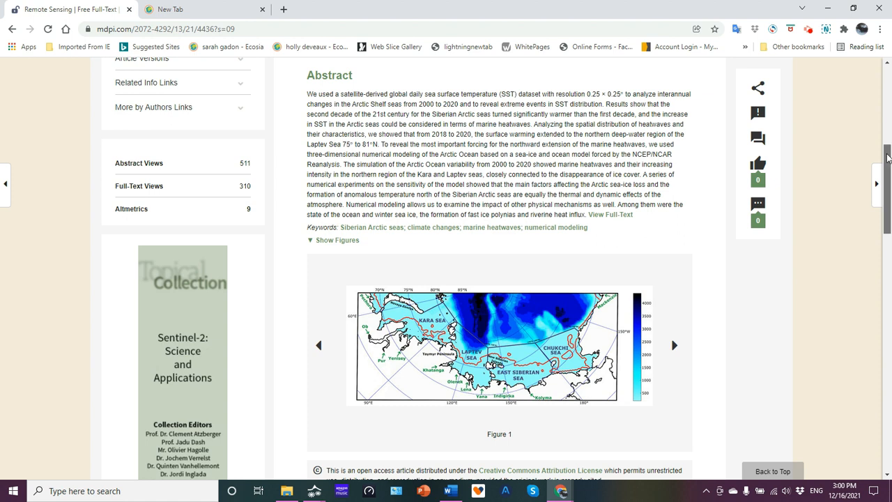
# Scroll down to show the Figure 1 preview and the Supplementary Material ZIP file
pyautogui.scroll(-3)
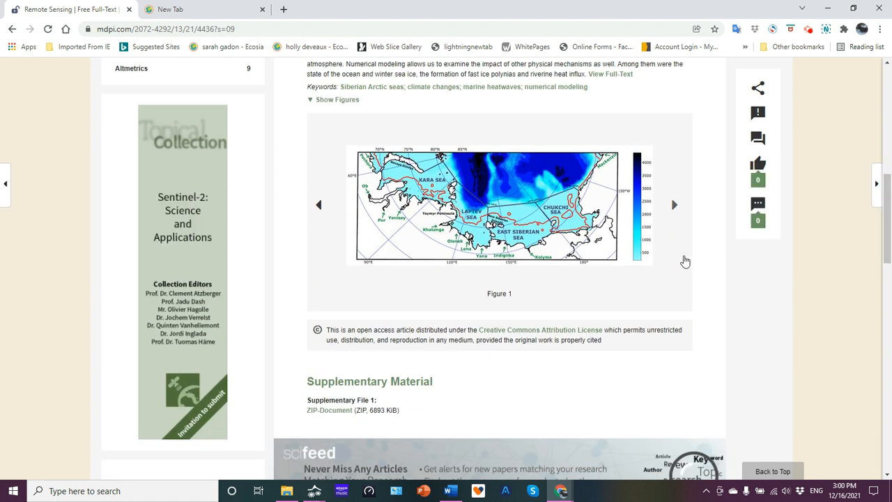
pyautogui.moveTo(675, 207)
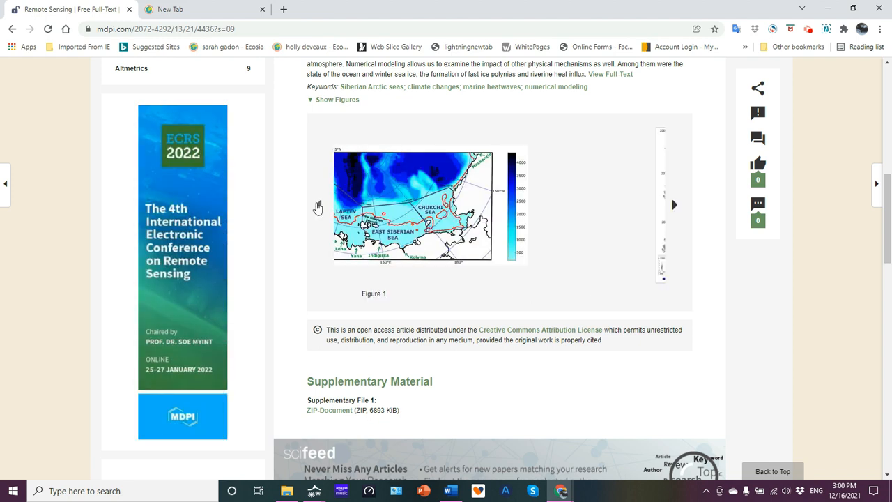
# Enlarge Figure 1, the Siberian Arctic seas and rivers bathymetry map
pyautogui.click(429, 205)
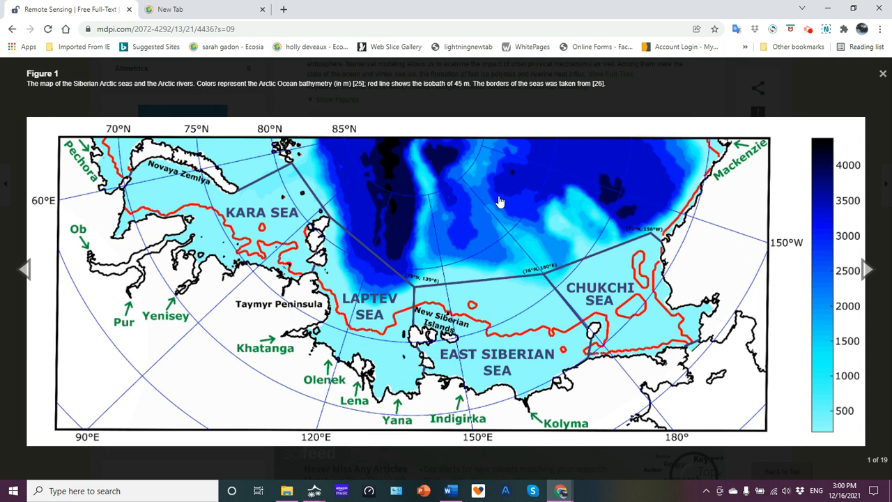
pyautogui.moveTo(253, 186)
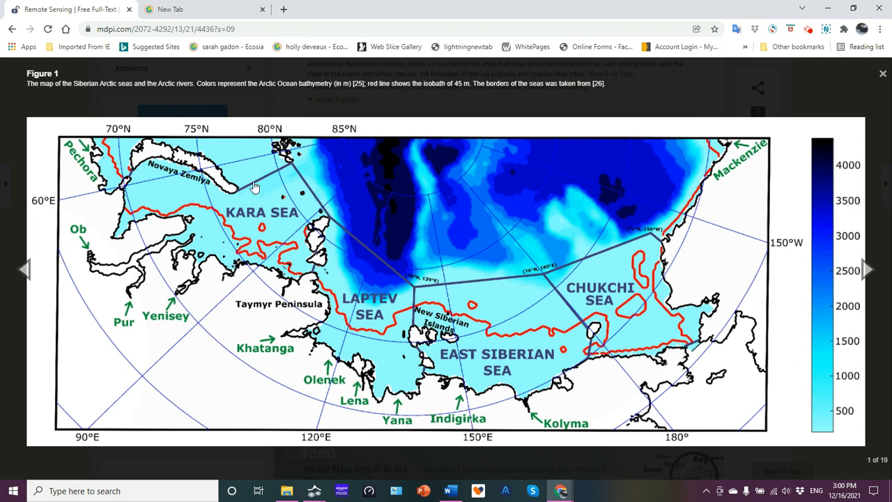
pyautogui.moveTo(485, 312)
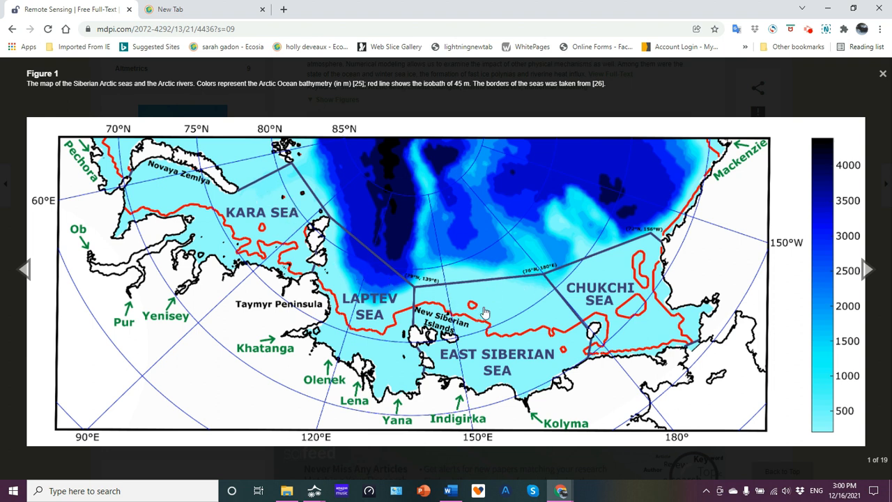
pyautogui.moveTo(510, 225)
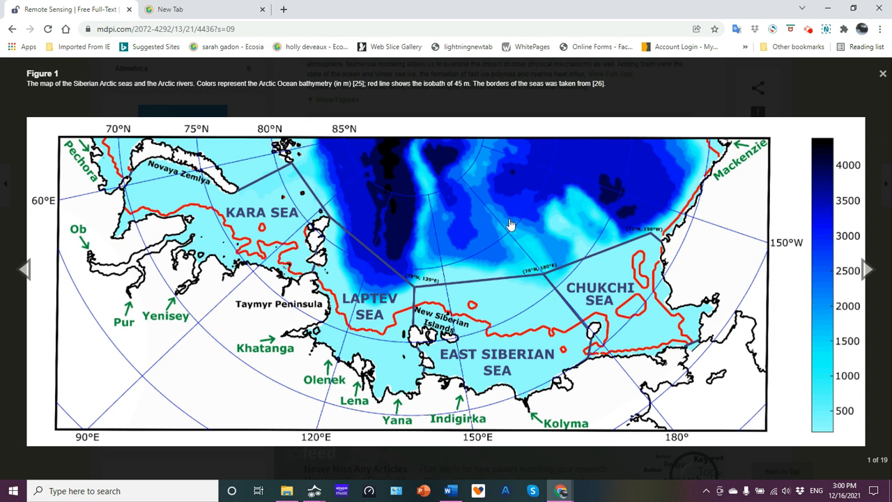
pyautogui.moveTo(823, 361)
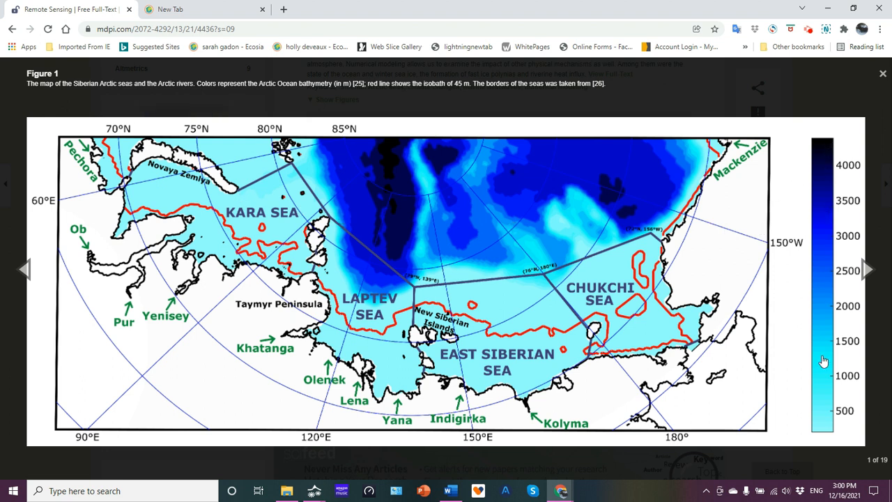
pyautogui.moveTo(421, 156)
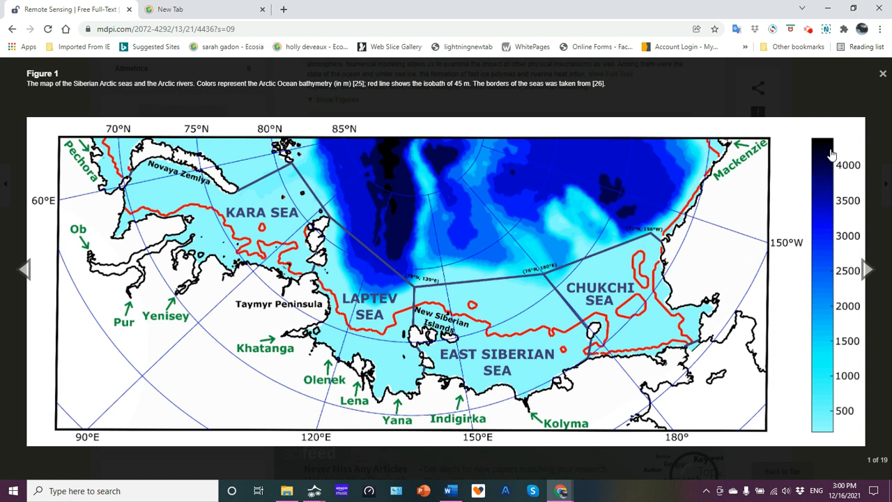
pyautogui.moveTo(844, 278)
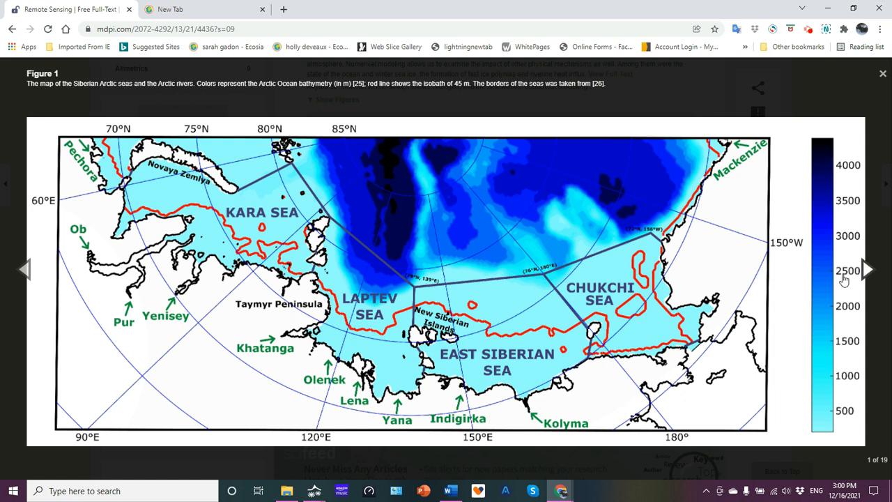
pyautogui.moveTo(658, 206)
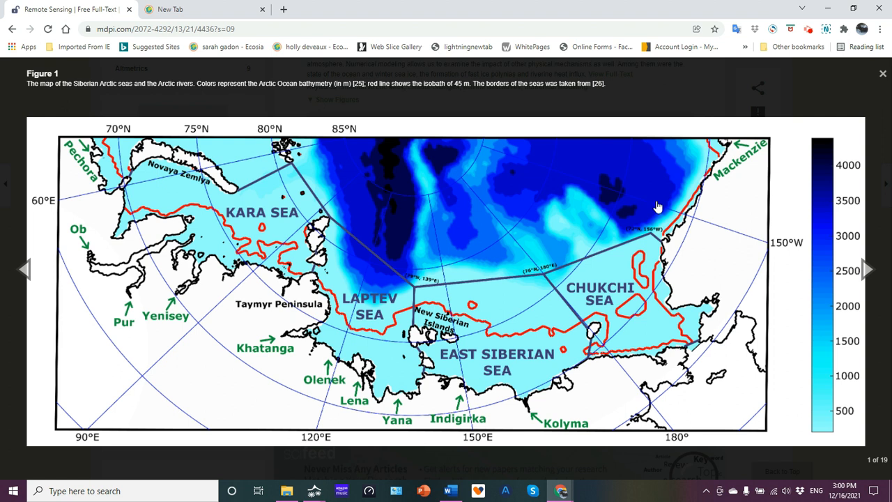
pyautogui.moveTo(567, 324)
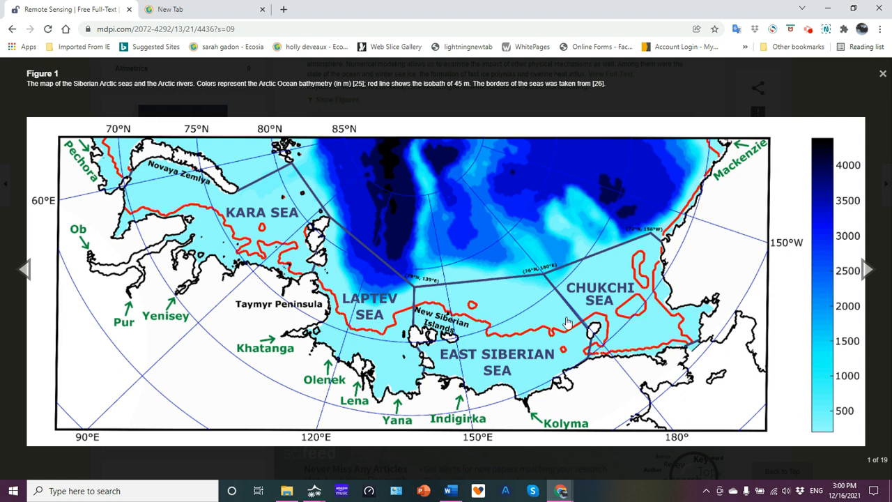
pyautogui.moveTo(375, 333)
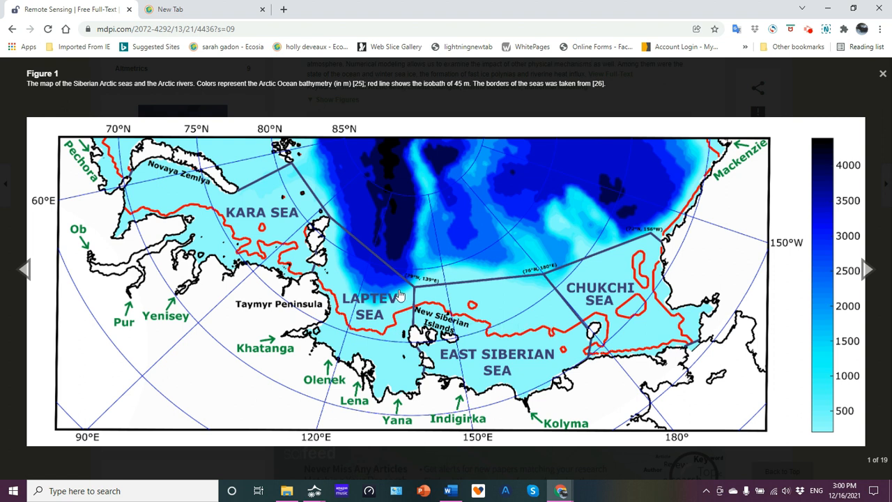
pyautogui.moveTo(537, 336)
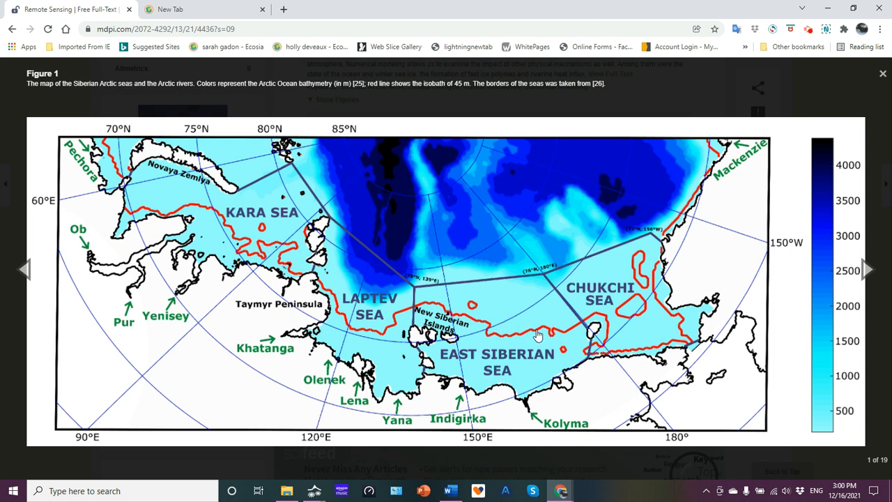
pyautogui.moveTo(201, 94)
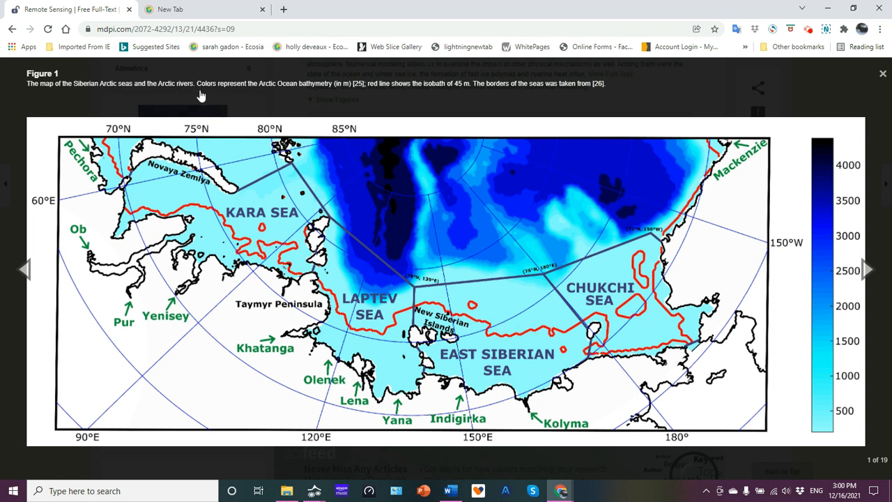
pyautogui.moveTo(484, 100)
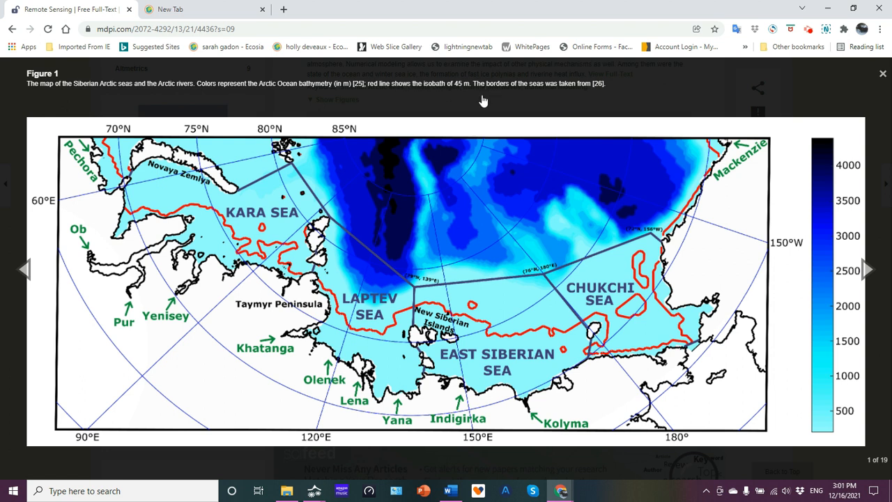
pyautogui.moveTo(400, 85)
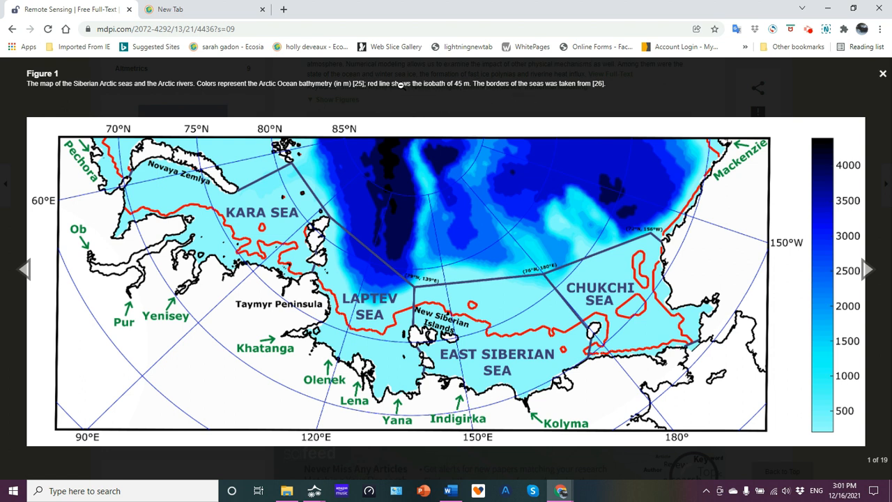
pyautogui.moveTo(453, 94)
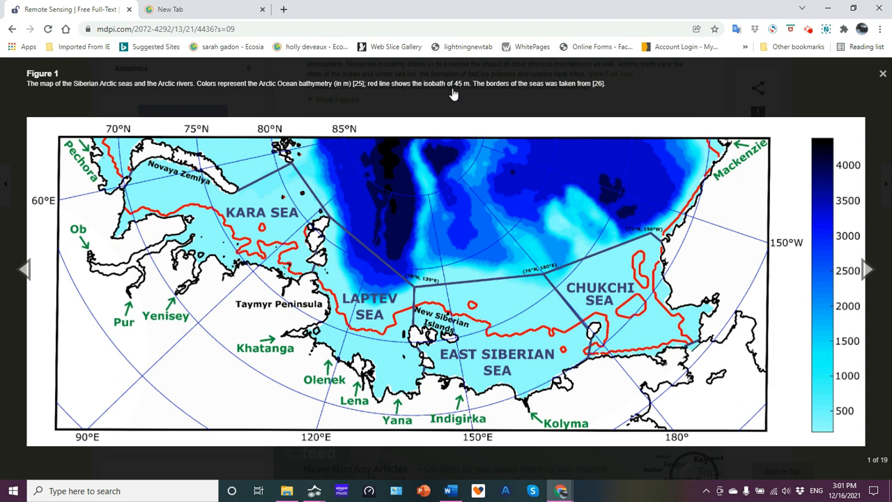
pyautogui.moveTo(359, 260)
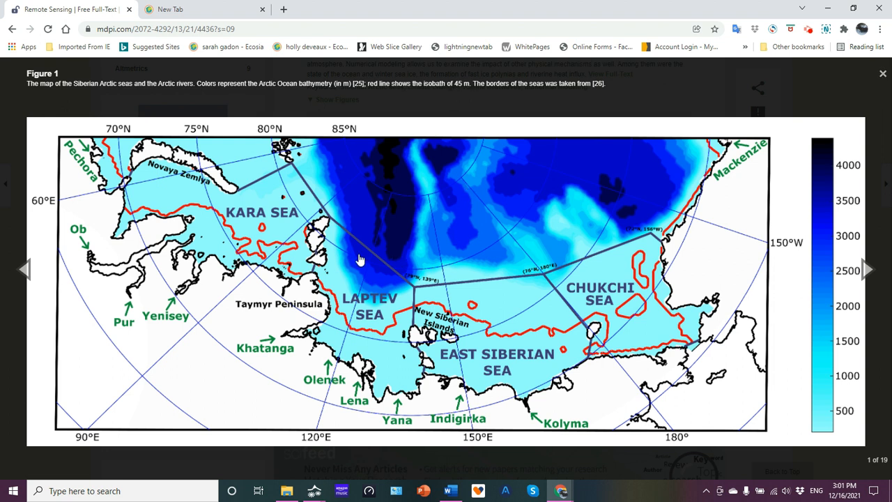
pyautogui.moveTo(407, 309)
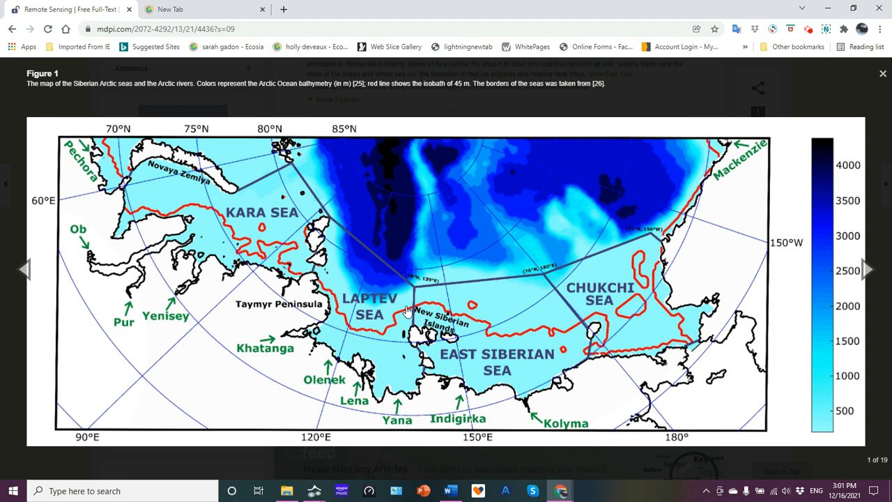
pyautogui.moveTo(491, 332)
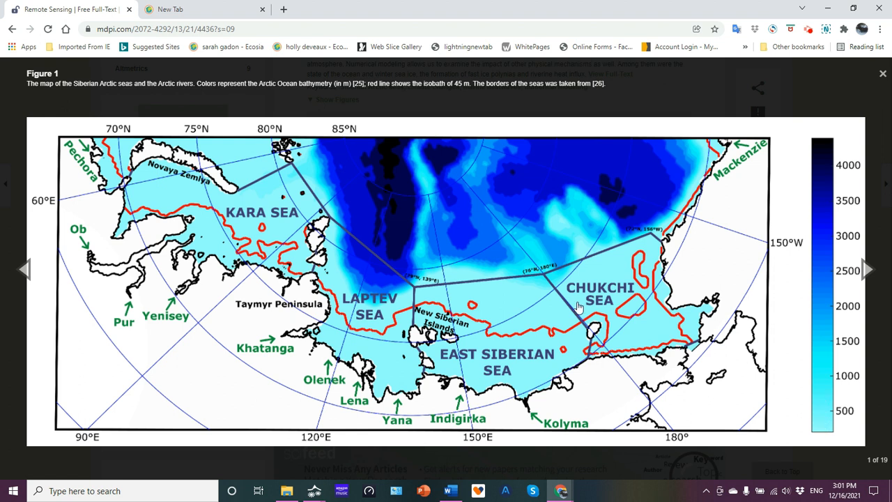
pyautogui.moveTo(510, 359)
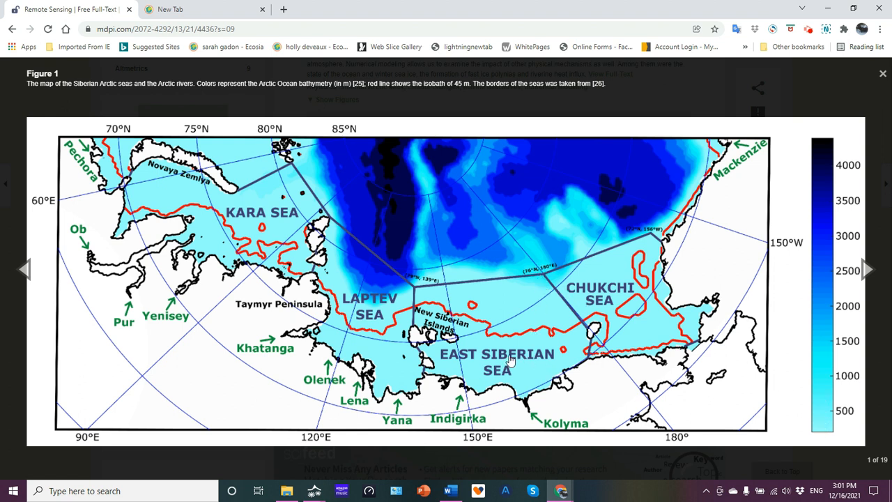
pyautogui.moveTo(648, 359)
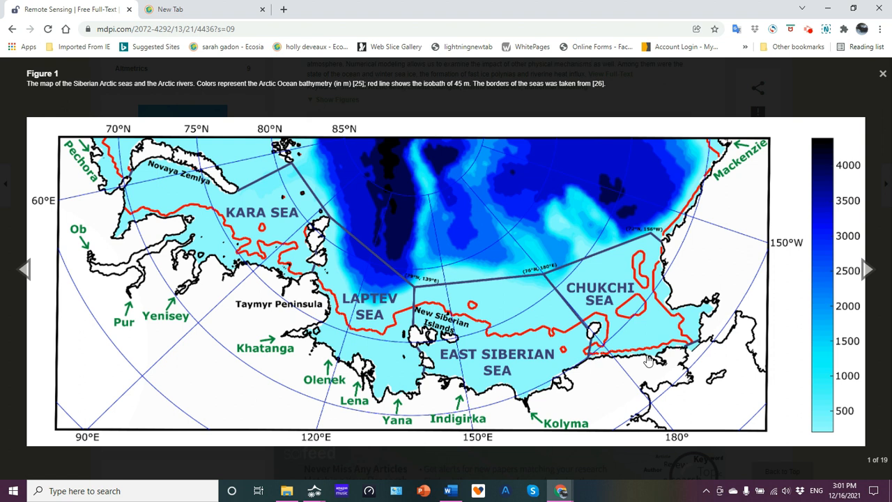
pyautogui.moveTo(390, 356)
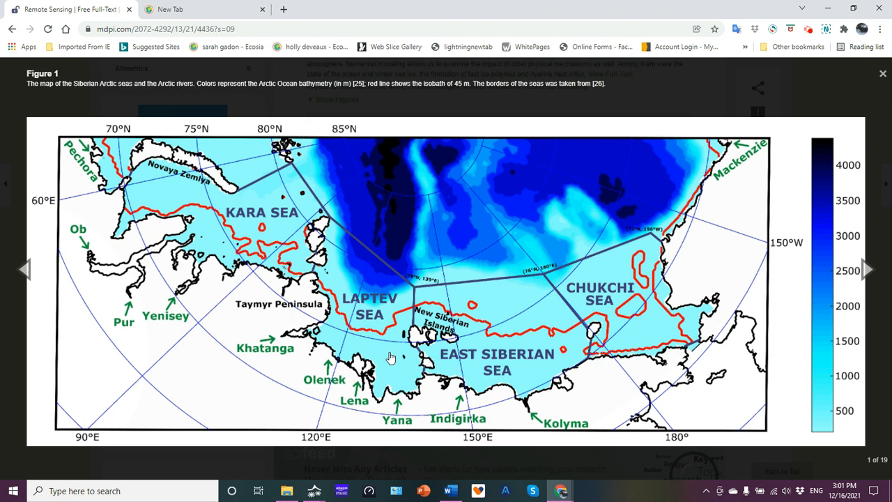
pyautogui.moveTo(541, 348)
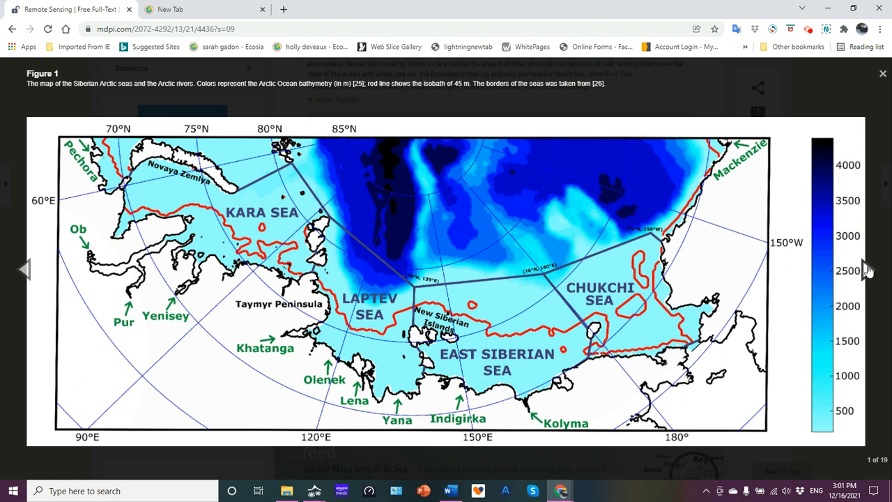
pyautogui.click(858, 269)
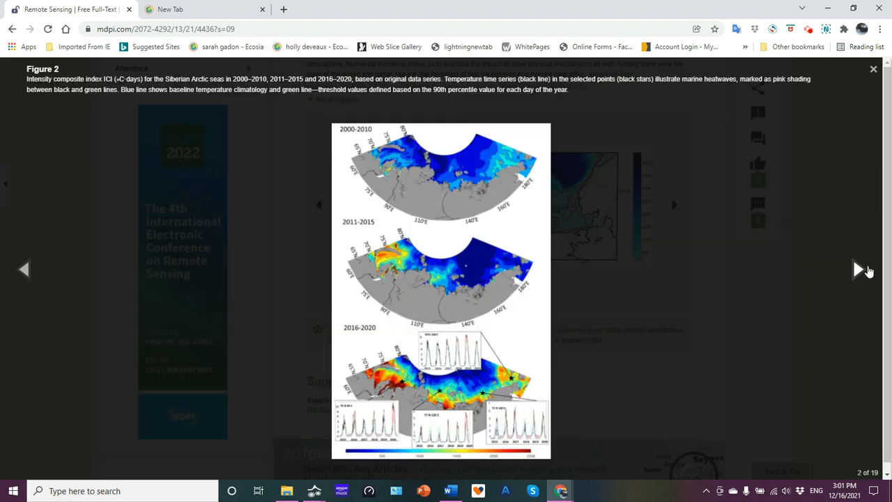
pyautogui.moveTo(445, 174)
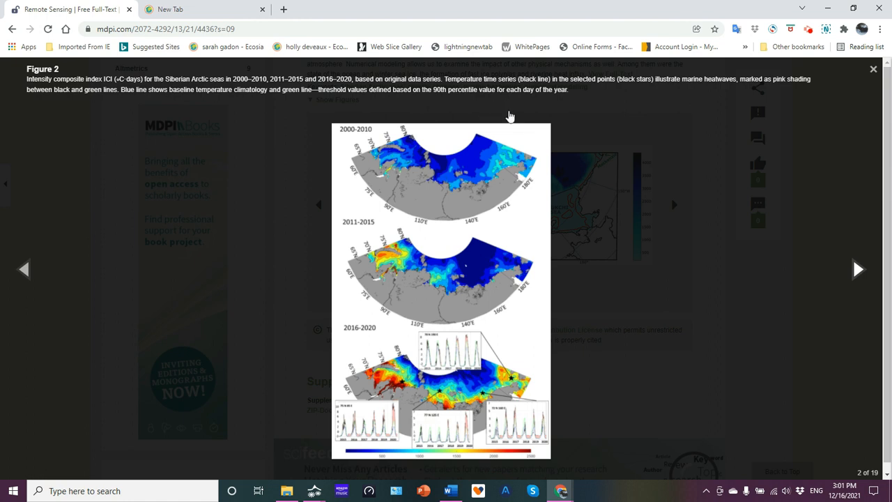
pyautogui.moveTo(419, 268)
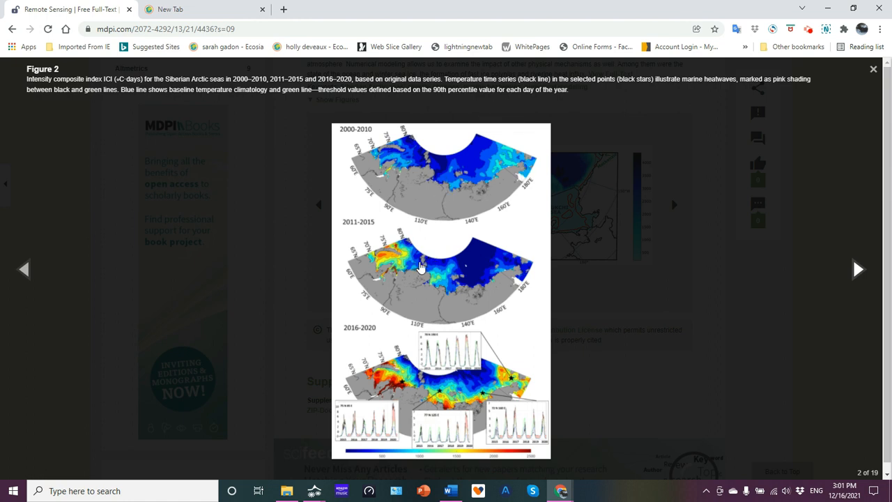
pyautogui.moveTo(343, 198)
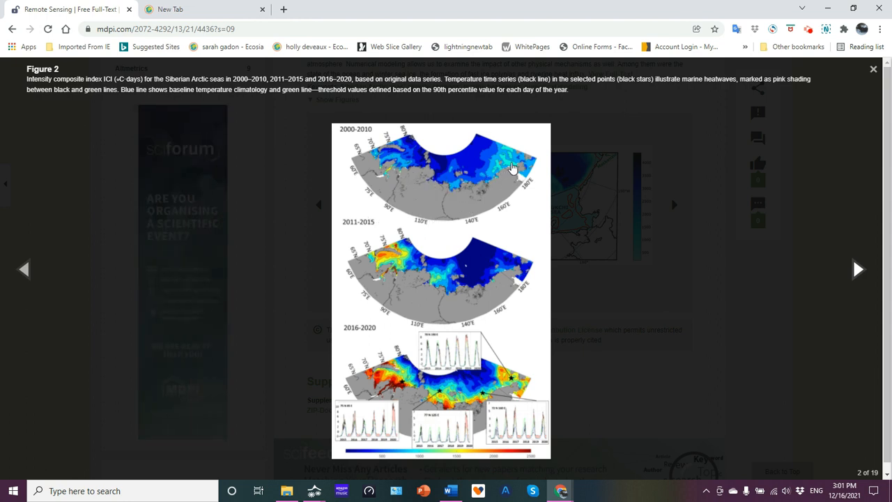
pyautogui.moveTo(475, 153)
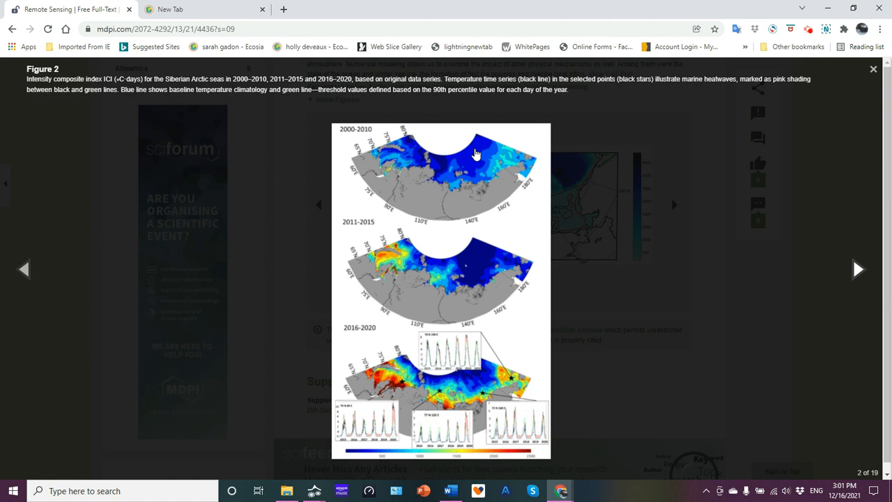
pyautogui.moveTo(483, 333)
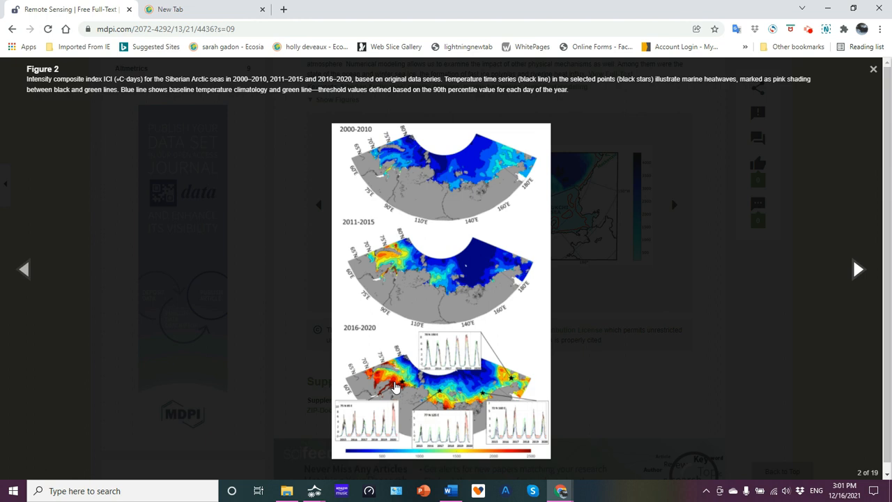
pyautogui.moveTo(499, 397)
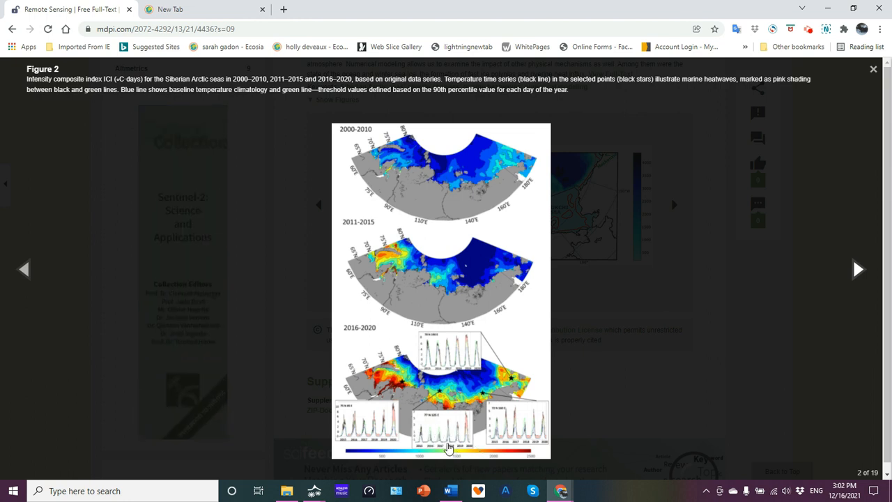
pyautogui.moveTo(502, 326)
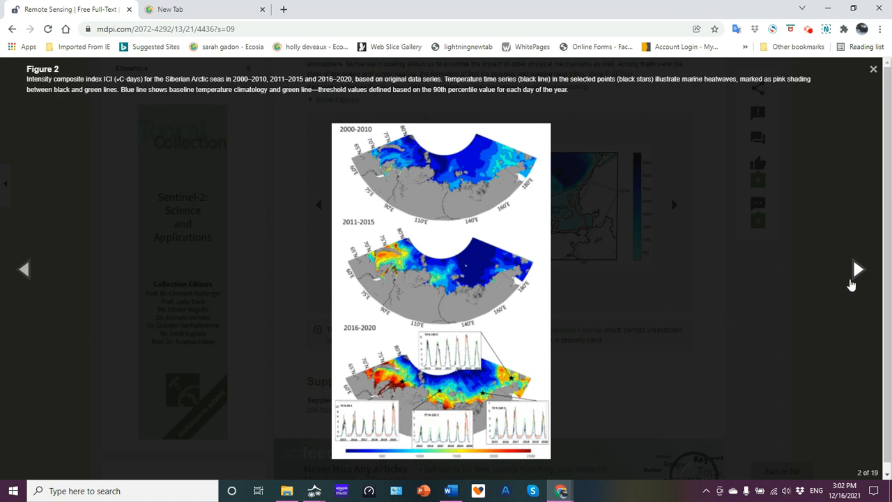
# Step past Figure 3's trend maps to Figure 4, the 2016–2020 Laptev and East Siberian heatwave maps
pyautogui.click(859, 269)
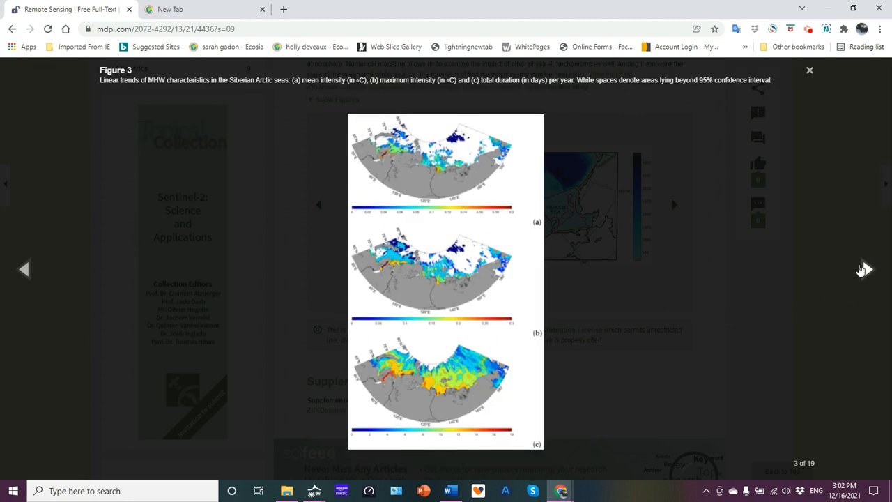
pyautogui.click(673, 204)
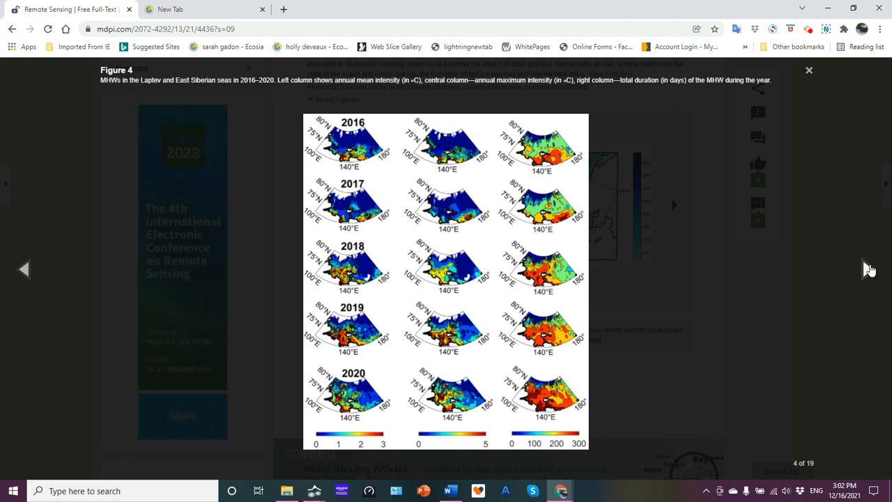
pyautogui.moveTo(271, 150)
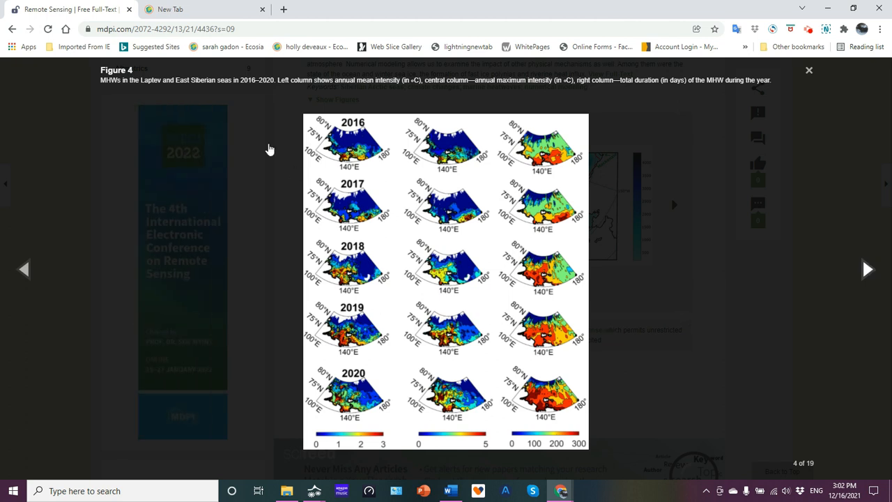
pyautogui.moveTo(452, 190)
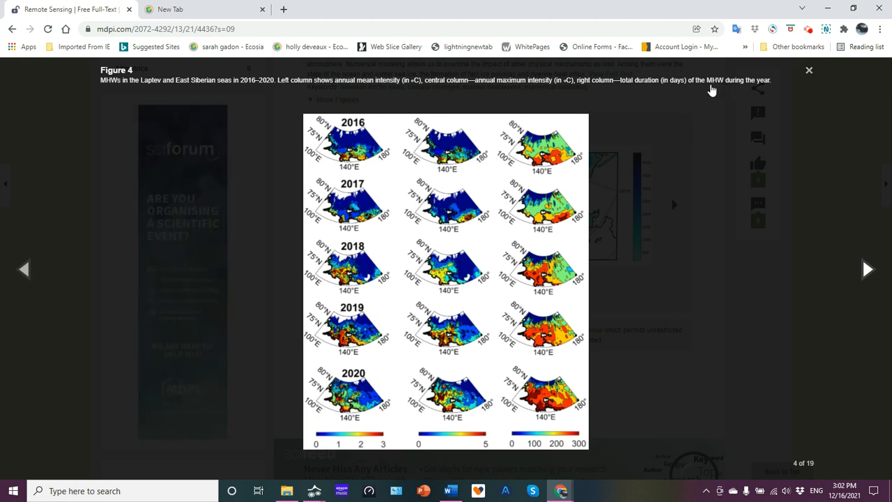
pyautogui.moveTo(533, 201)
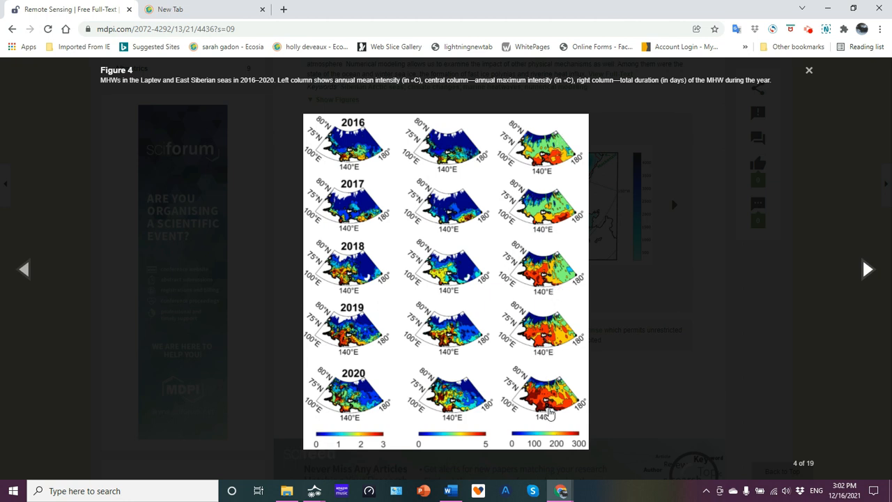
pyautogui.moveTo(555, 164)
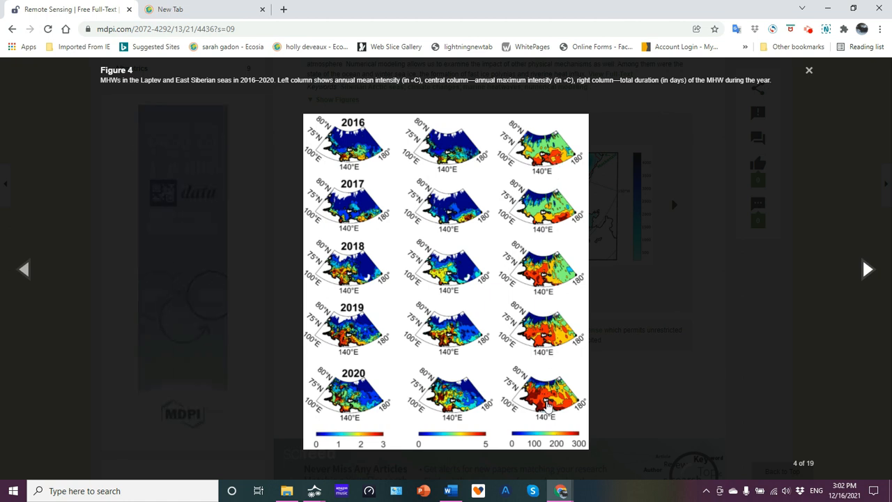
pyautogui.moveTo(546, 173)
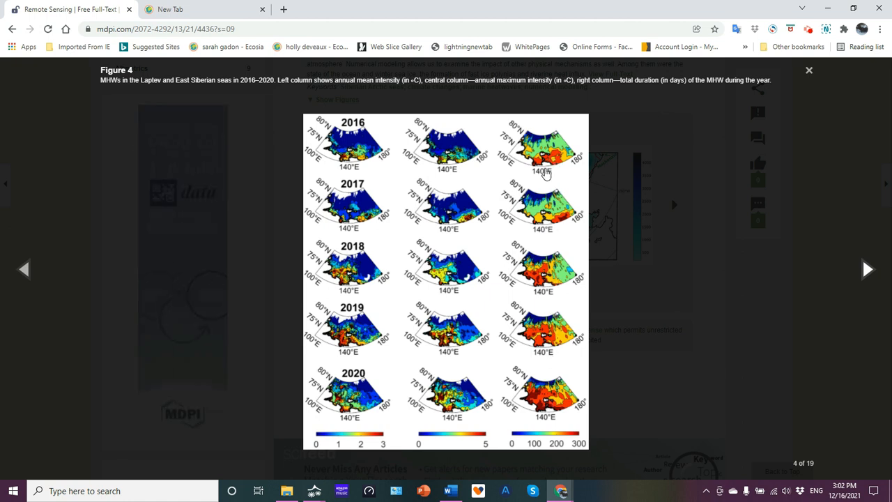
pyautogui.moveTo(365, 138)
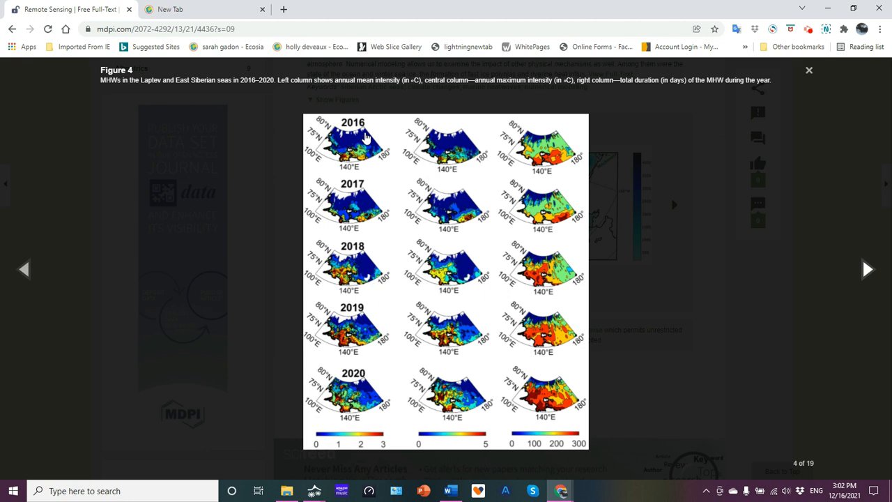
pyautogui.moveTo(357, 388)
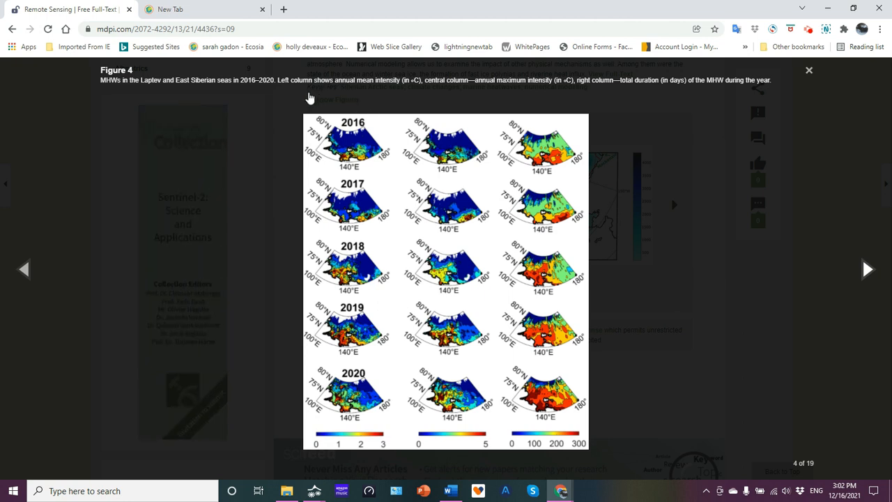
pyautogui.moveTo(429, 92)
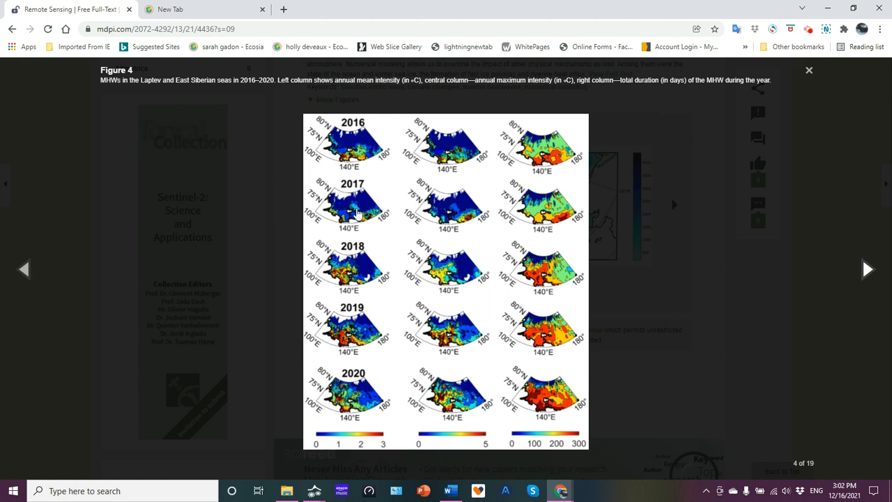
pyautogui.moveTo(404, 96)
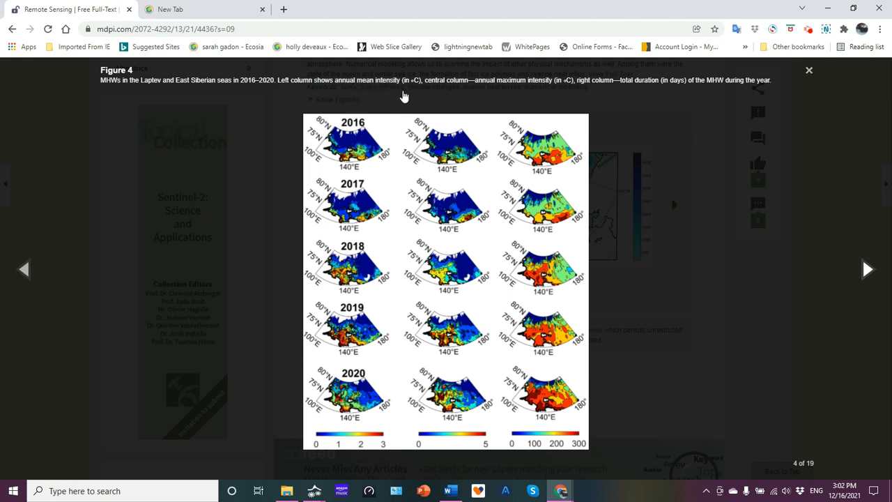
pyautogui.moveTo(490, 112)
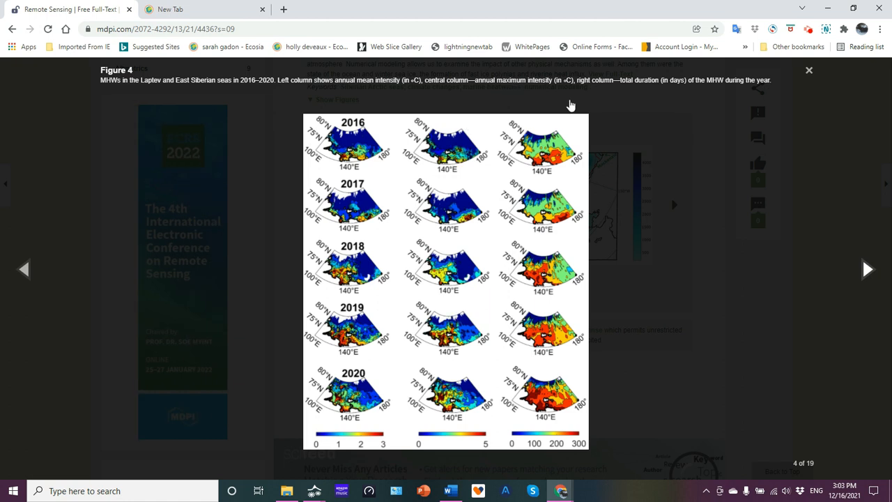
pyautogui.moveTo(641, 91)
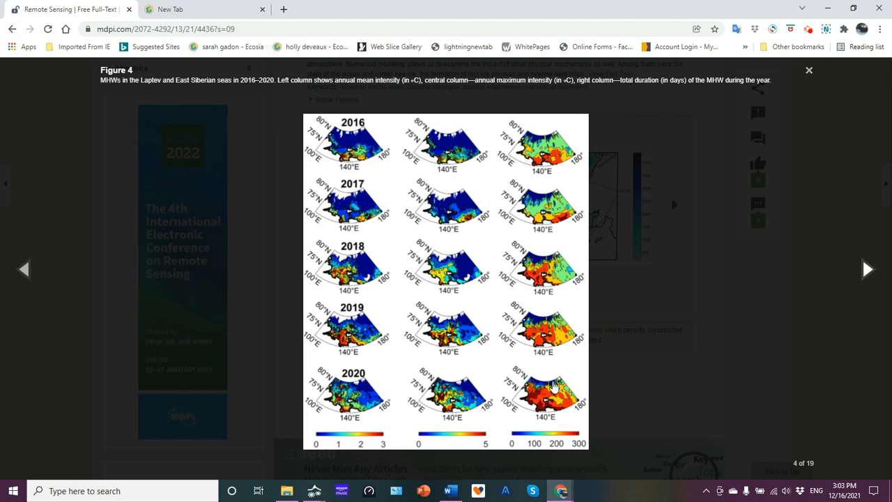
pyautogui.moveTo(549, 379)
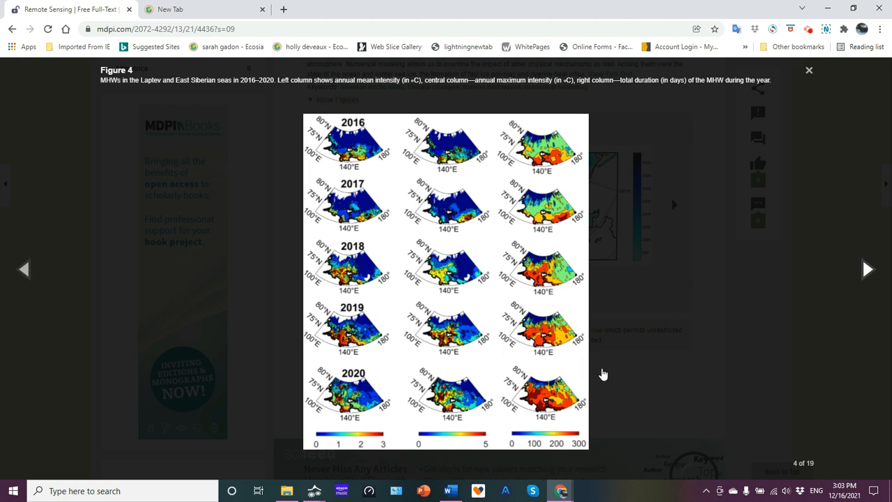
pyautogui.moveTo(831, 284)
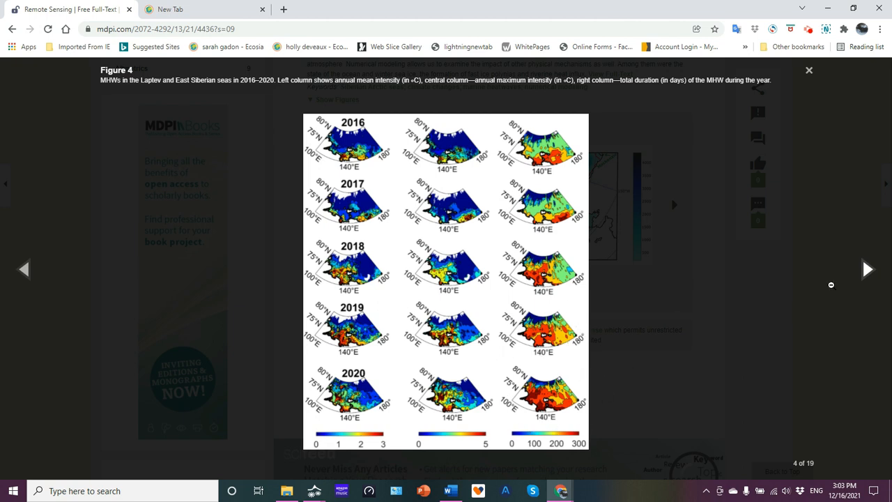
# Advance through Figures 5 and 7 to Figure 8, the MHW trends with climate trend removed
pyautogui.click(867, 269)
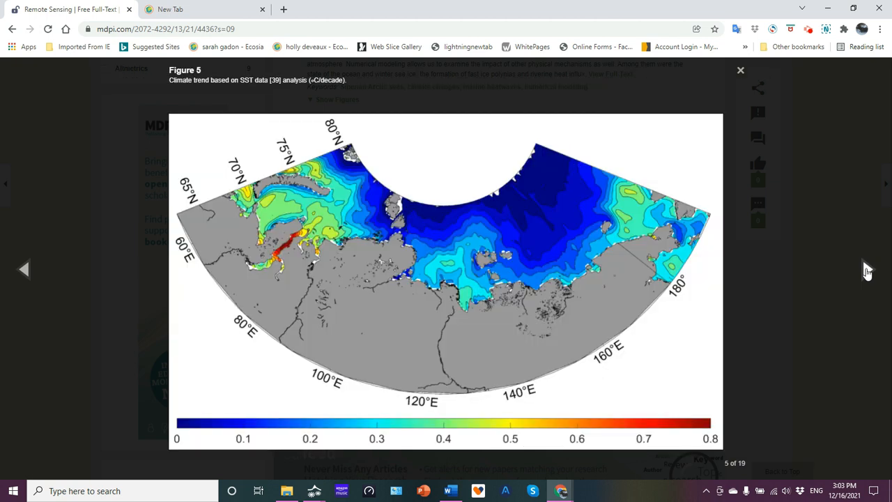
pyautogui.moveTo(395, 301)
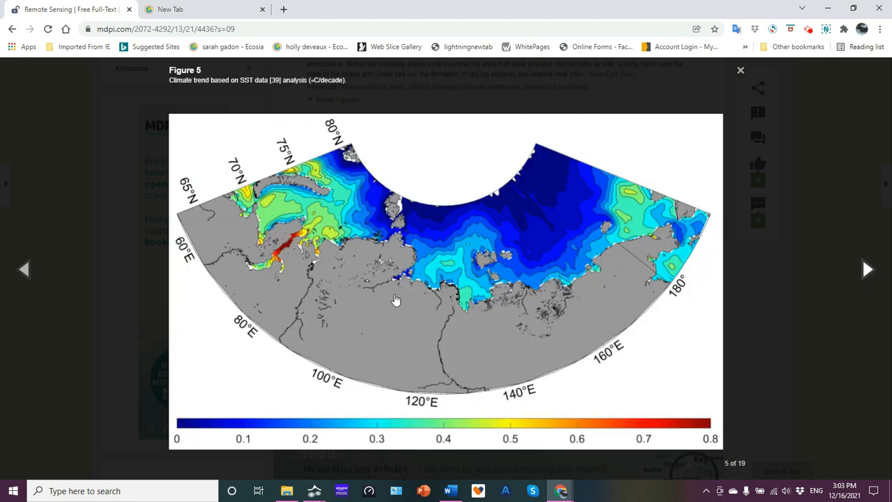
pyautogui.moveTo(278, 258)
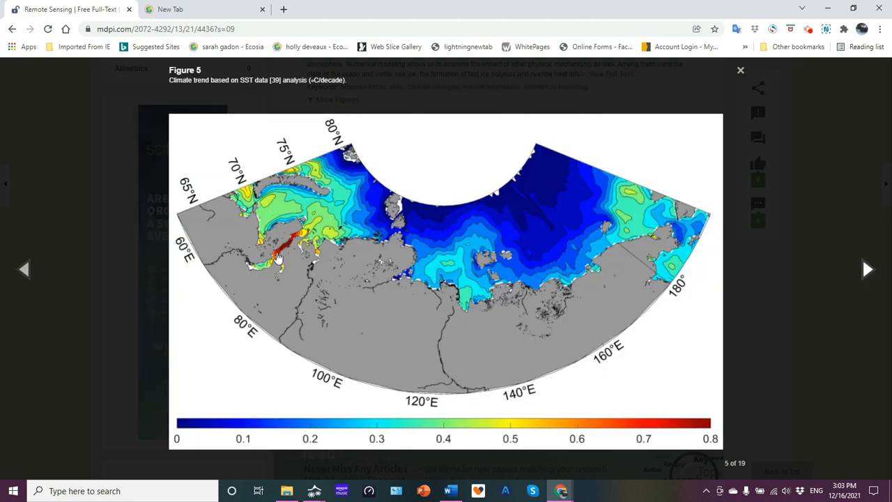
pyautogui.moveTo(304, 234)
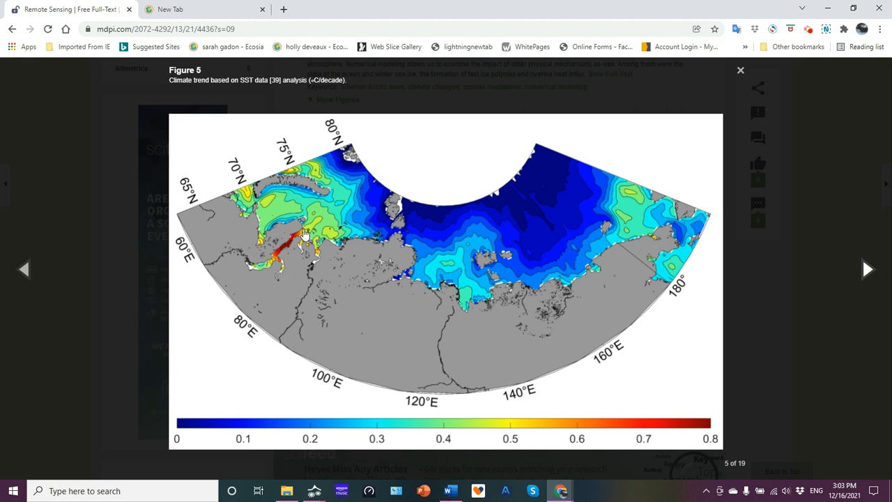
pyautogui.moveTo(867, 272)
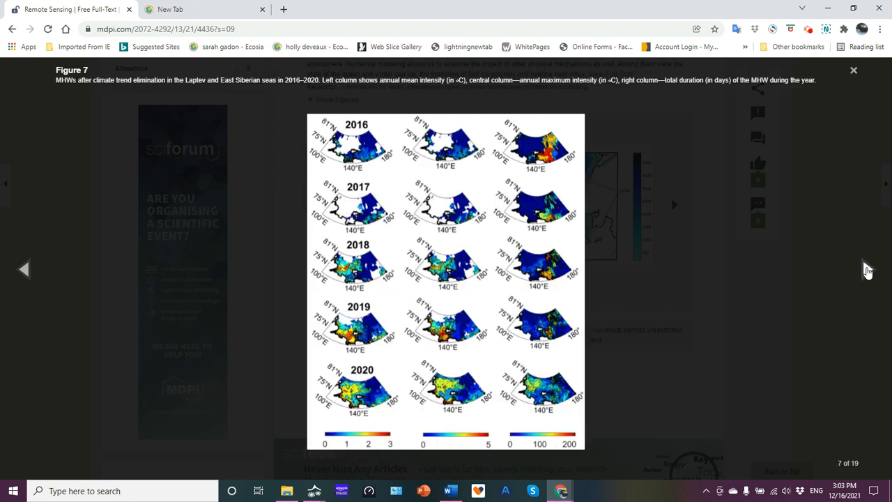
pyautogui.click(673, 203)
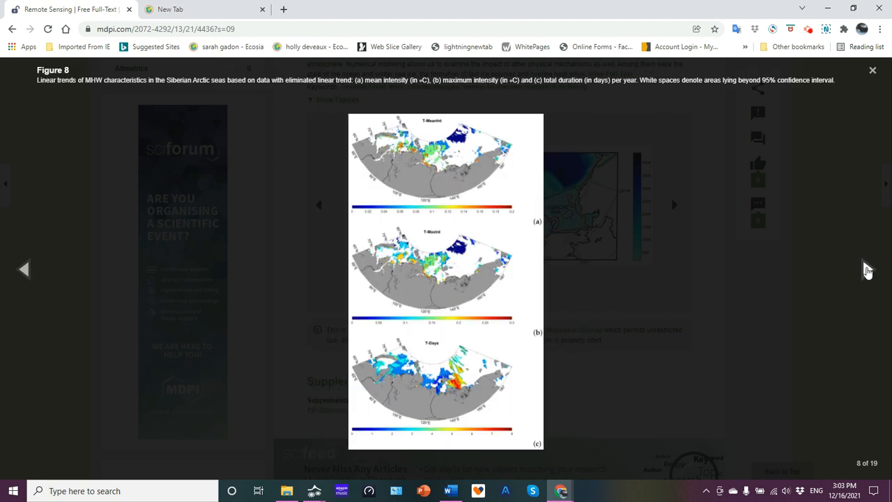
pyautogui.click(673, 204)
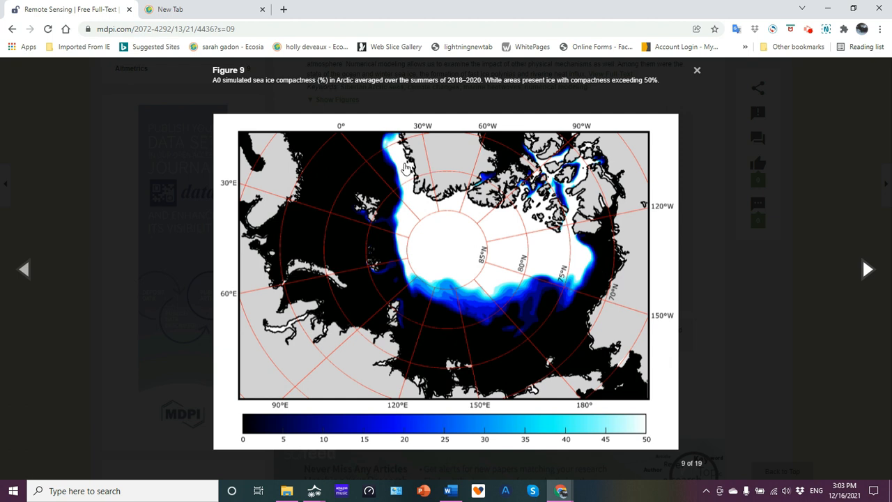
pyautogui.moveTo(421, 173)
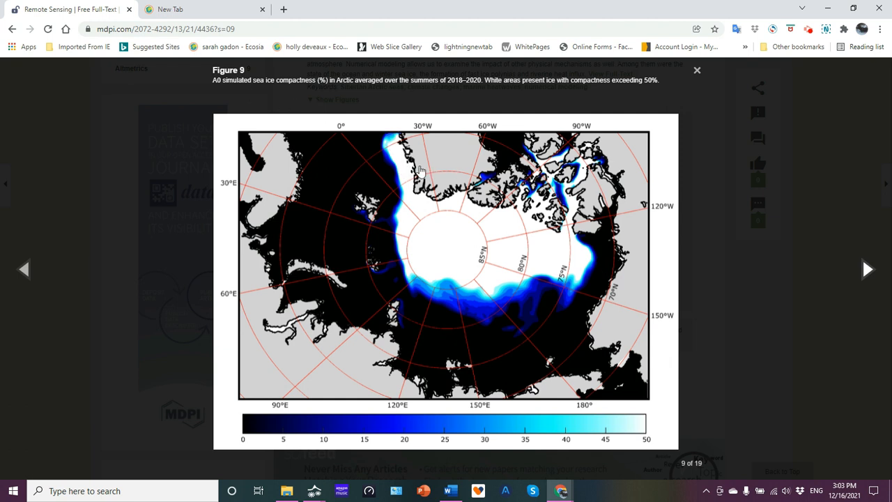
pyautogui.moveTo(443, 264)
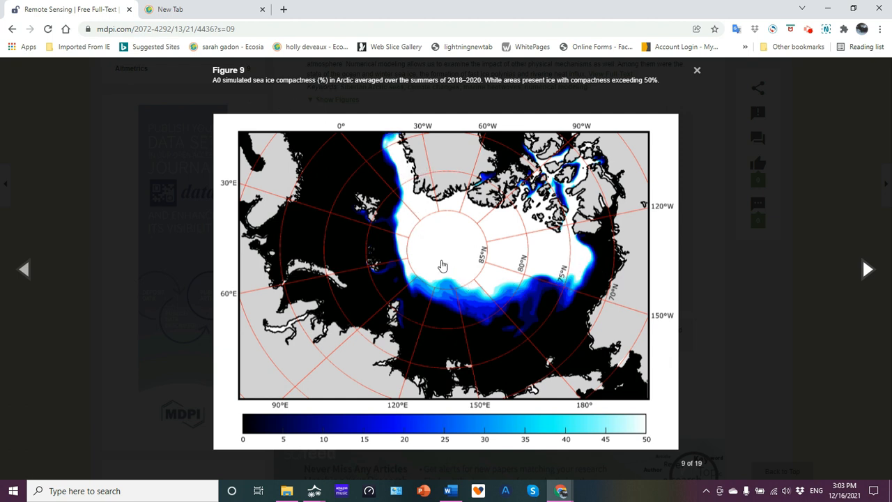
pyautogui.moveTo(509, 332)
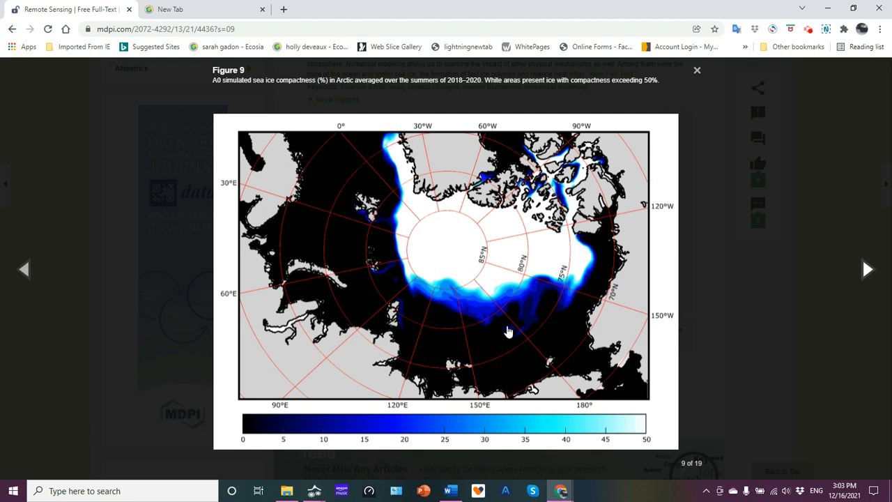
pyautogui.moveTo(473, 336)
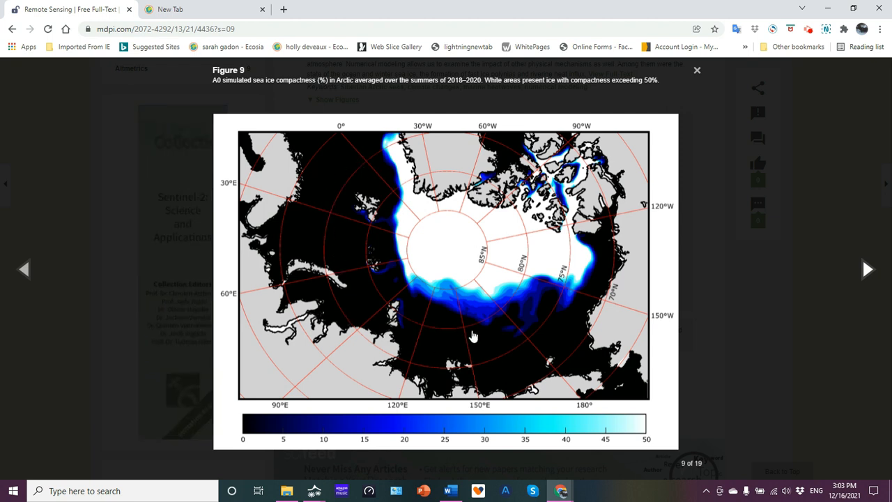
pyautogui.moveTo(549, 307)
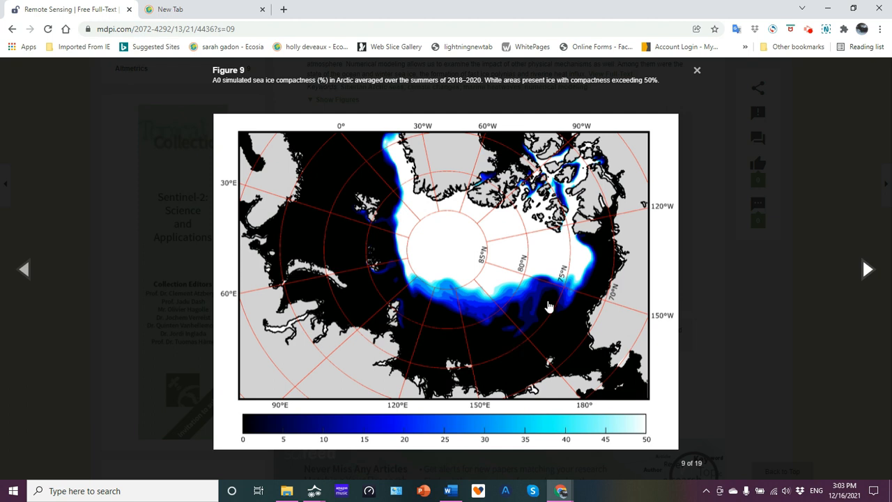
pyautogui.moveTo(467, 234)
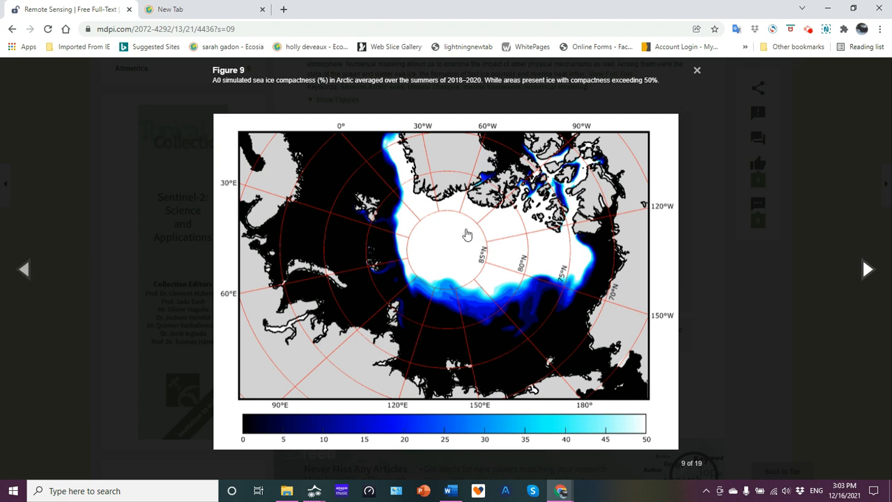
pyautogui.moveTo(468, 317)
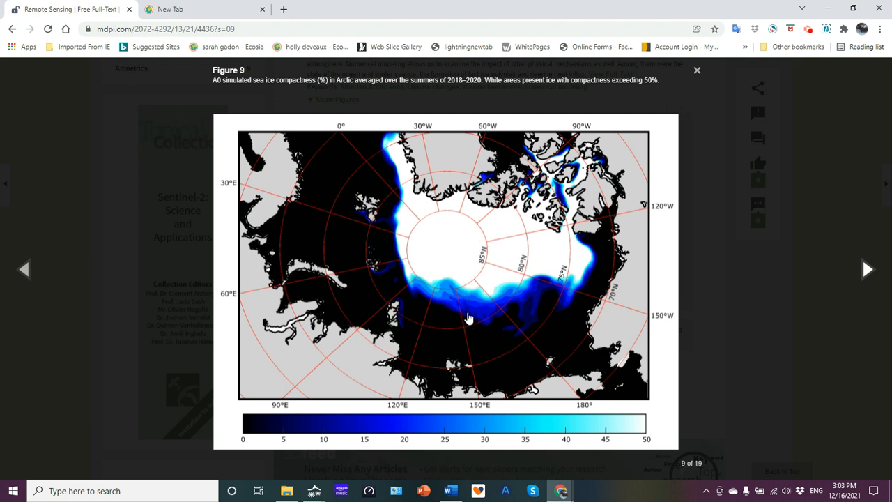
pyautogui.moveTo(472, 320)
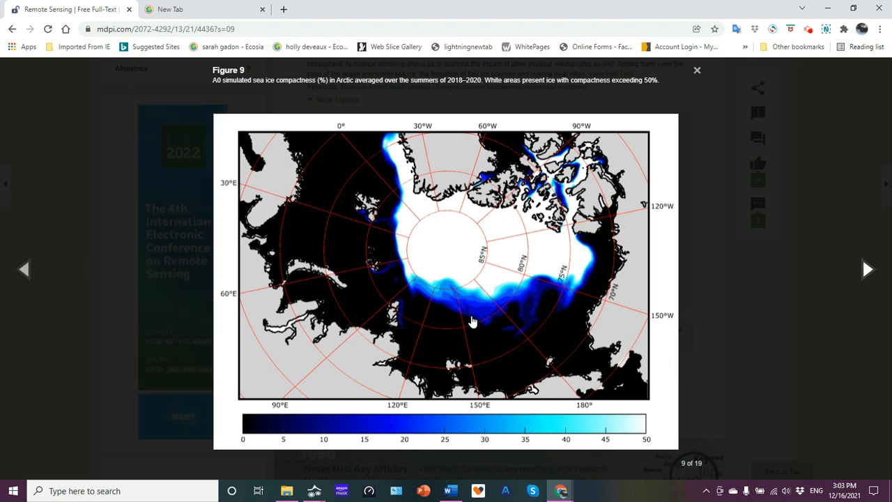
pyautogui.moveTo(487, 303)
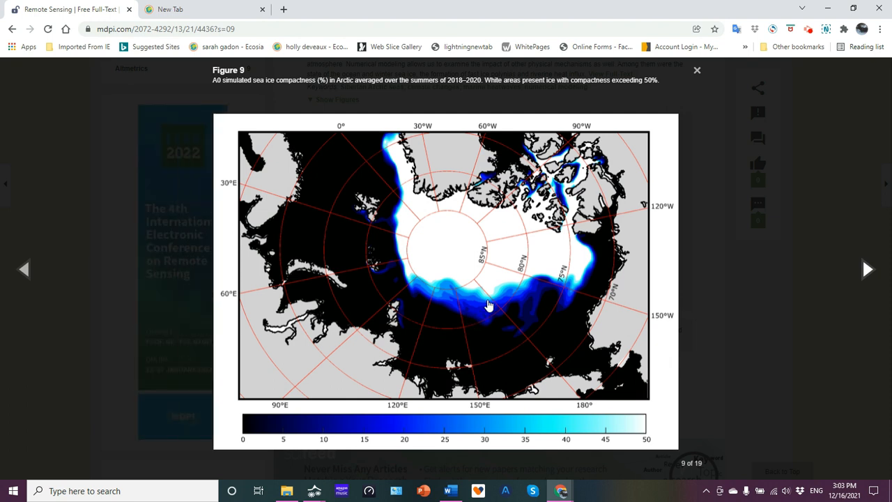
pyautogui.moveTo(466, 294)
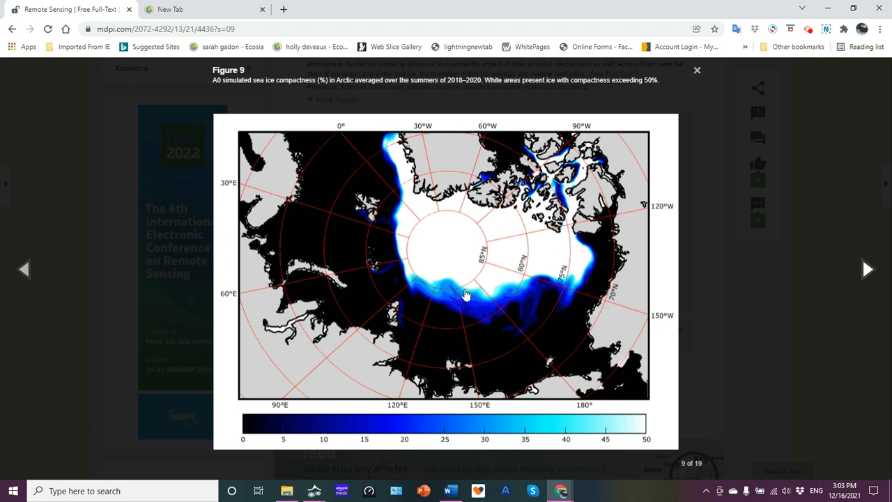
pyautogui.moveTo(500, 301)
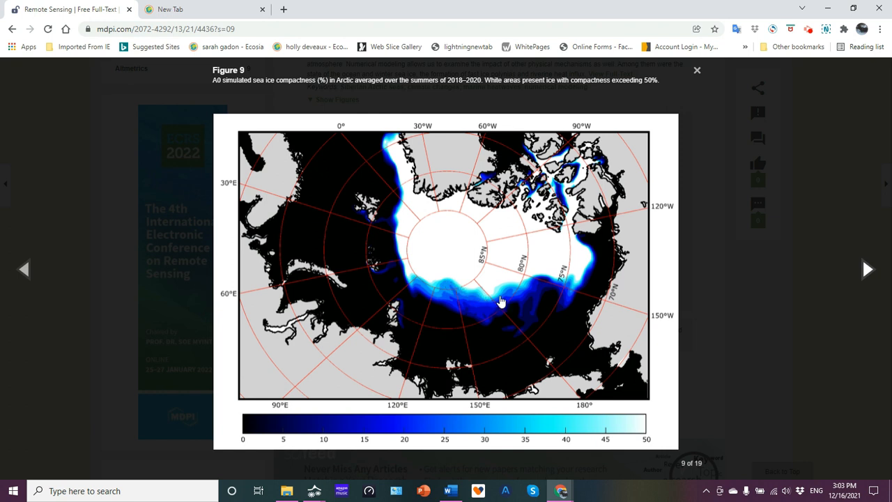
pyautogui.moveTo(479, 317)
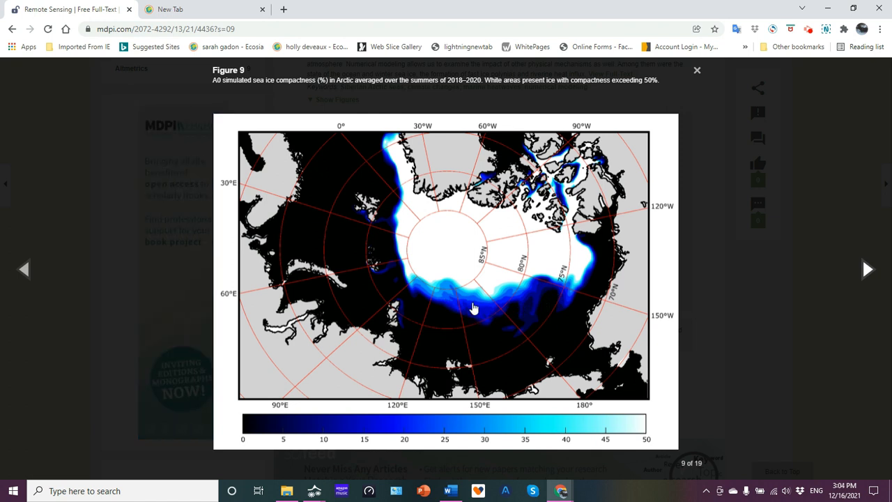
pyautogui.moveTo(547, 294)
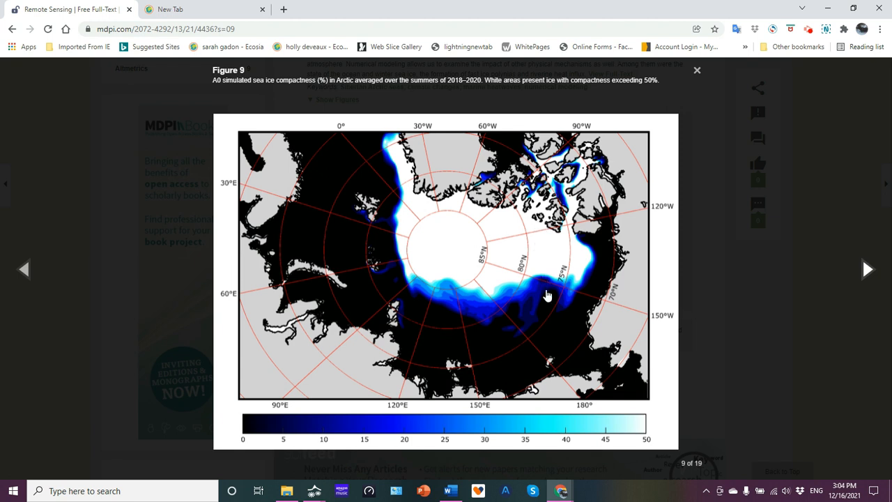
pyautogui.moveTo(374, 167)
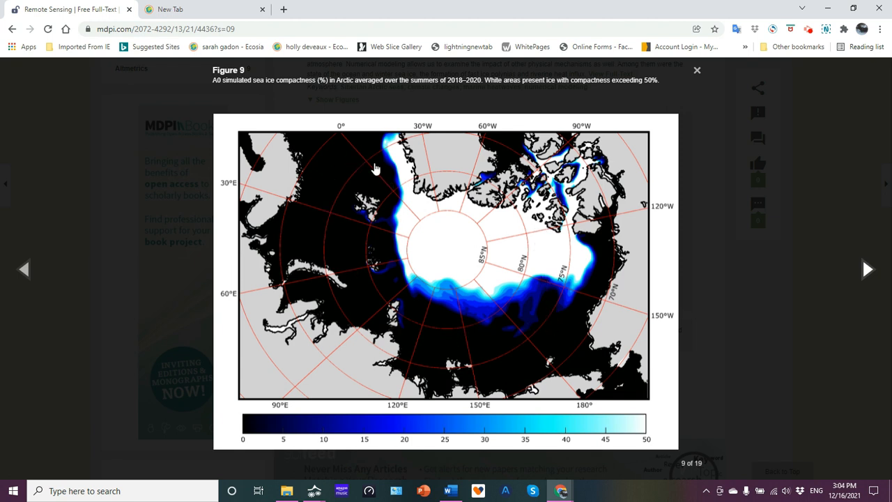
pyautogui.moveTo(351, 134)
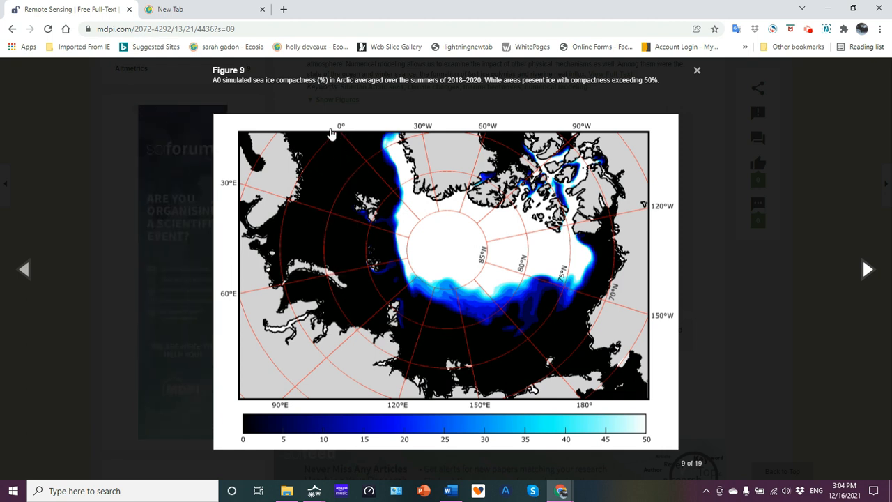
pyautogui.moveTo(443, 292)
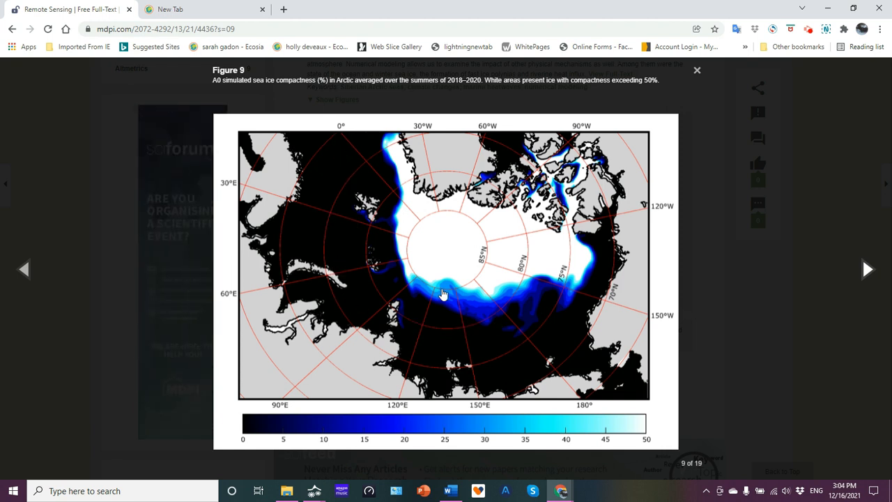
pyautogui.moveTo(335, 230)
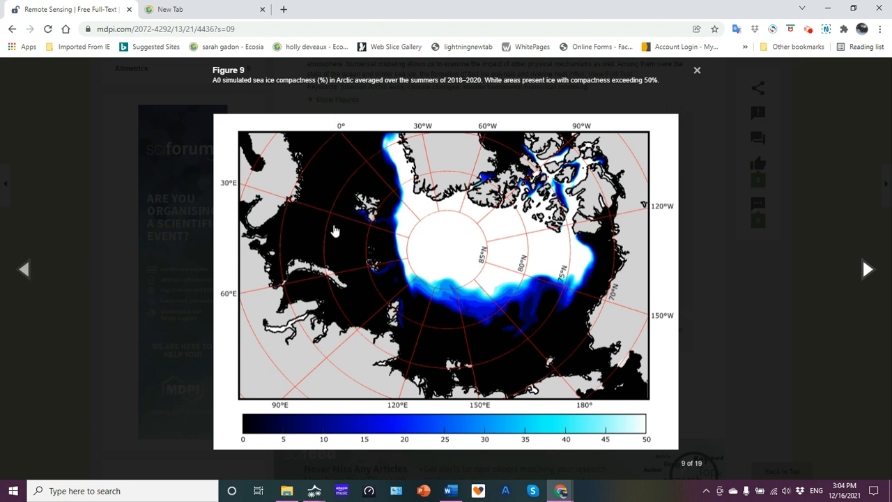
pyautogui.moveTo(577, 337)
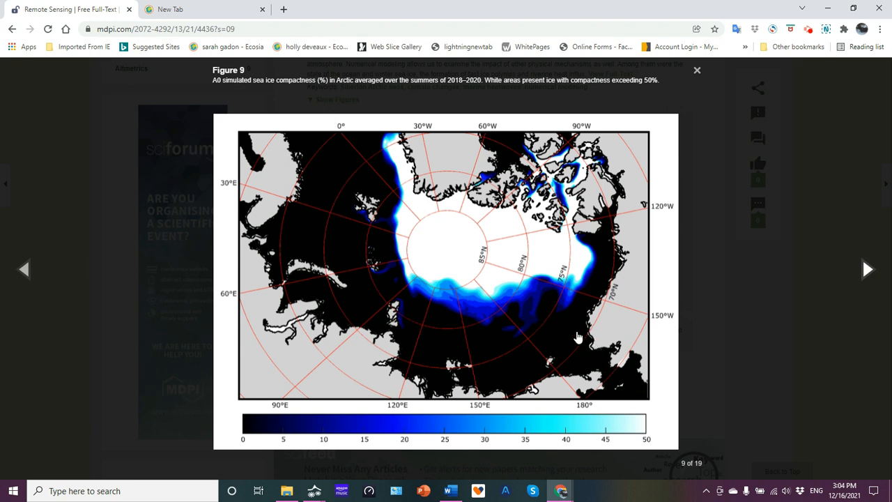
# Move from Figure 9 to Figure 10, the monthly heatwave maps for summers 2018–2020
pyautogui.click(867, 269)
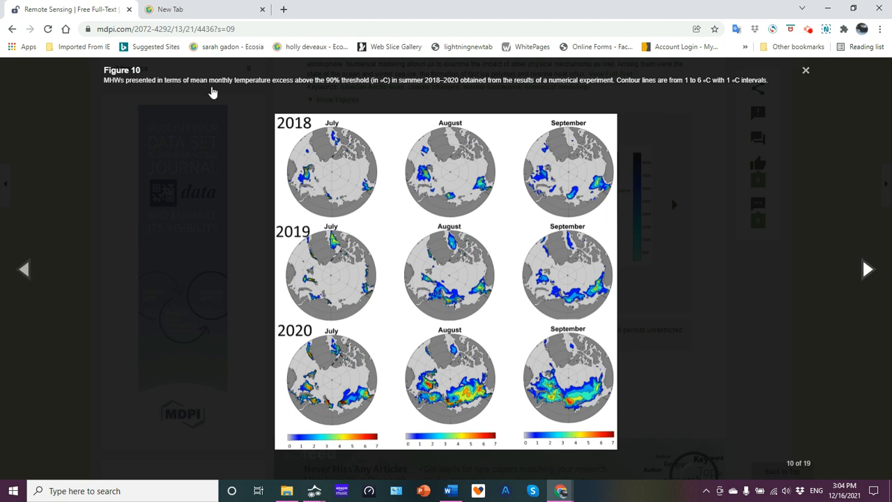
pyautogui.moveTo(240, 88)
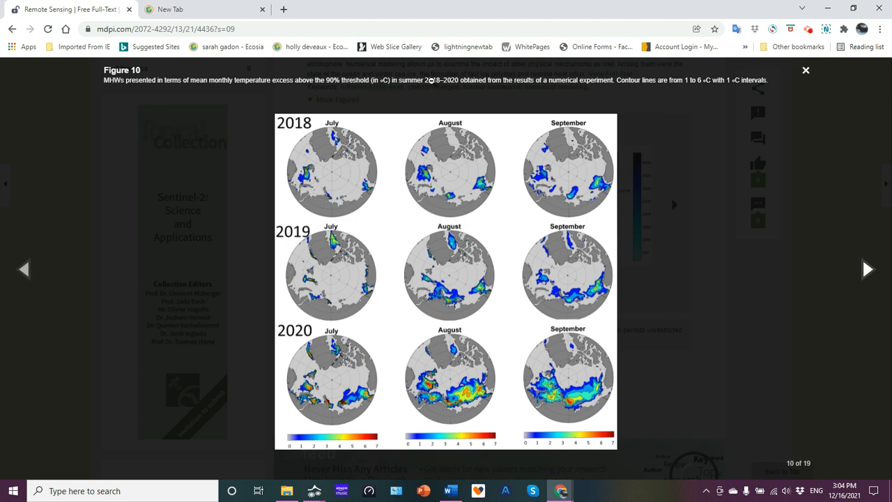
pyautogui.moveTo(479, 105)
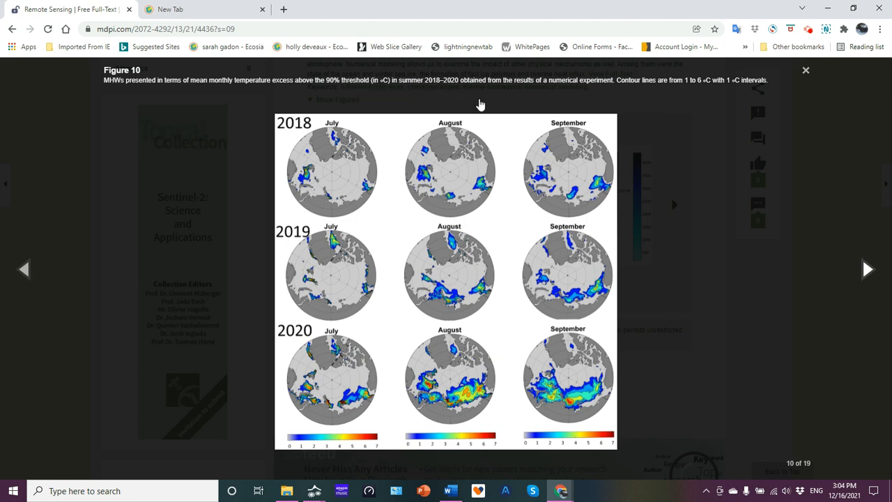
pyautogui.moveTo(337, 309)
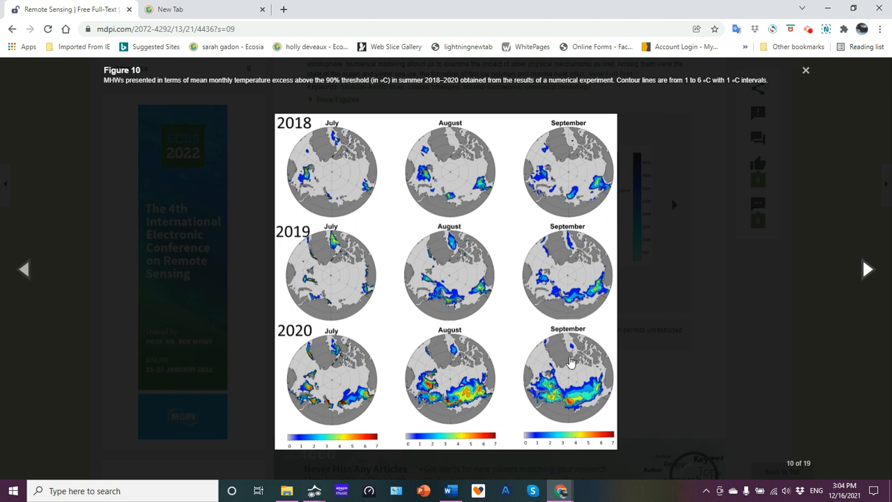
pyautogui.moveTo(537, 416)
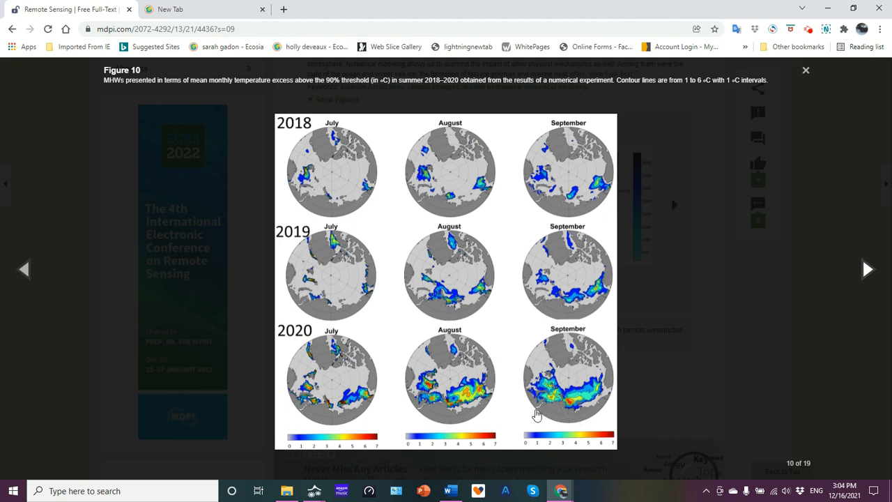
pyautogui.moveTo(382, 382)
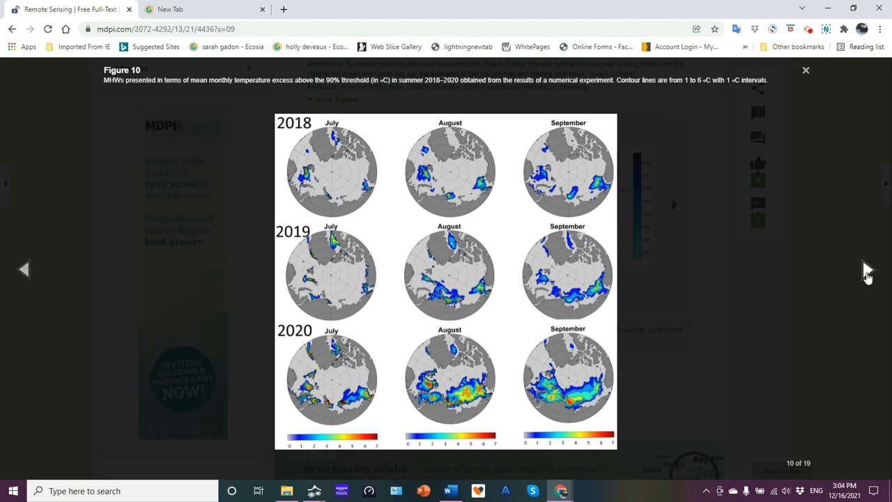
pyautogui.click(673, 203)
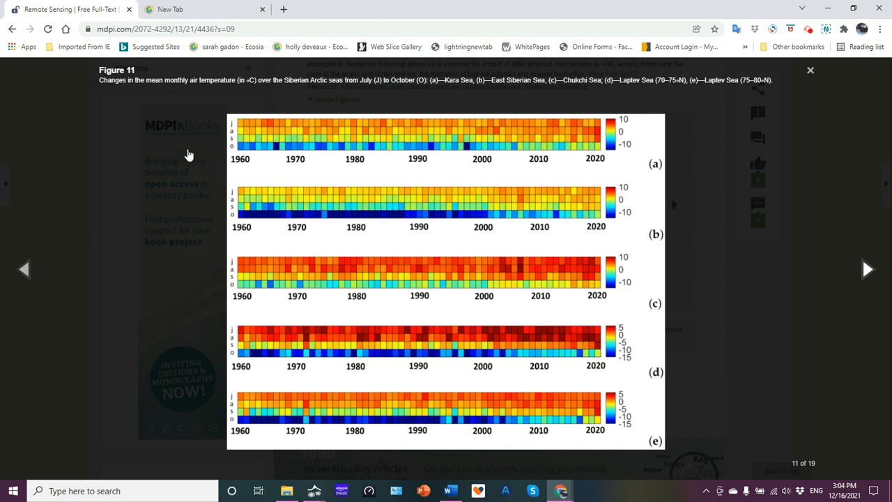
pyautogui.moveTo(225, 91)
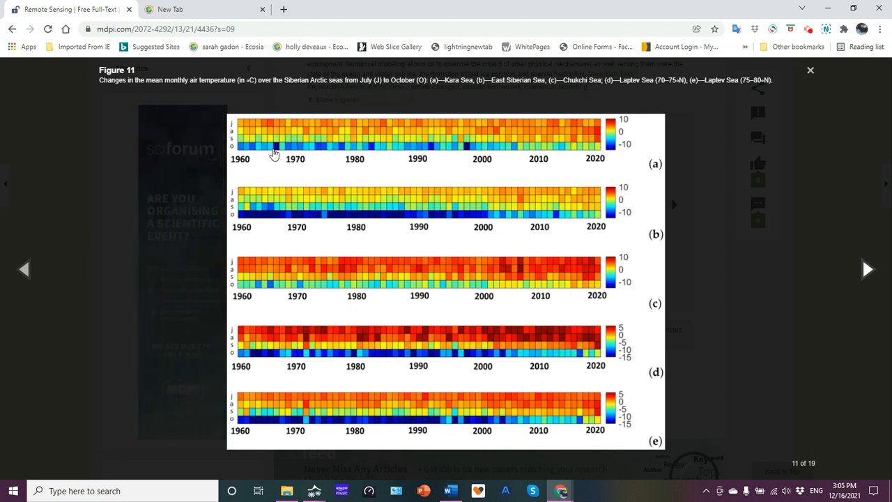
pyautogui.moveTo(276, 139)
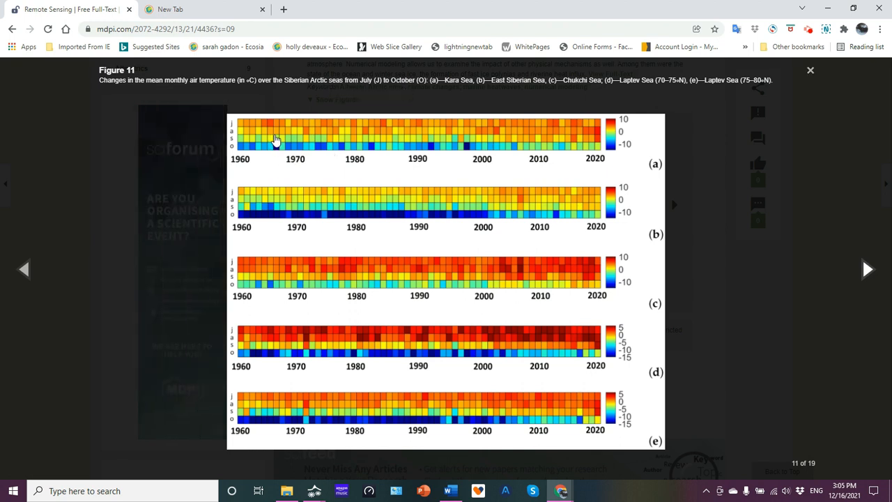
pyautogui.moveTo(263, 142)
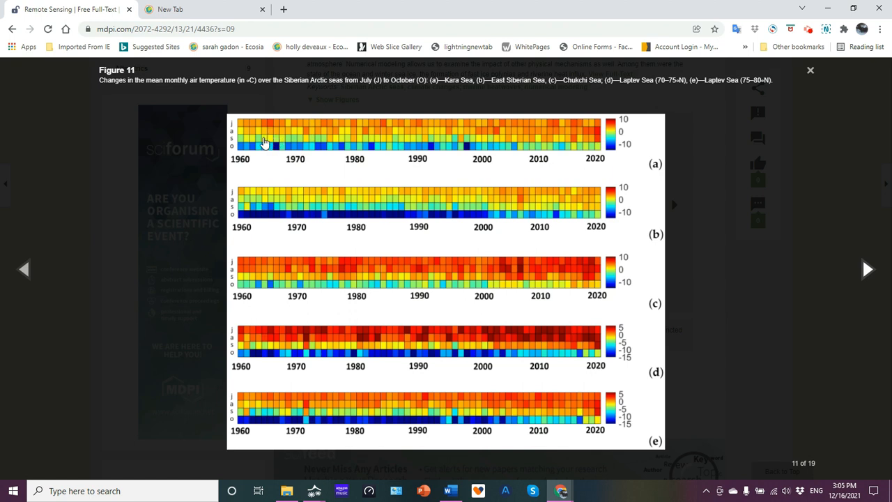
pyautogui.moveTo(493, 142)
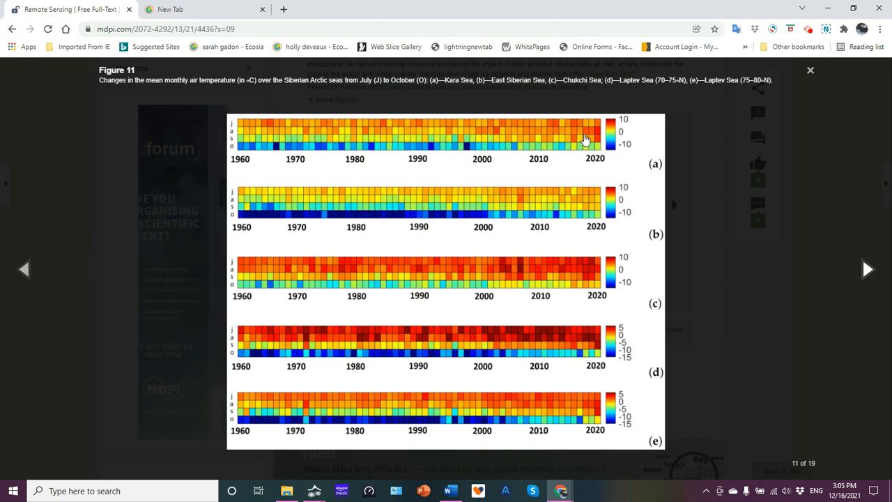
pyautogui.moveTo(449, 129)
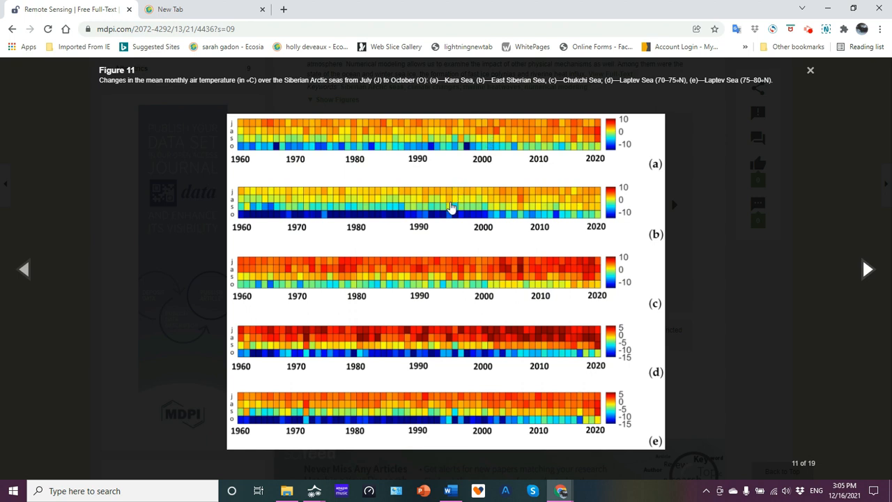
pyautogui.moveTo(454, 237)
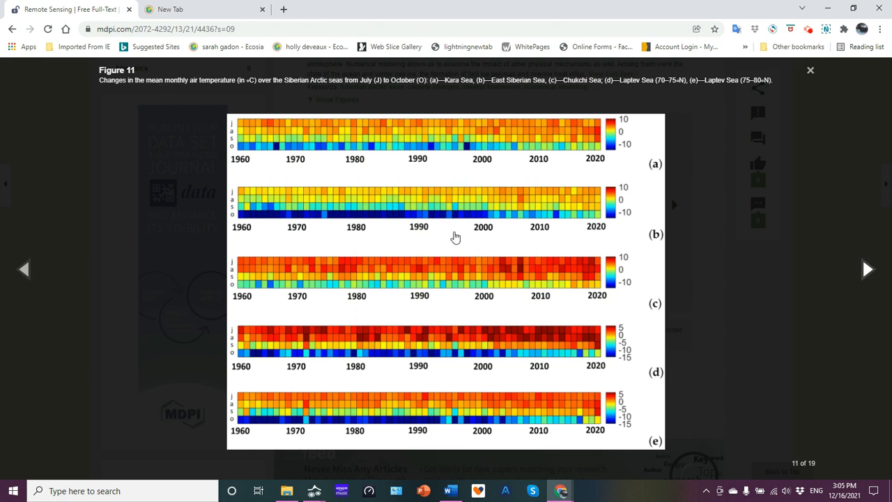
pyautogui.moveTo(457, 272)
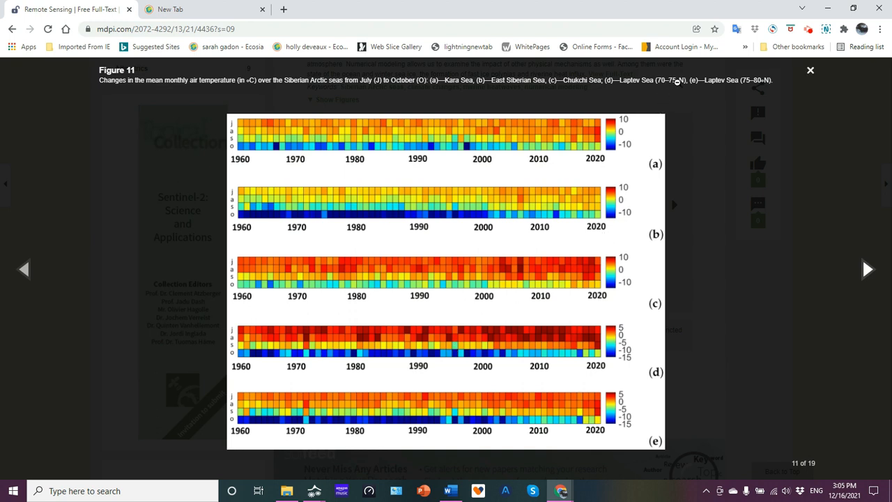
pyautogui.moveTo(703, 106)
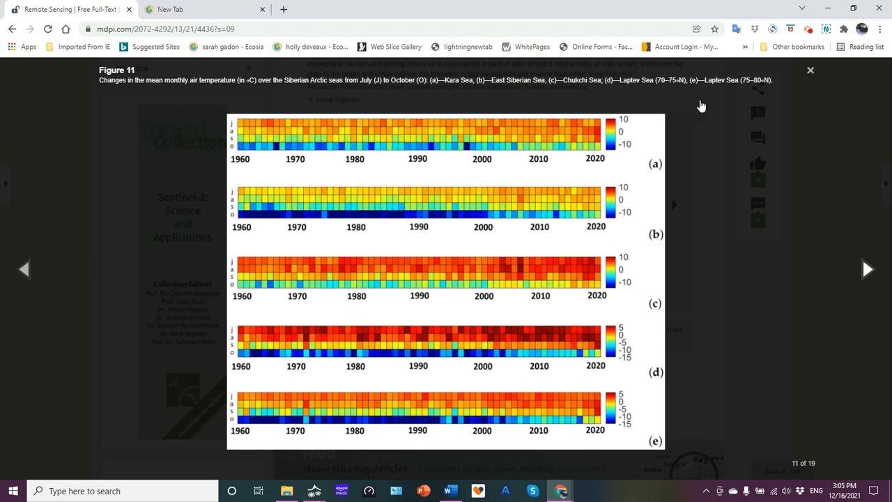
pyautogui.moveTo(702, 106)
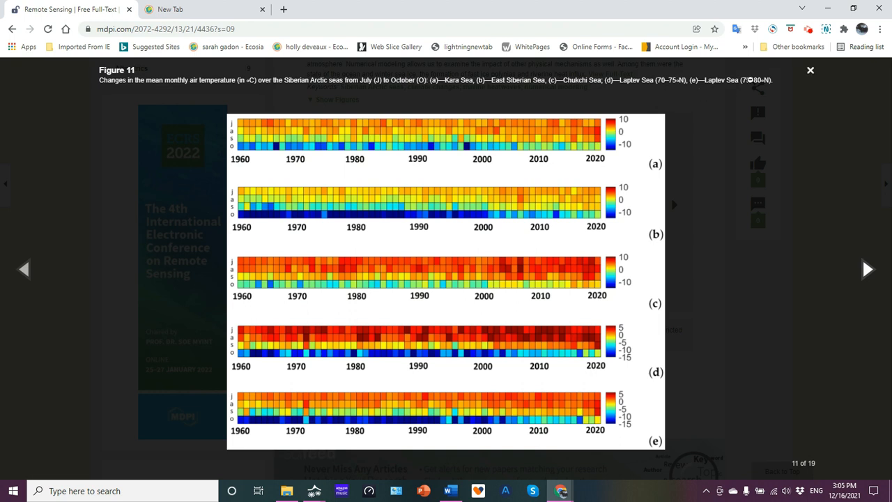
pyautogui.moveTo(518, 337)
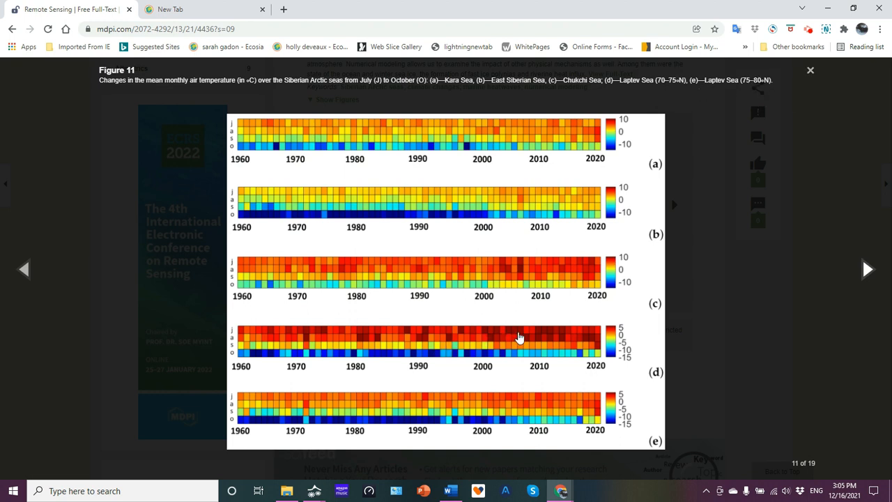
pyautogui.moveTo(583, 339)
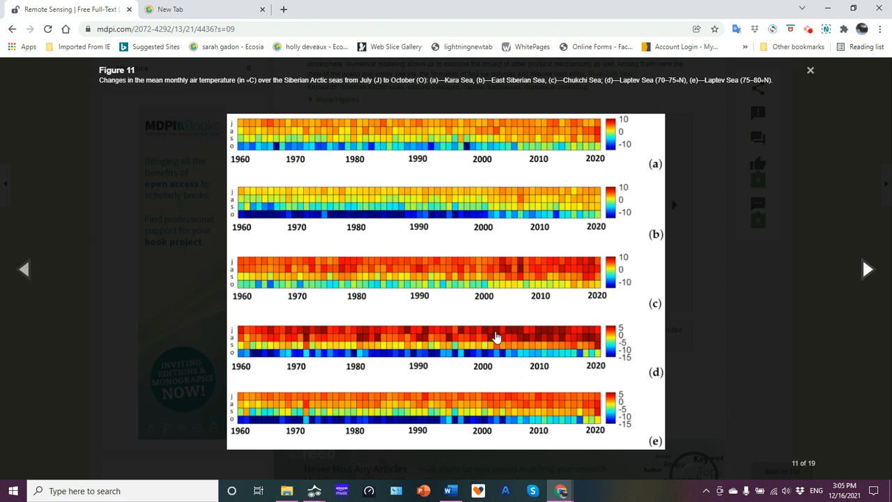
pyautogui.moveTo(267, 336)
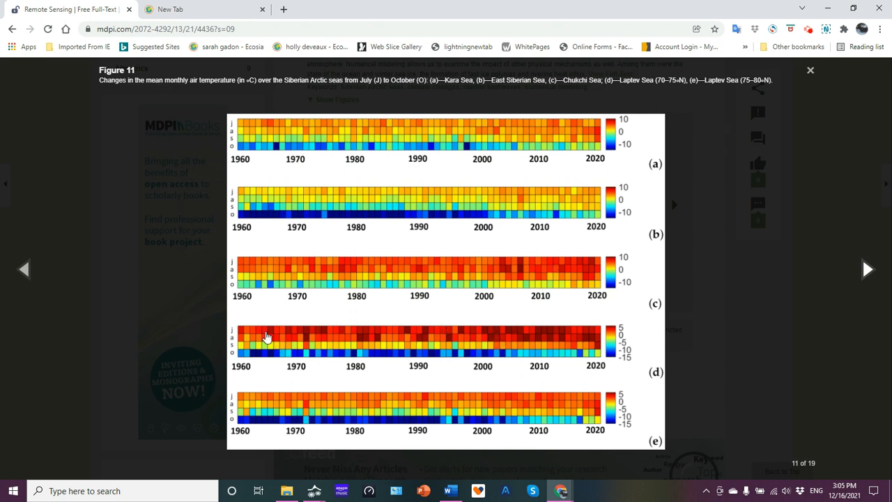
pyautogui.moveTo(566, 339)
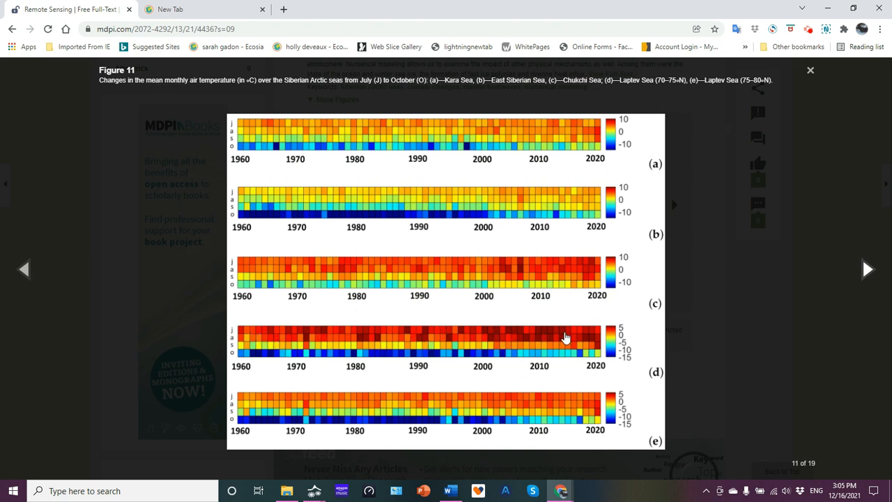
pyautogui.moveTo(459, 349)
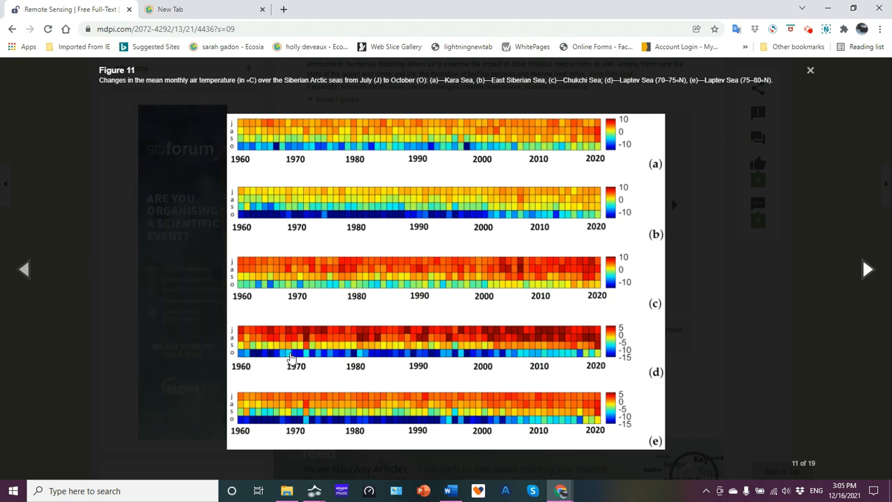
pyautogui.moveTo(393, 273)
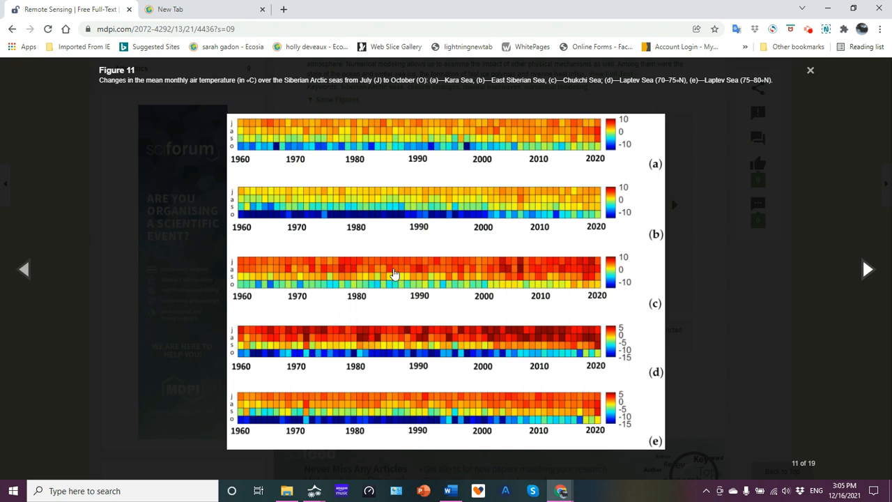
pyautogui.moveTo(666, 181)
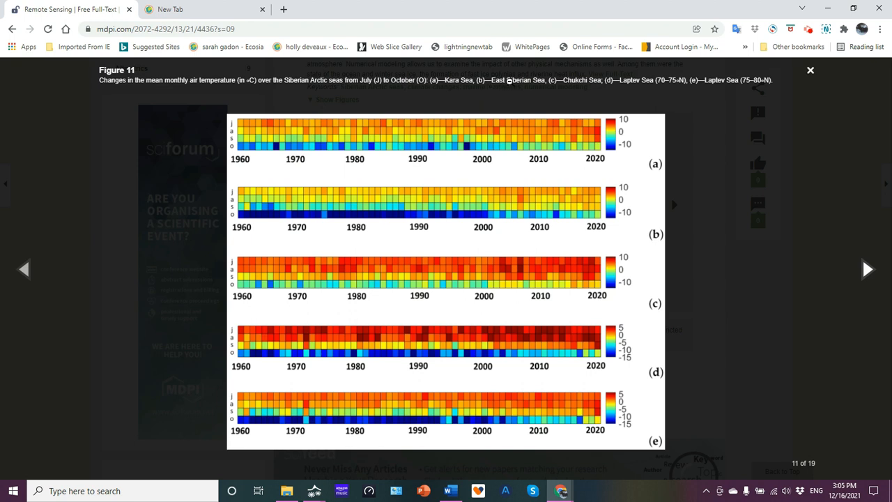
pyautogui.moveTo(449, 220)
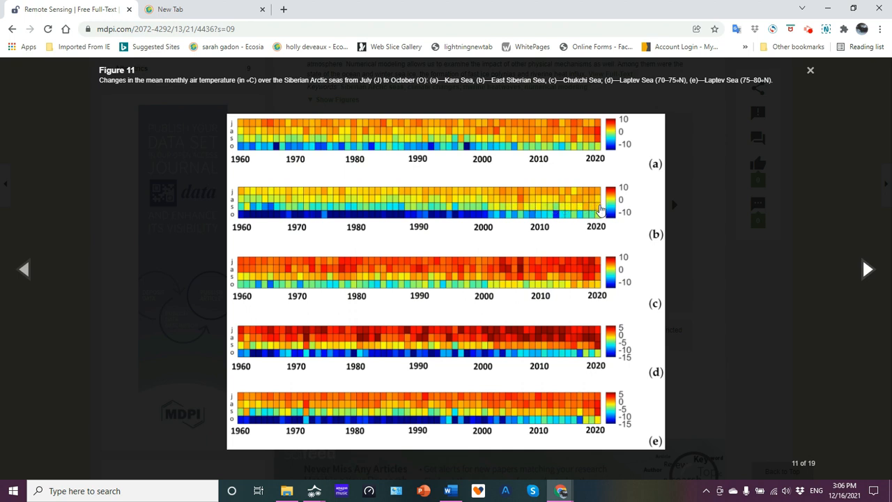
pyautogui.moveTo(545, 211)
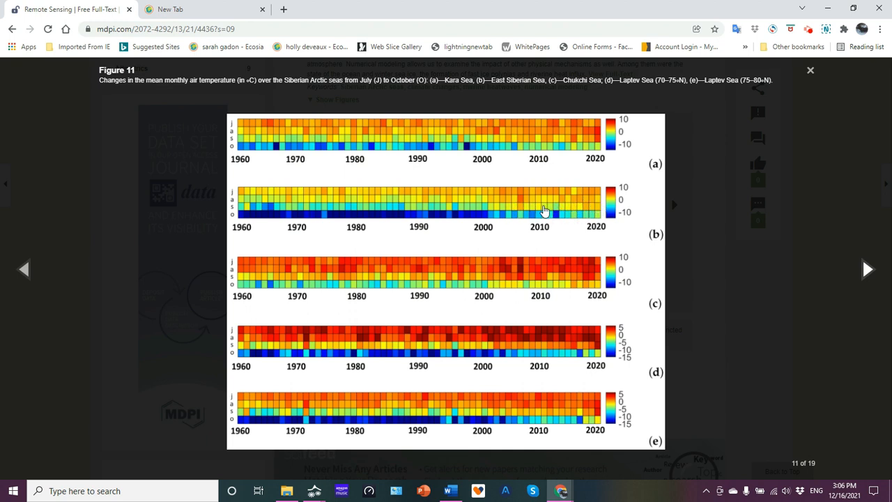
pyautogui.moveTo(591, 201)
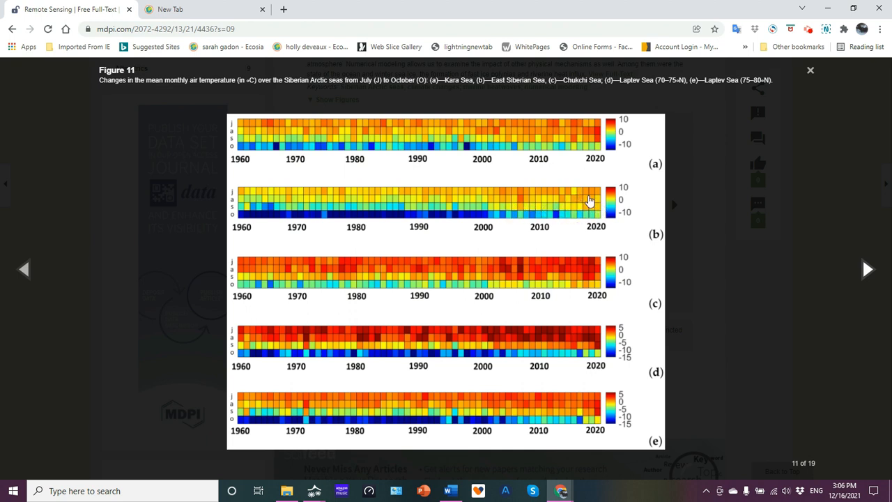
pyautogui.moveTo(499, 279)
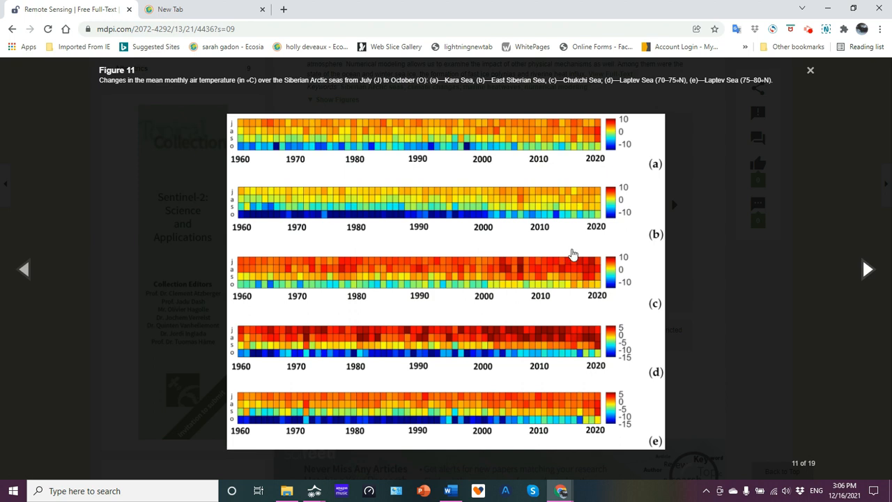
pyautogui.moveTo(543, 272)
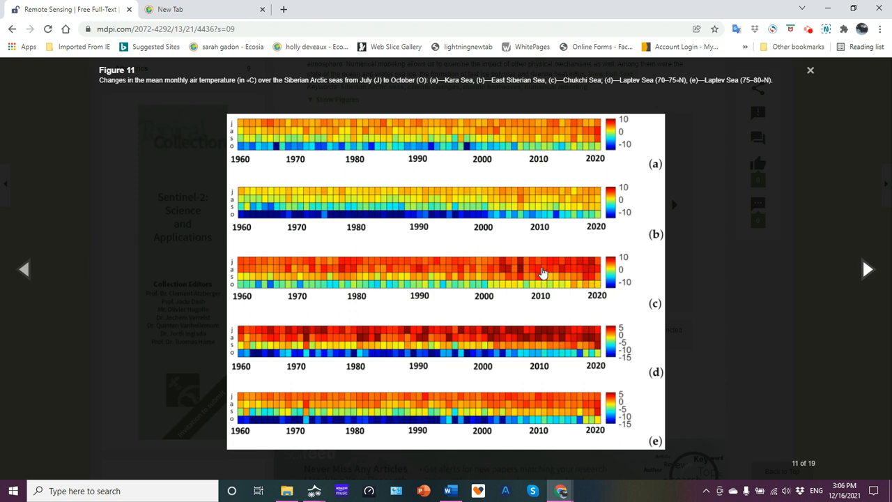
pyautogui.moveTo(574, 277)
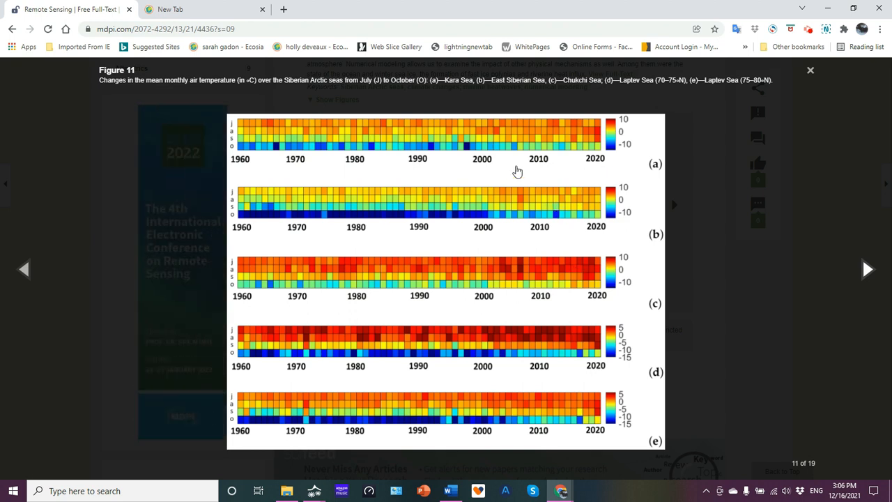
pyautogui.moveTo(493, 131)
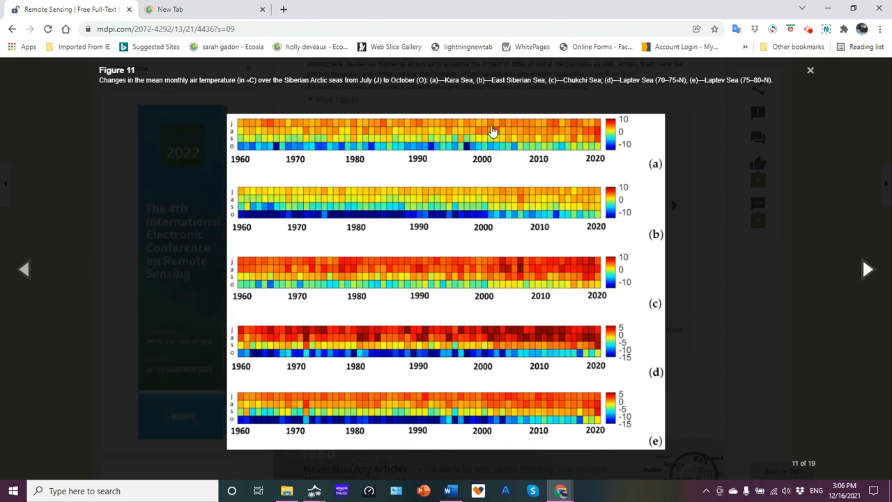
pyautogui.moveTo(311, 198)
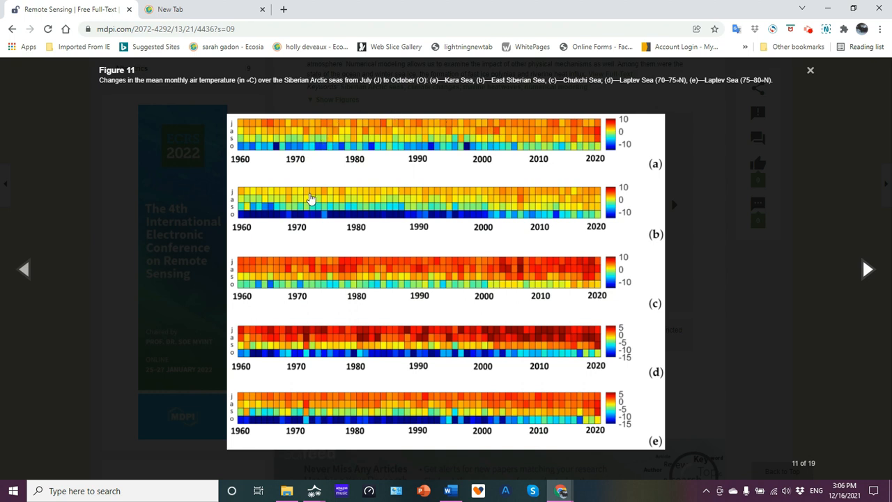
pyautogui.moveTo(368, 277)
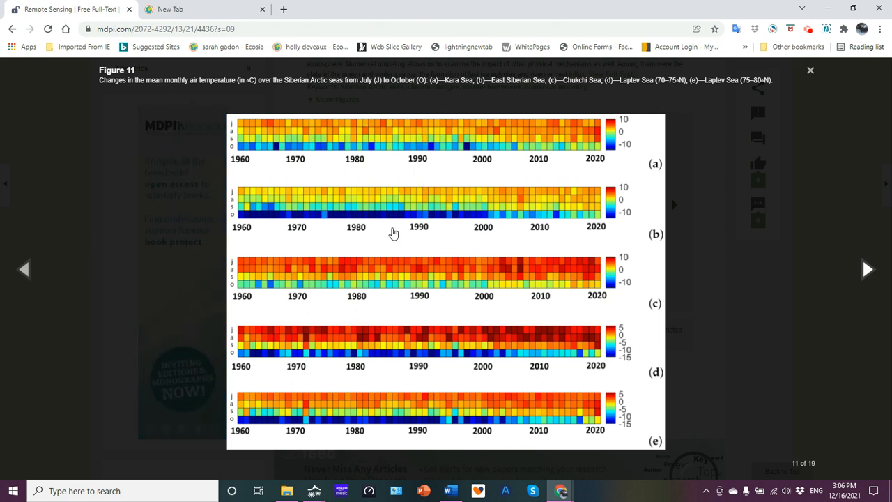
pyautogui.moveTo(387, 272)
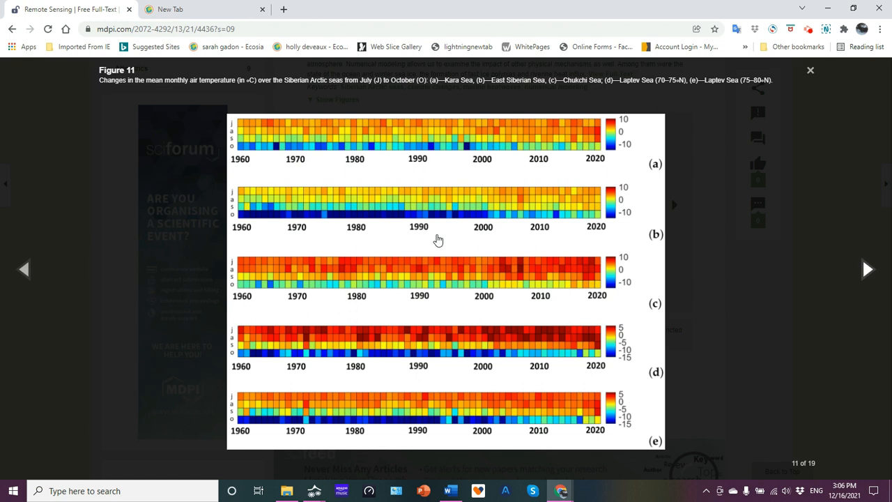
pyautogui.moveTo(437, 133)
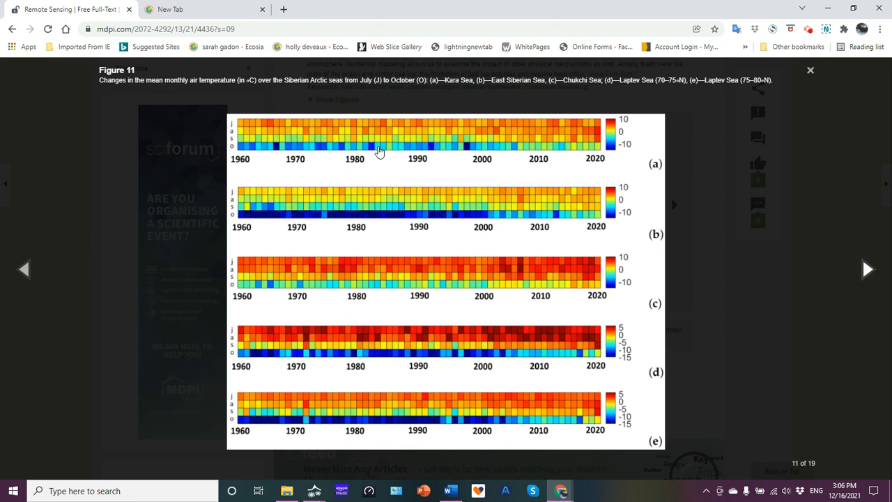
pyautogui.moveTo(390, 173)
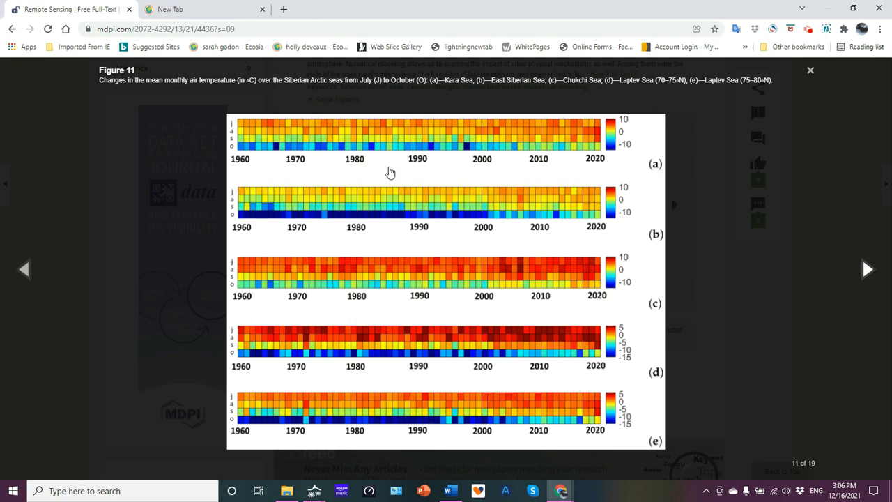
pyautogui.moveTo(315, 313)
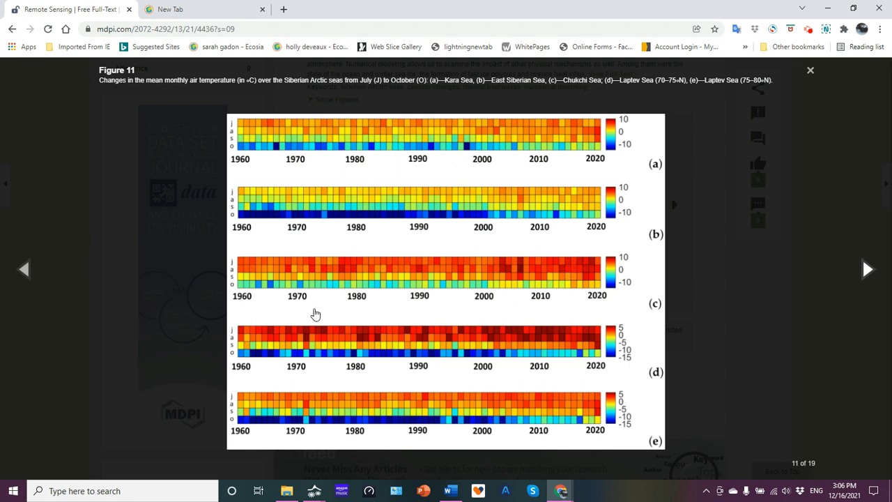
pyautogui.moveTo(572, 340)
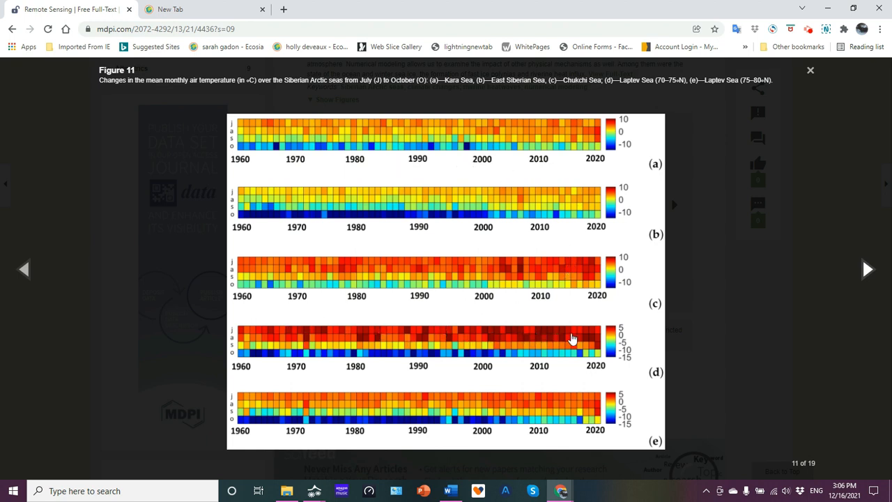
pyautogui.moveTo(620, 309)
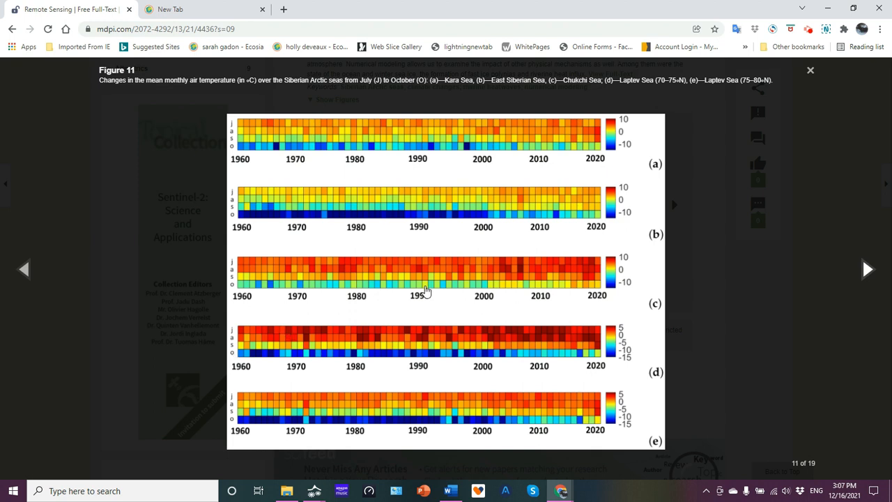
pyautogui.moveTo(866, 271)
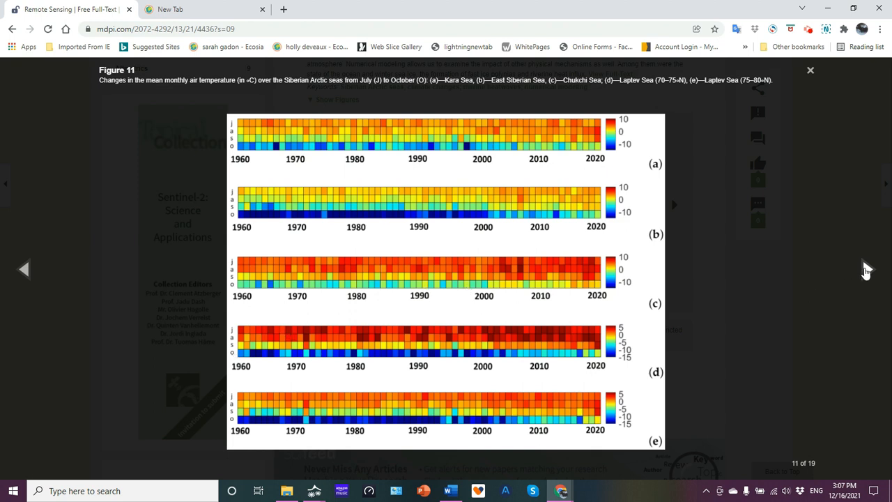
# Advance through Figure 12 to Figure 13, the pressure-gradient heatmaps for the three seas
pyautogui.click(673, 204)
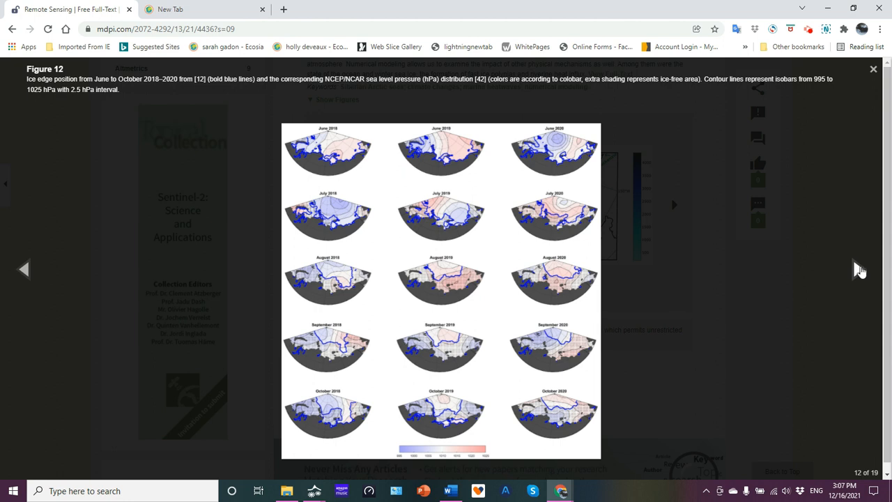
pyautogui.click(673, 204)
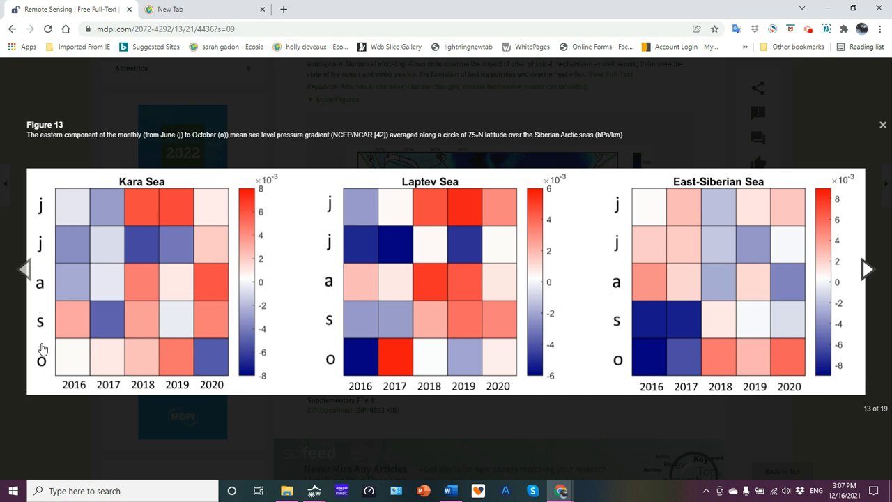
pyautogui.moveTo(61, 427)
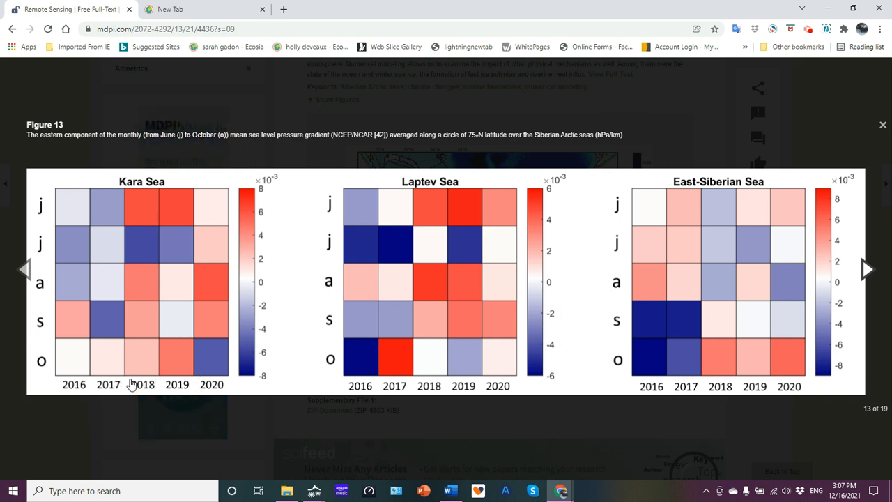
pyautogui.moveTo(70, 208)
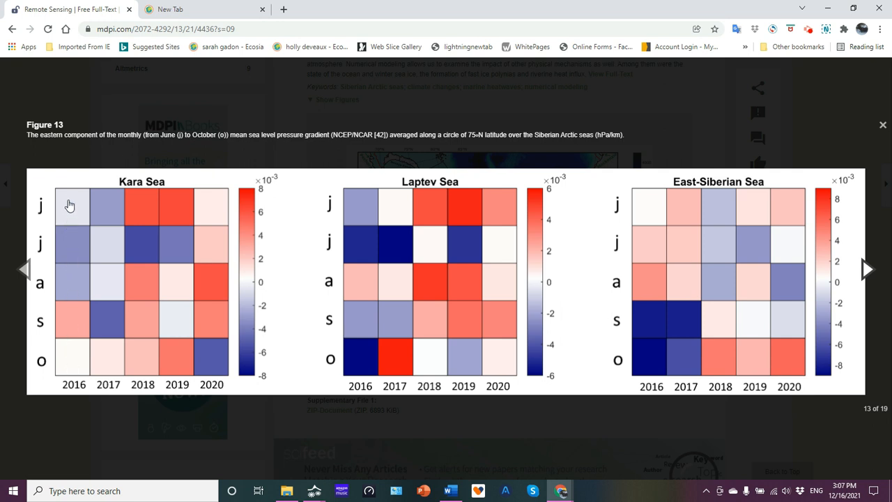
pyautogui.moveTo(69, 254)
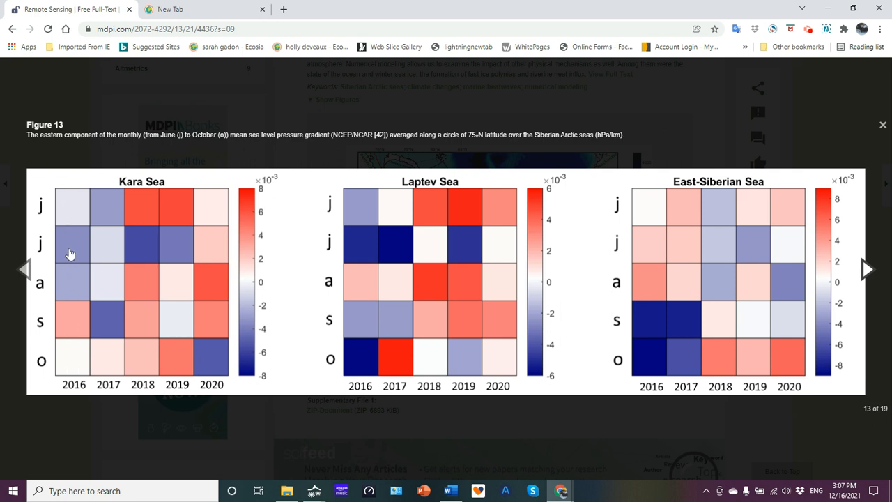
pyautogui.moveTo(250, 345)
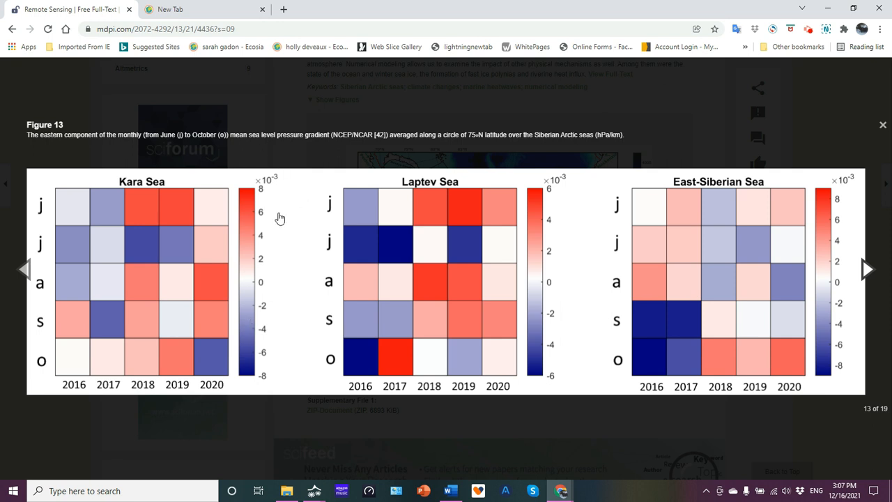
pyautogui.moveTo(373, 231)
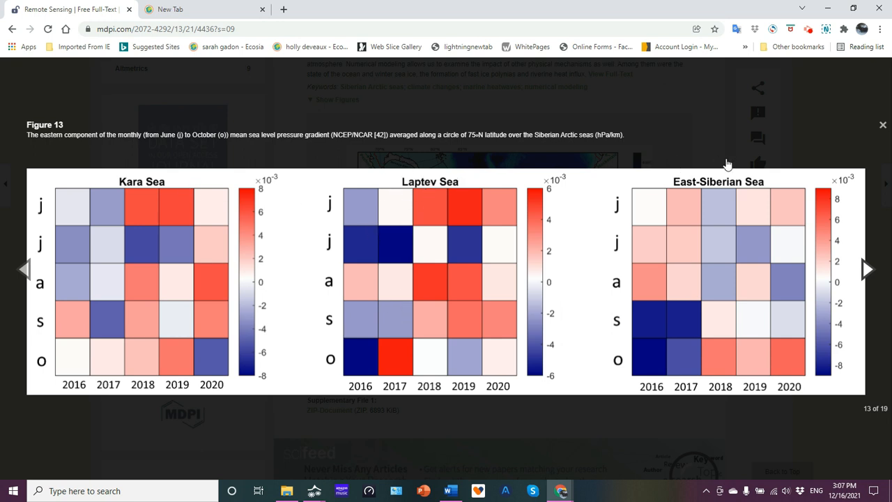
pyautogui.moveTo(57, 359)
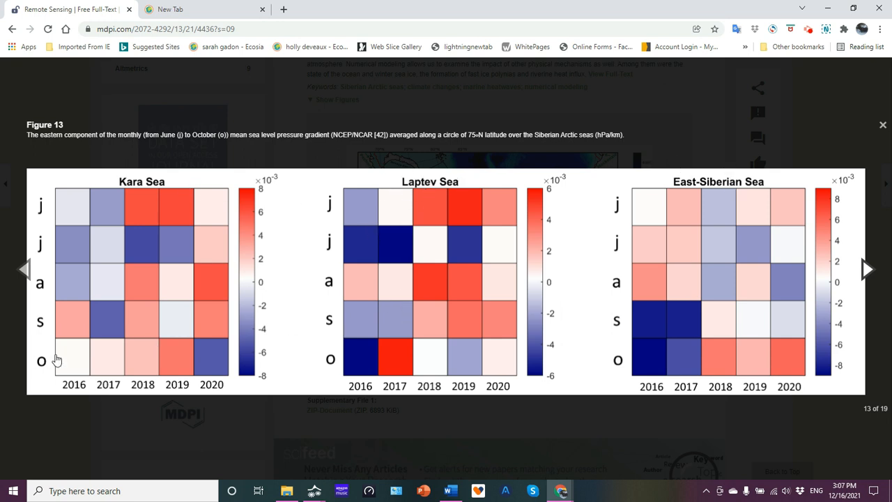
pyautogui.moveTo(70, 240)
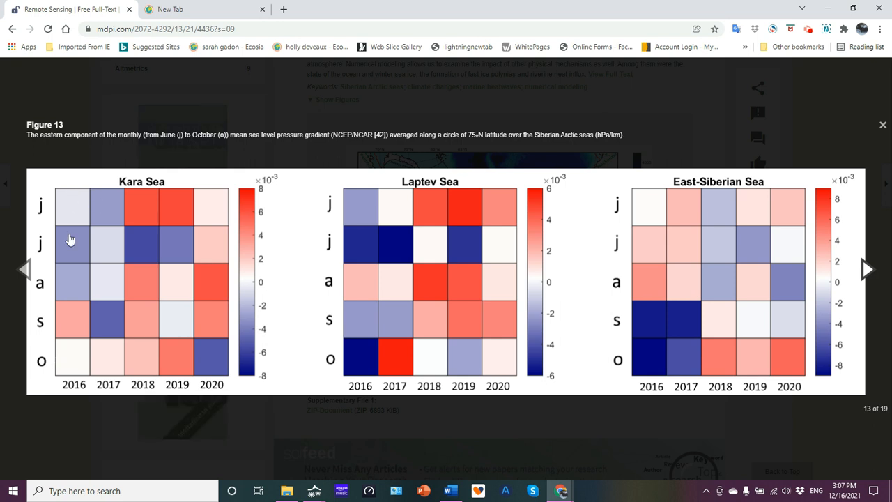
pyautogui.moveTo(53, 362)
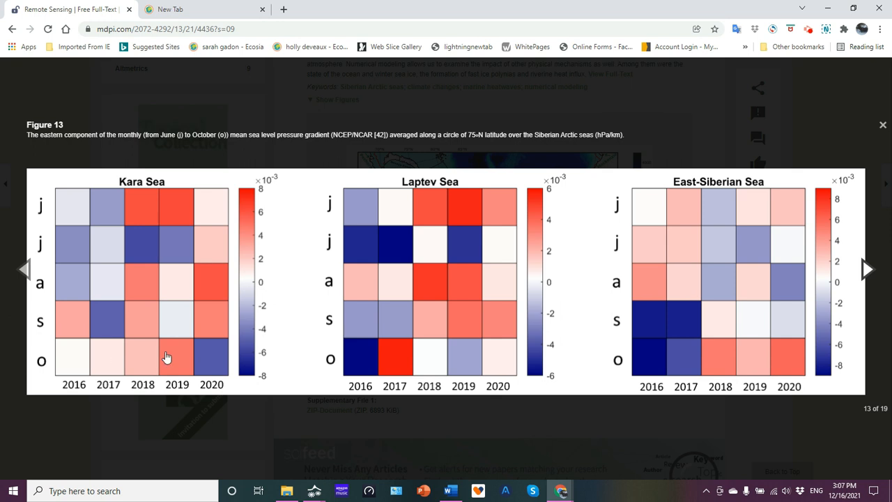
pyautogui.moveTo(214, 360)
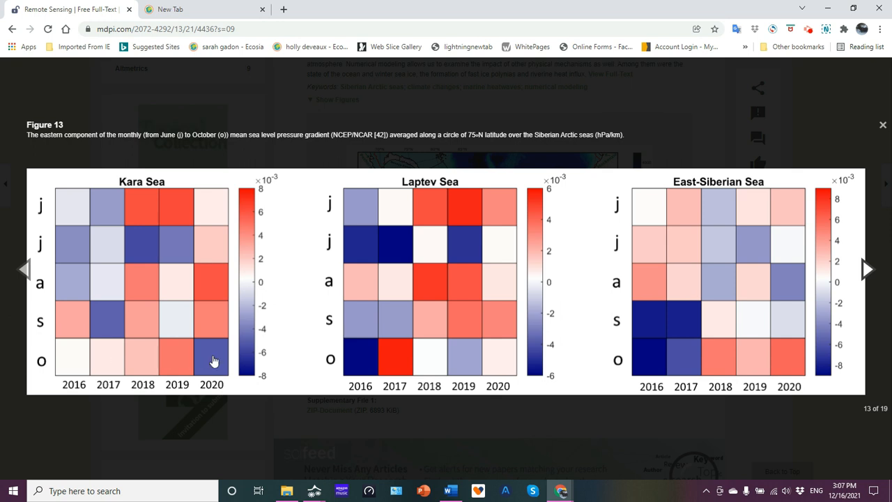
pyautogui.moveTo(298, 339)
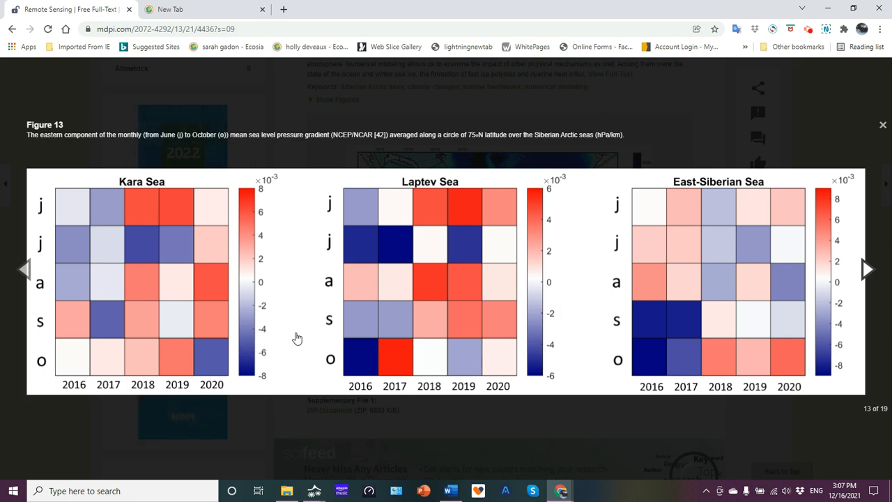
pyautogui.moveTo(312, 134)
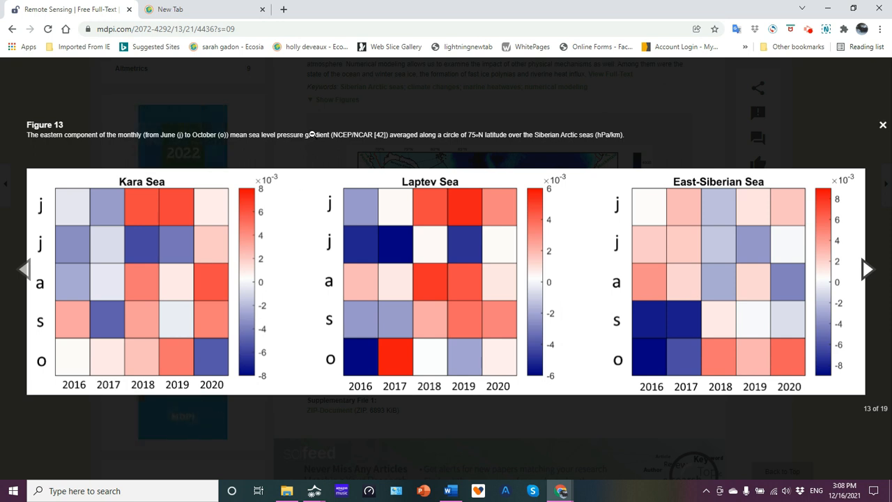
pyautogui.moveTo(298, 341)
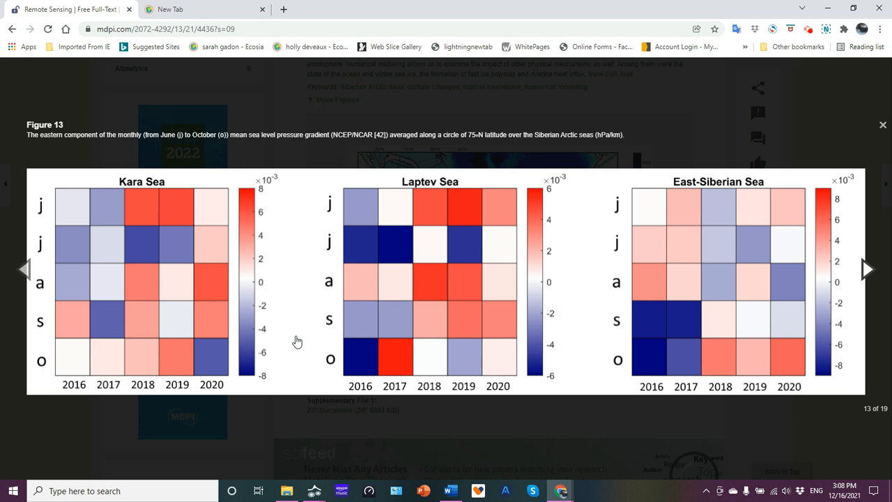
# Step past Figure 15's SST sensitivity maps to Figure 16, the river heat inflow time series
pyautogui.click(867, 269)
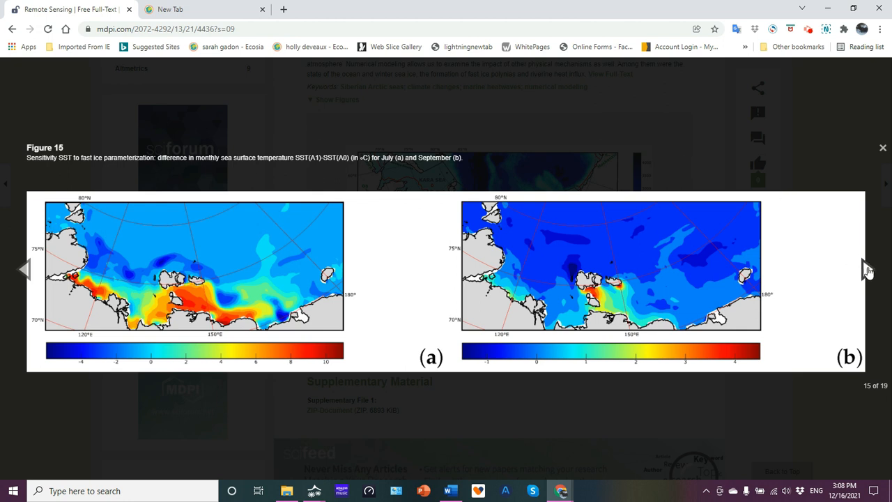
pyautogui.click(859, 269)
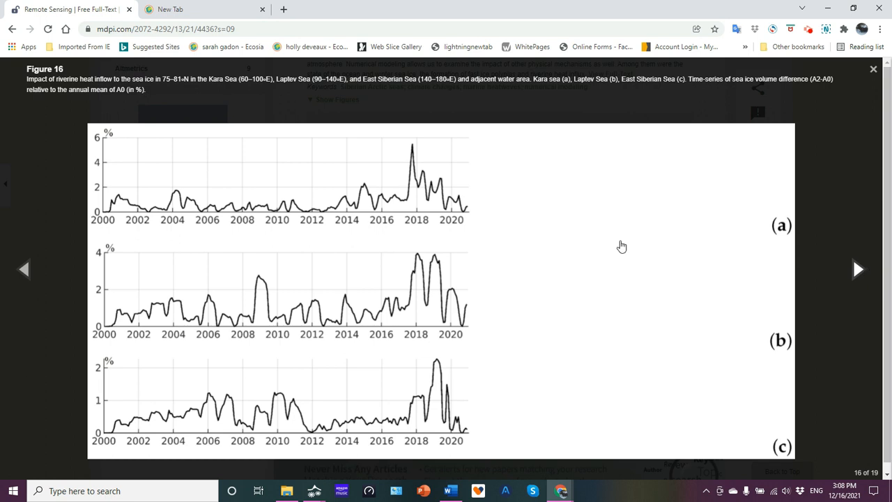
pyautogui.moveTo(90, 78)
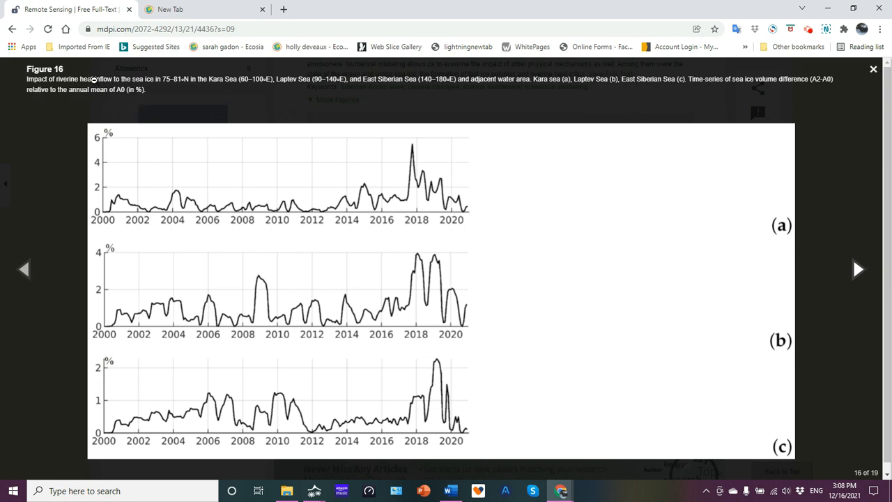
pyautogui.moveTo(418, 160)
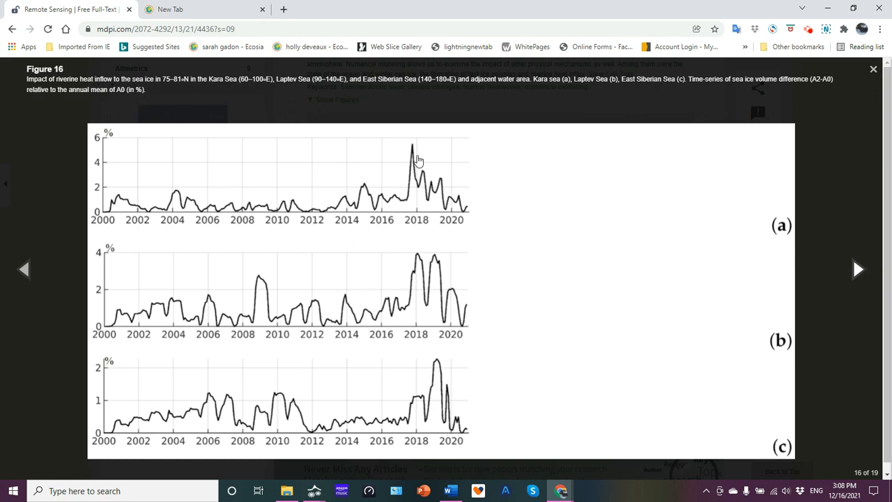
pyautogui.moveTo(460, 318)
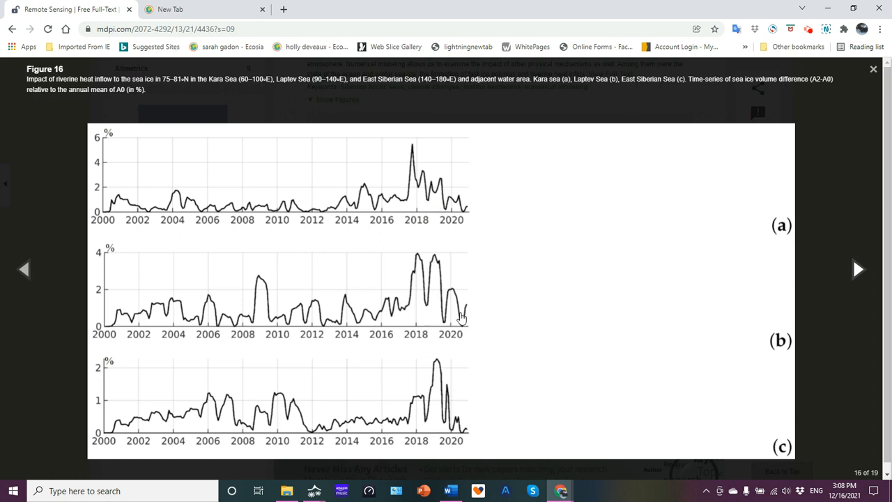
pyautogui.moveTo(571, 357)
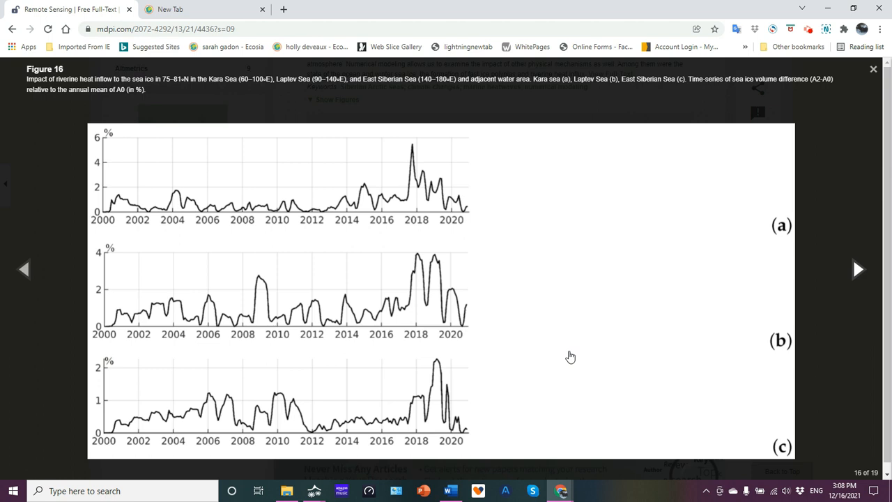
pyautogui.moveTo(859, 276)
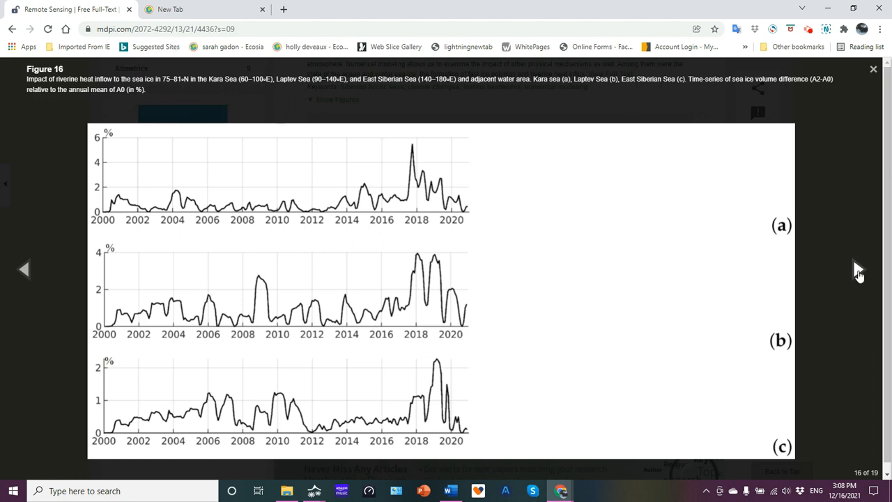
# Close the figure viewer and return to the abstract with the Figure 1 preview
pyautogui.click(873, 70)
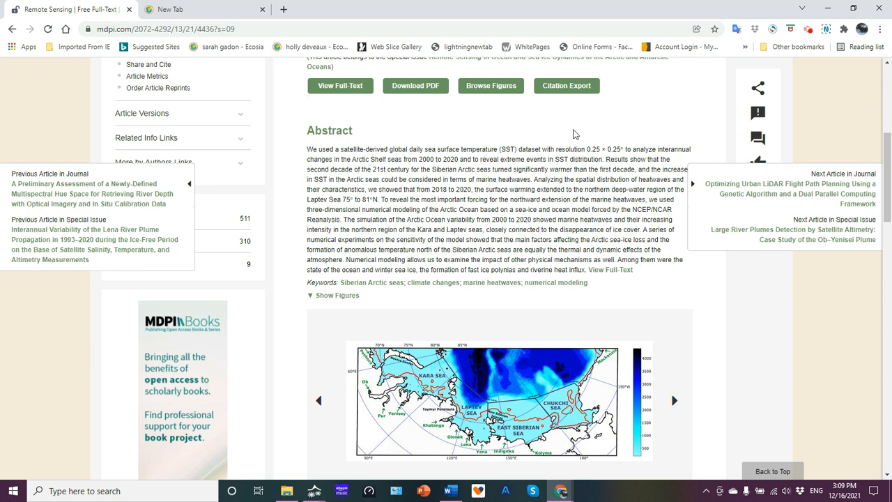
pyautogui.moveTo(498, 239)
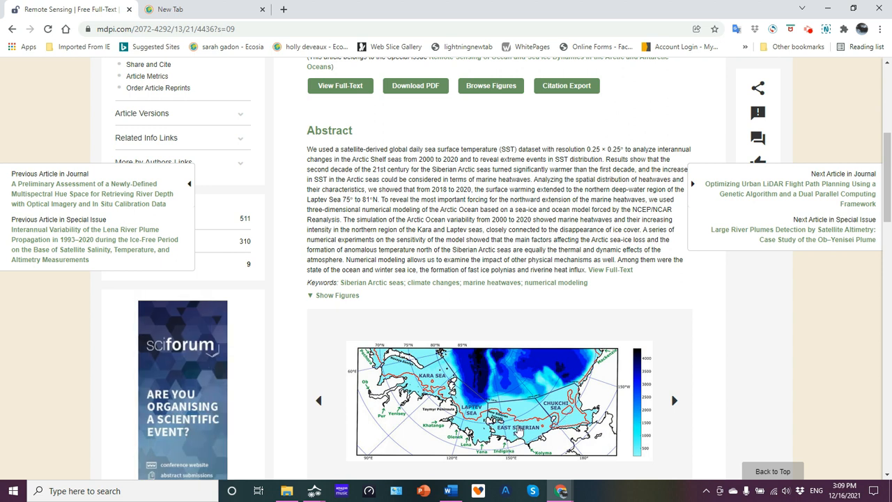
pyautogui.moveTo(480, 432)
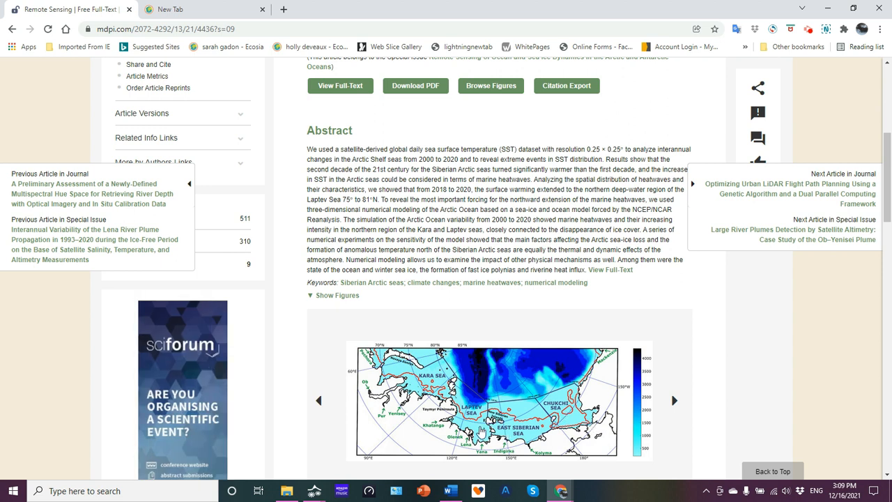
pyautogui.moveTo(486, 371)
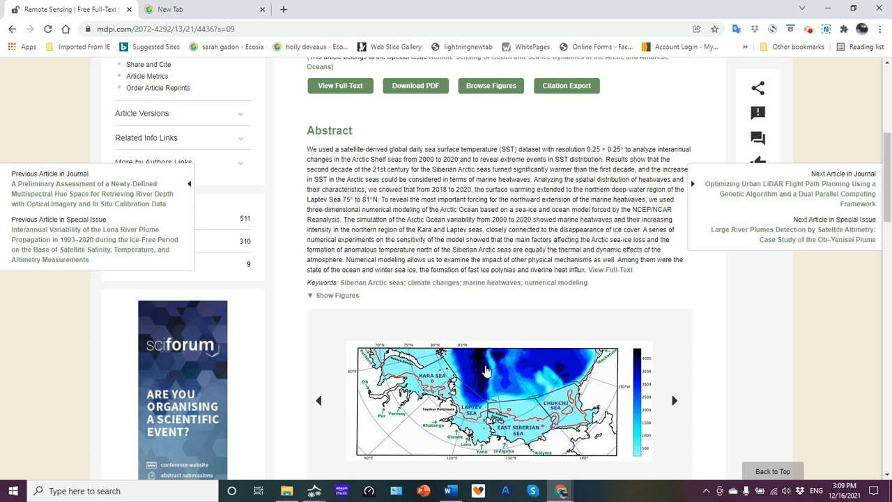
pyautogui.moveTo(521, 437)
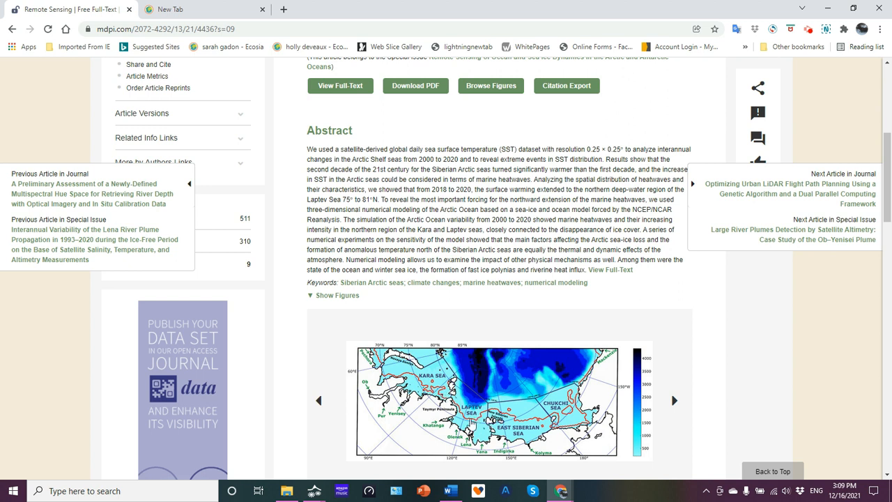
pyautogui.moveTo(471, 426)
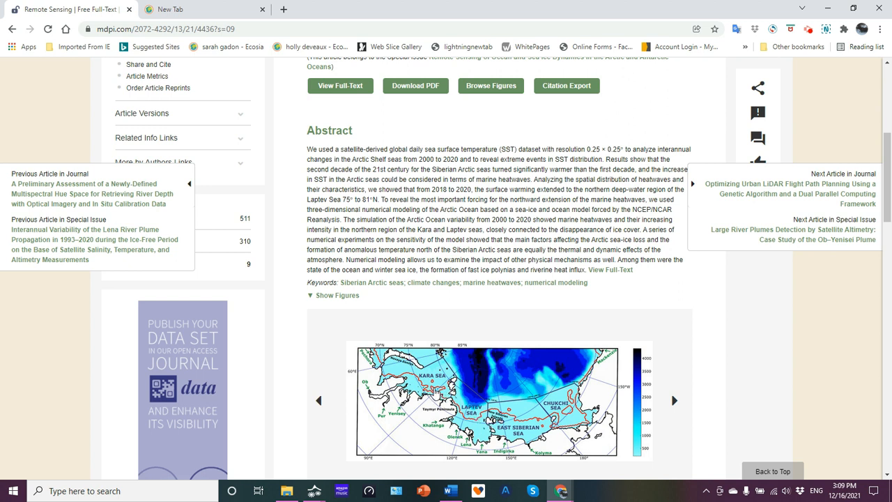
pyautogui.moveTo(578, 317)
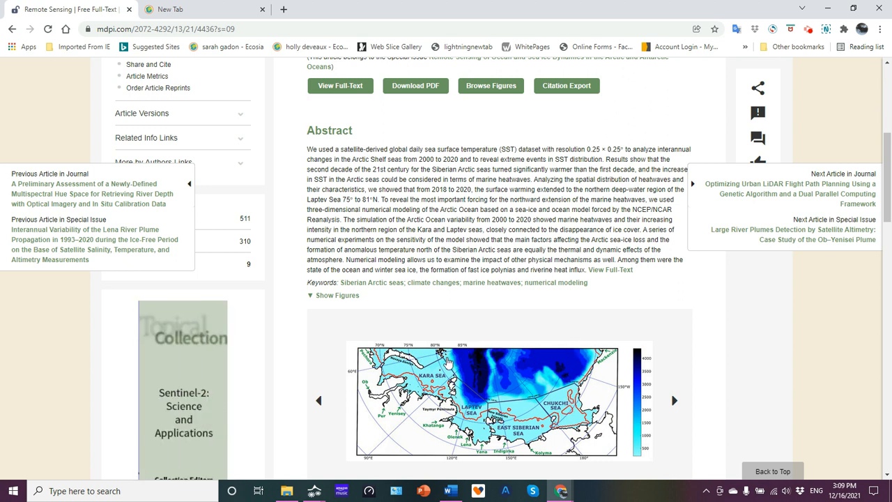
pyautogui.moveTo(613, 387)
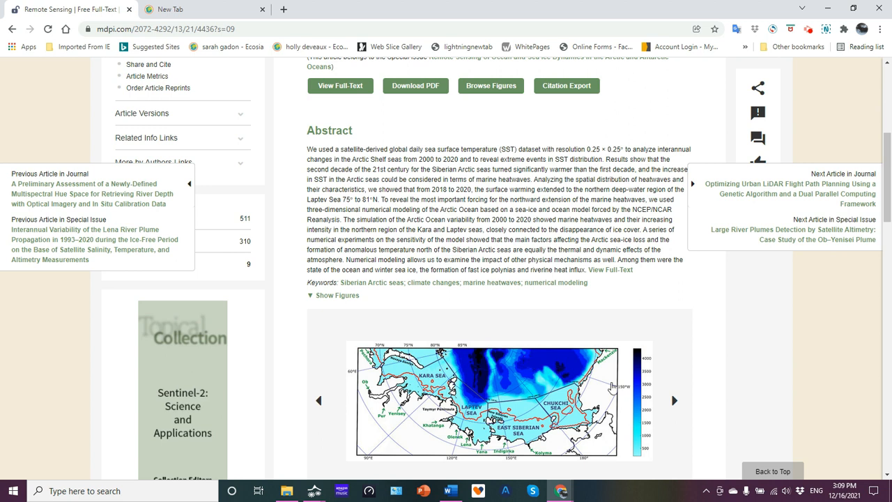
pyautogui.moveTo(598, 430)
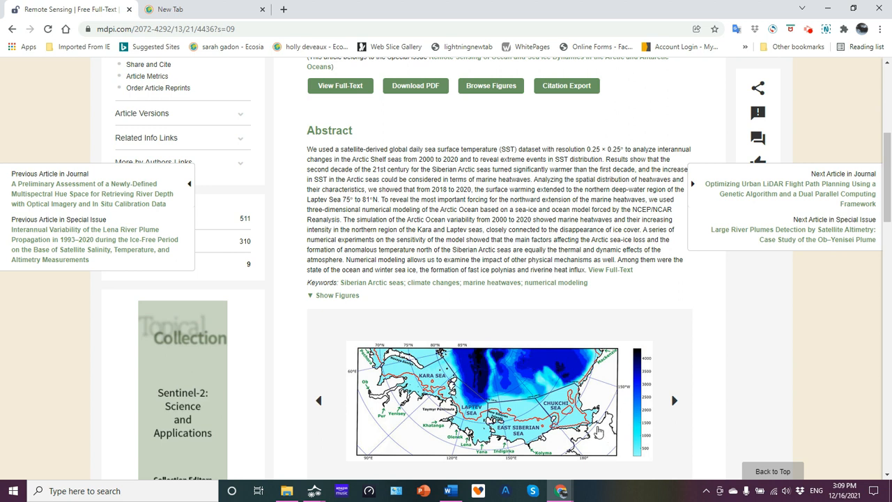
pyautogui.moveTo(582, 327)
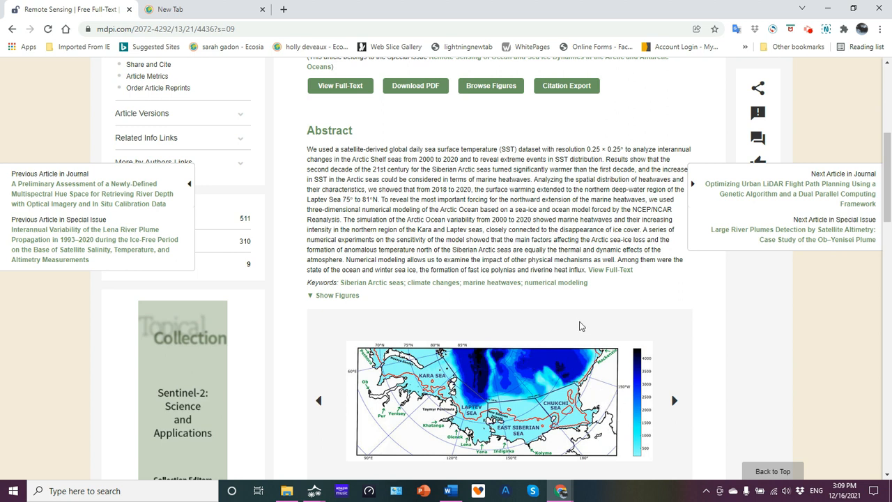
pyautogui.moveTo(510, 368)
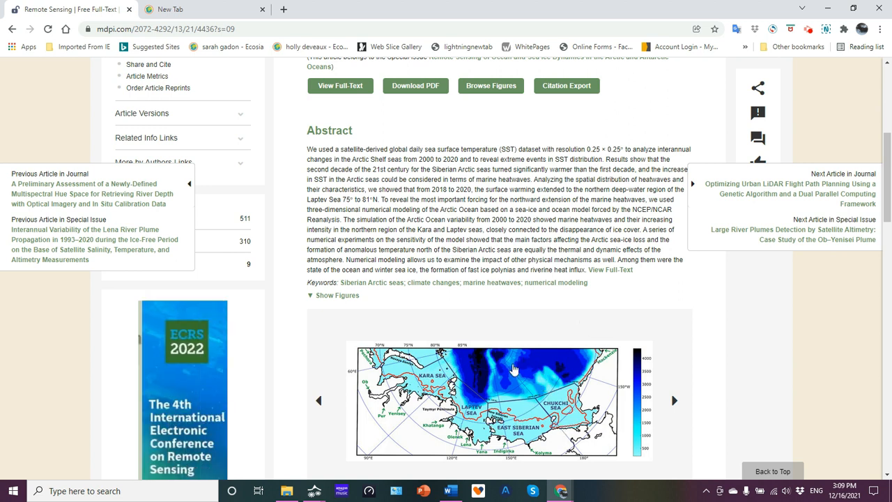
pyautogui.moveTo(510, 401)
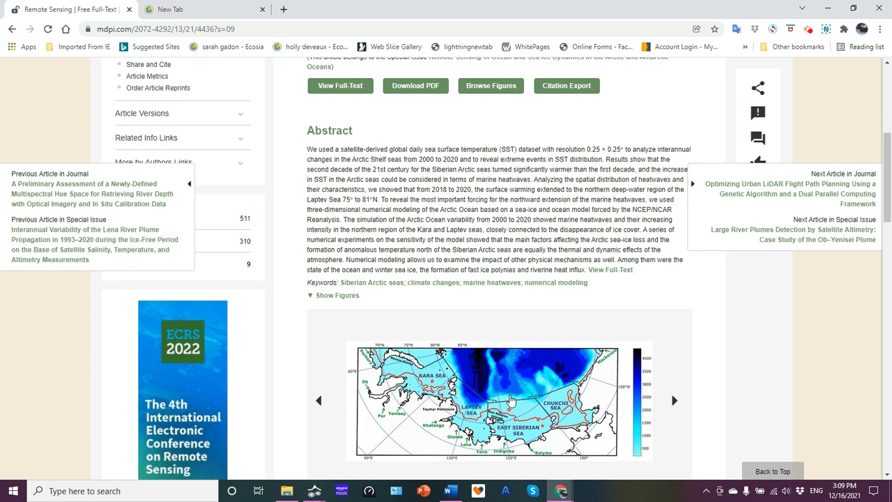
pyautogui.moveTo(574, 319)
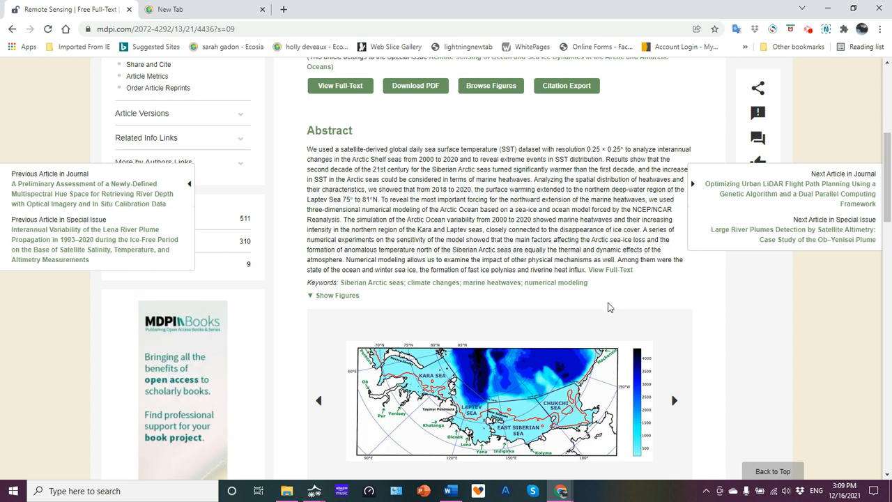
pyautogui.moveTo(570, 318)
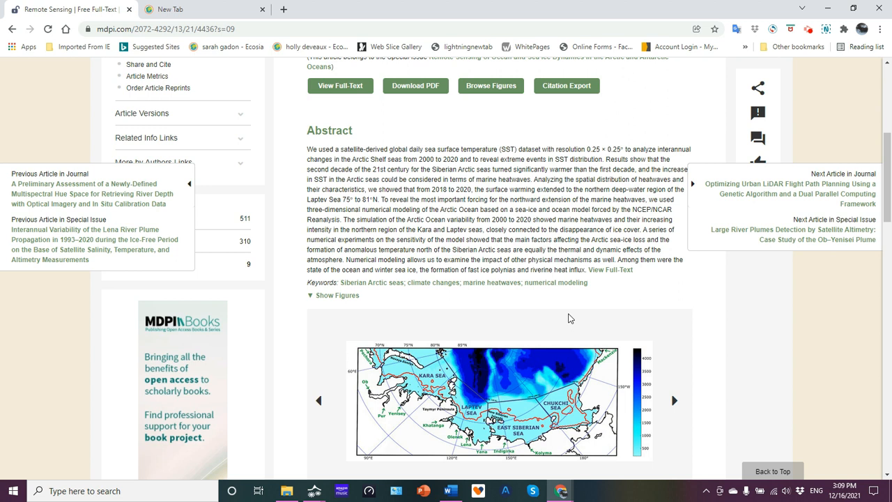